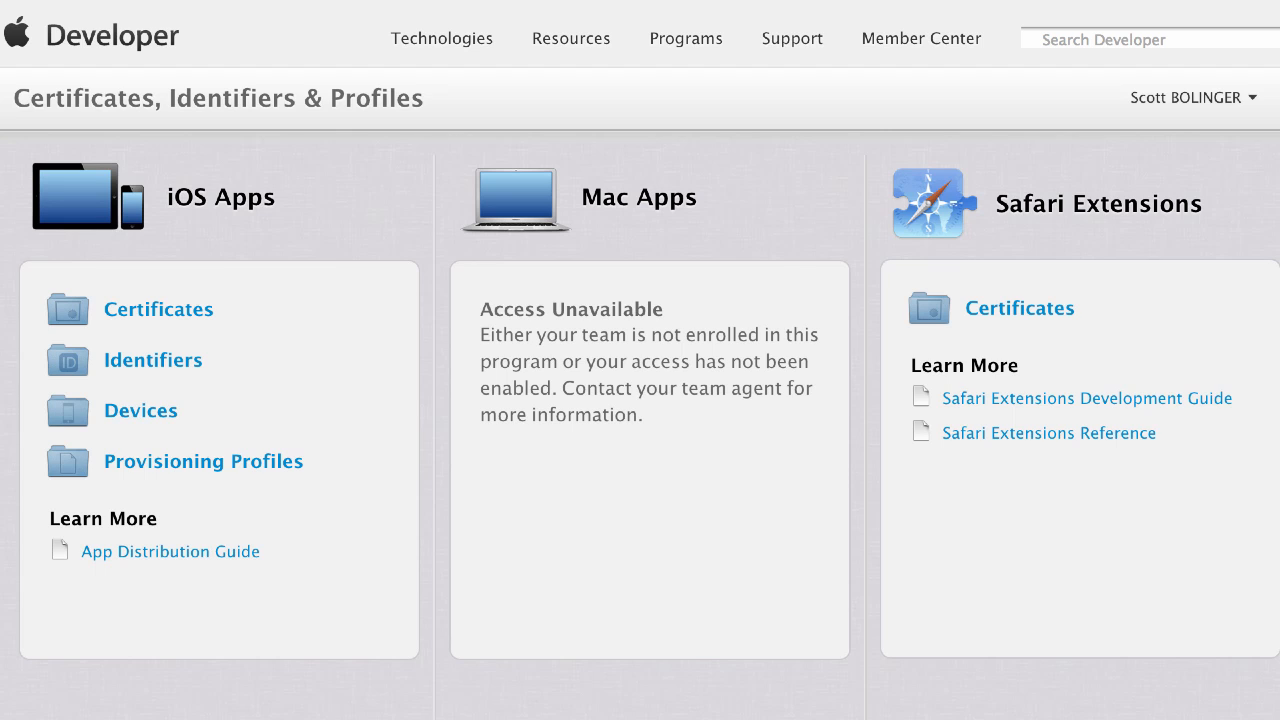
{"action": "mouse_move", "coordinate": [838, 302]}
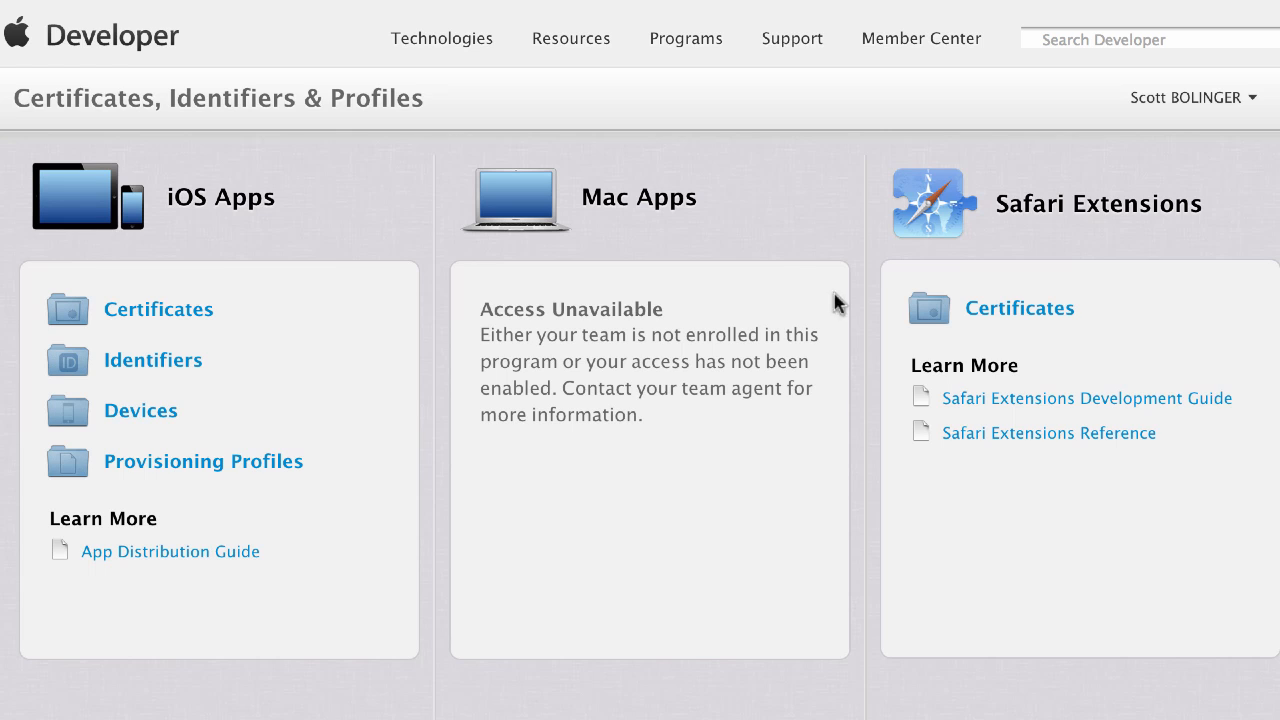
{"action": "mouse_move", "coordinate": [372, 155]}
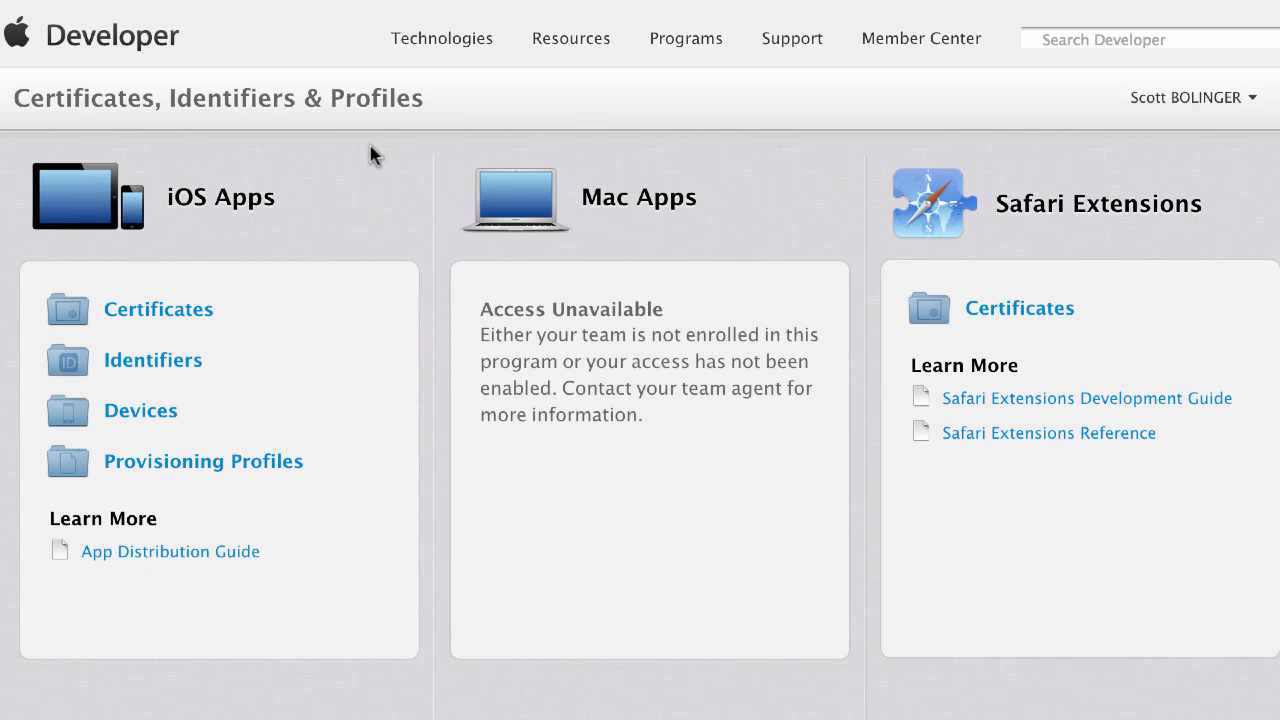
{"action": "mouse_move", "coordinate": [371, 220]}
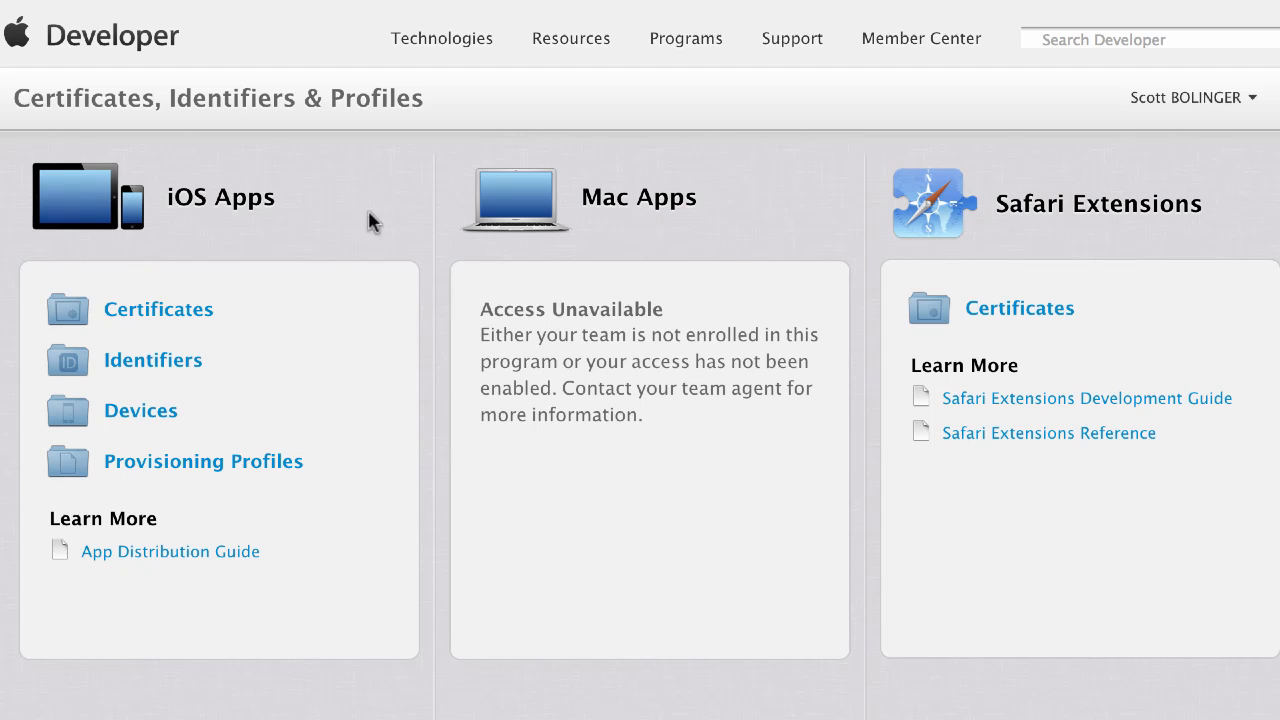
{"action": "mouse_move", "coordinate": [392, 204]}
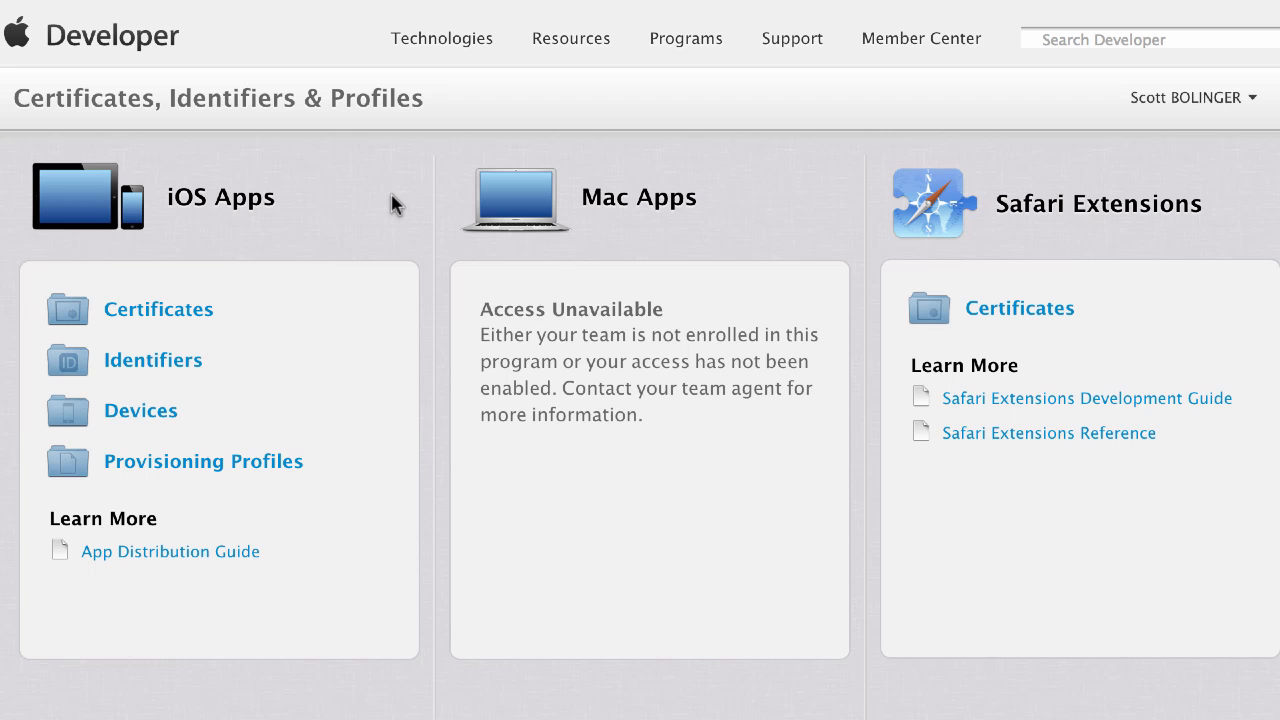
{"action": "mouse_move", "coordinate": [180, 312]}
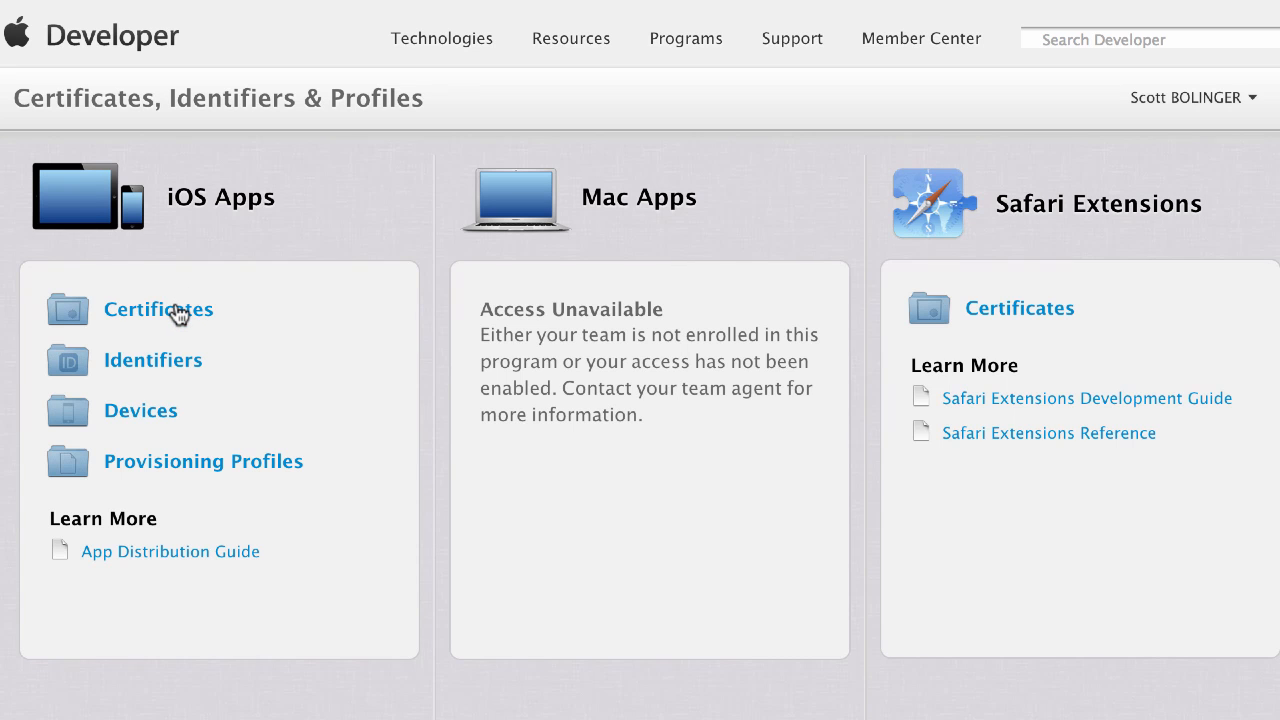
Open Certificates under iOS Apps on the Certificates, Identifiers & Profiles page
{"action": "left_click", "coordinate": [158, 309]}
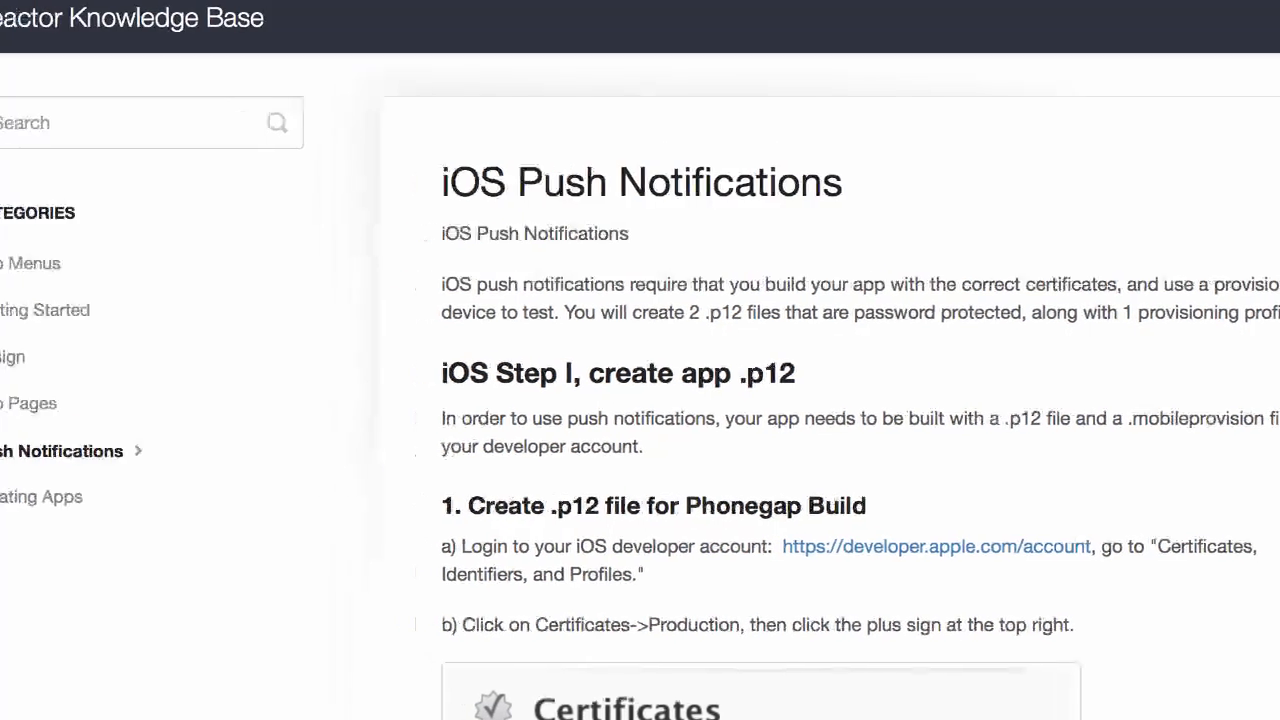
Scroll up through the iOS Push Notifications article
{"action": "scroll", "scroll_direction": "up", "scroll_amount": 3}
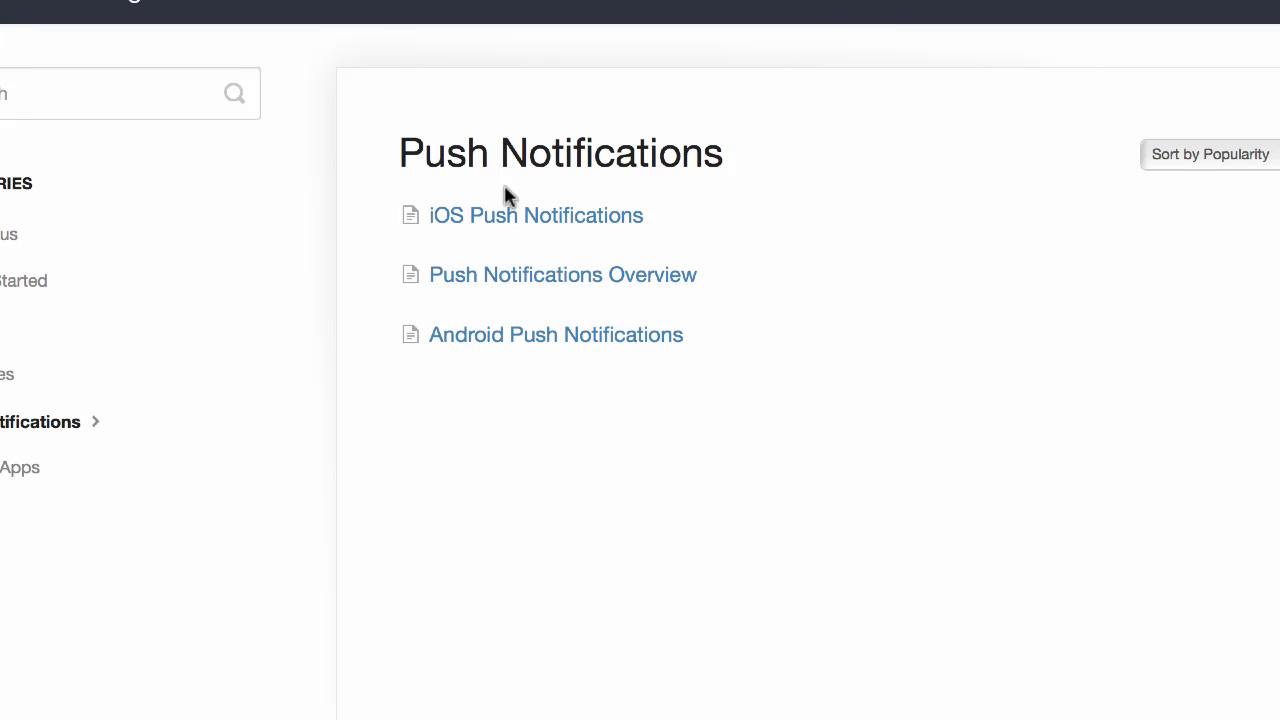
{"action": "mouse_move", "coordinate": [520, 383]}
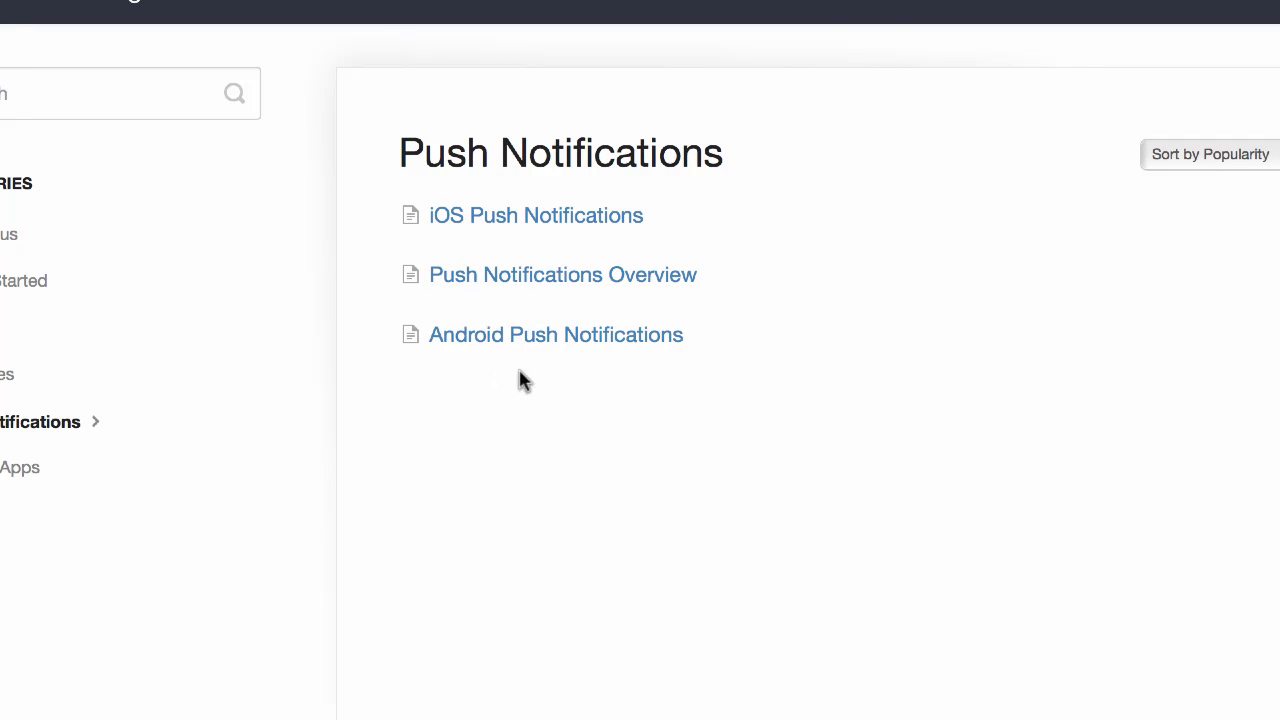
{"action": "mouse_move", "coordinate": [477, 457]}
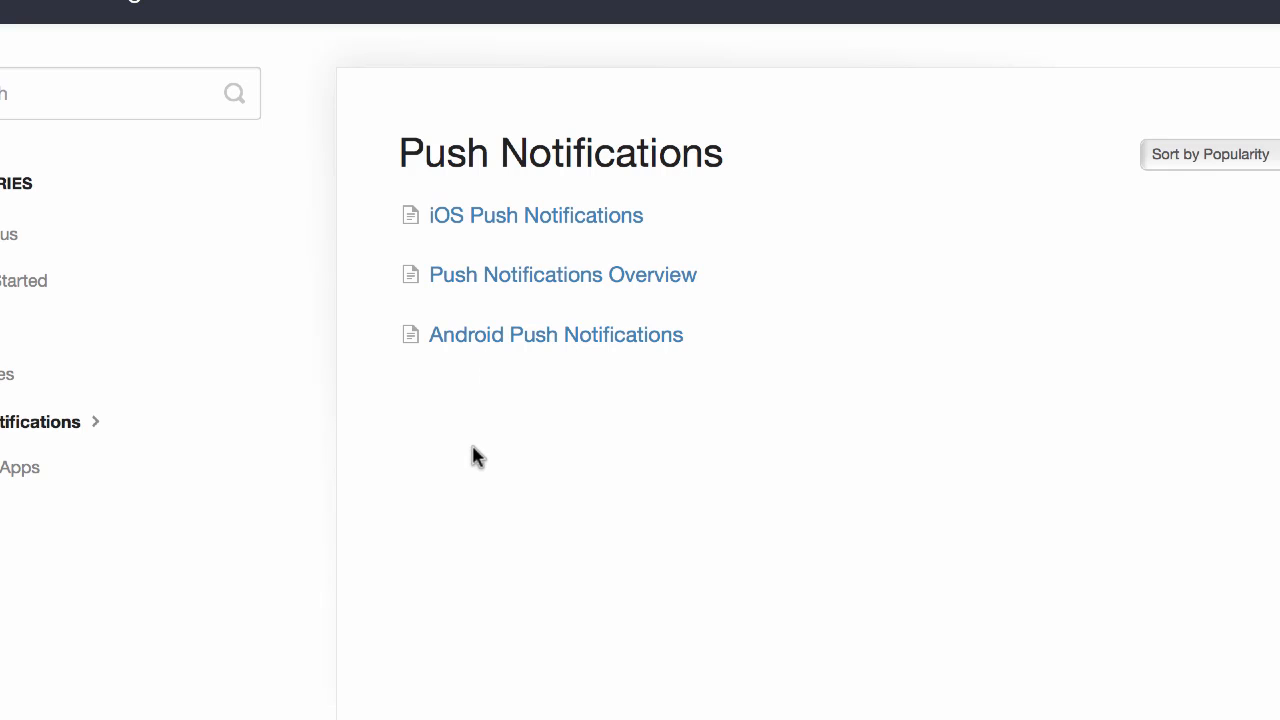
{"action": "mouse_move", "coordinate": [220, 531]}
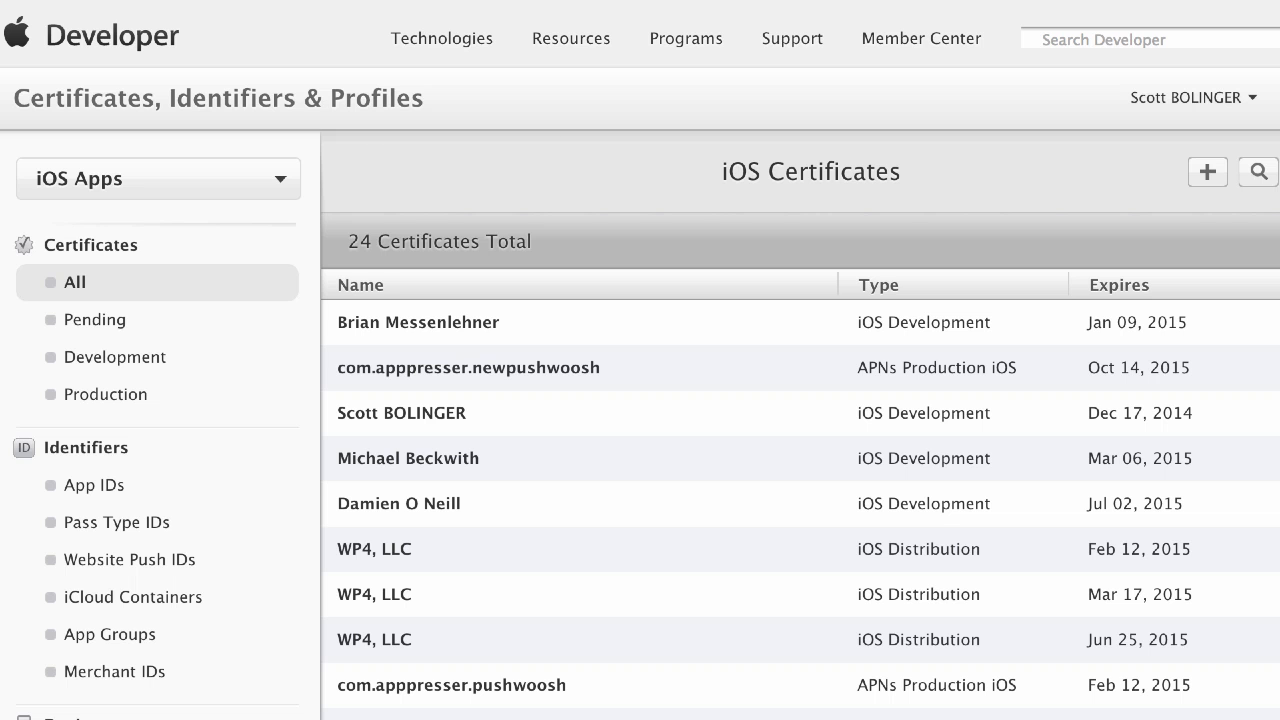
{"action": "mouse_move", "coordinate": [388, 307]}
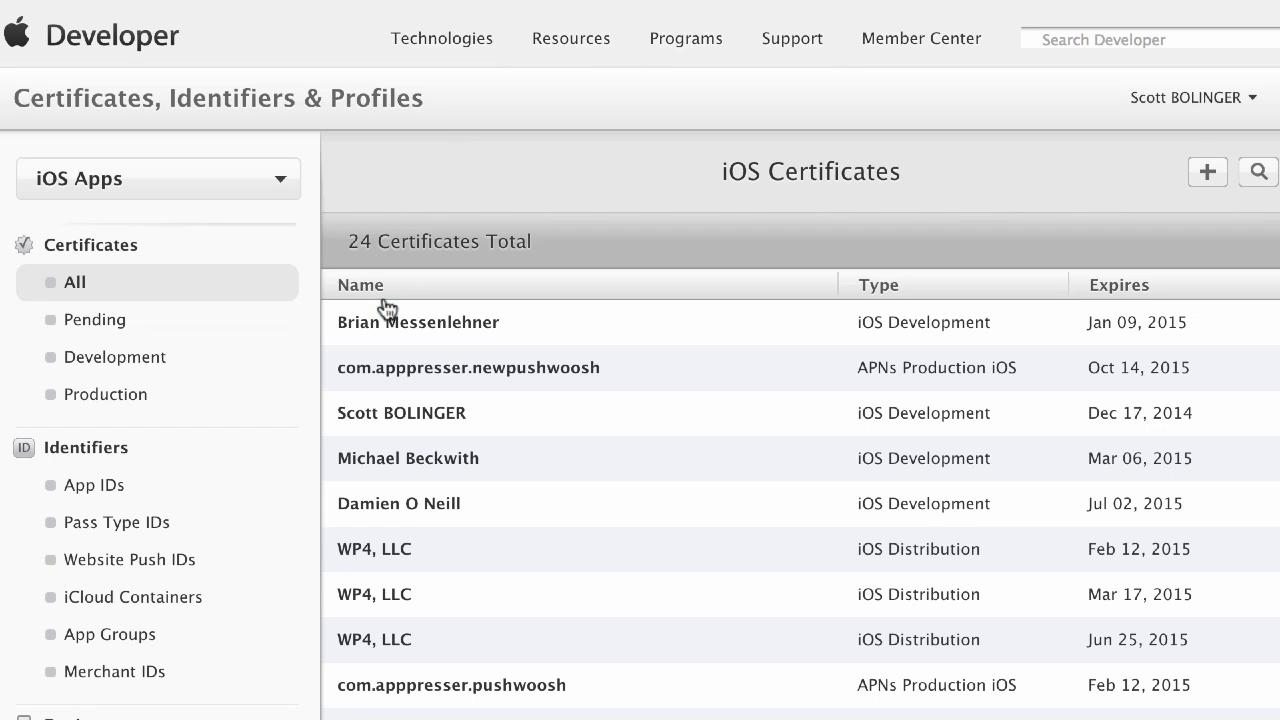
{"action": "mouse_move", "coordinate": [311, 227]}
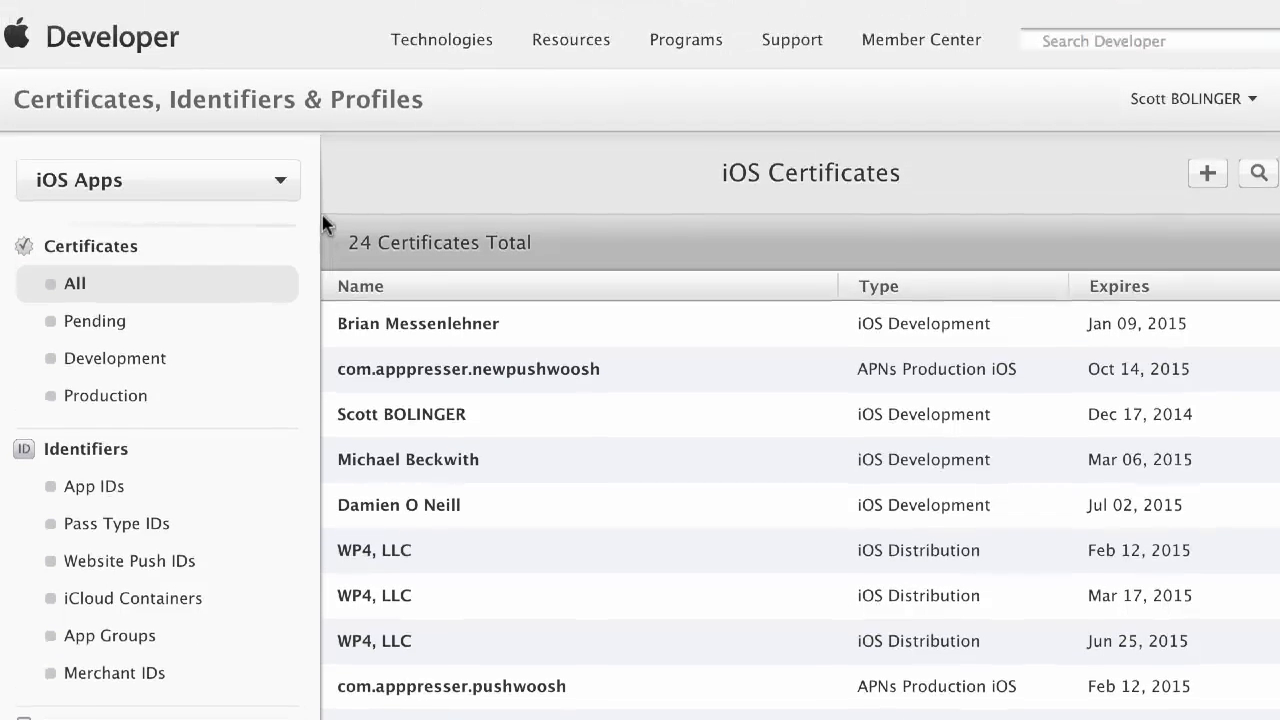
{"action": "mouse_move", "coordinate": [105, 394]}
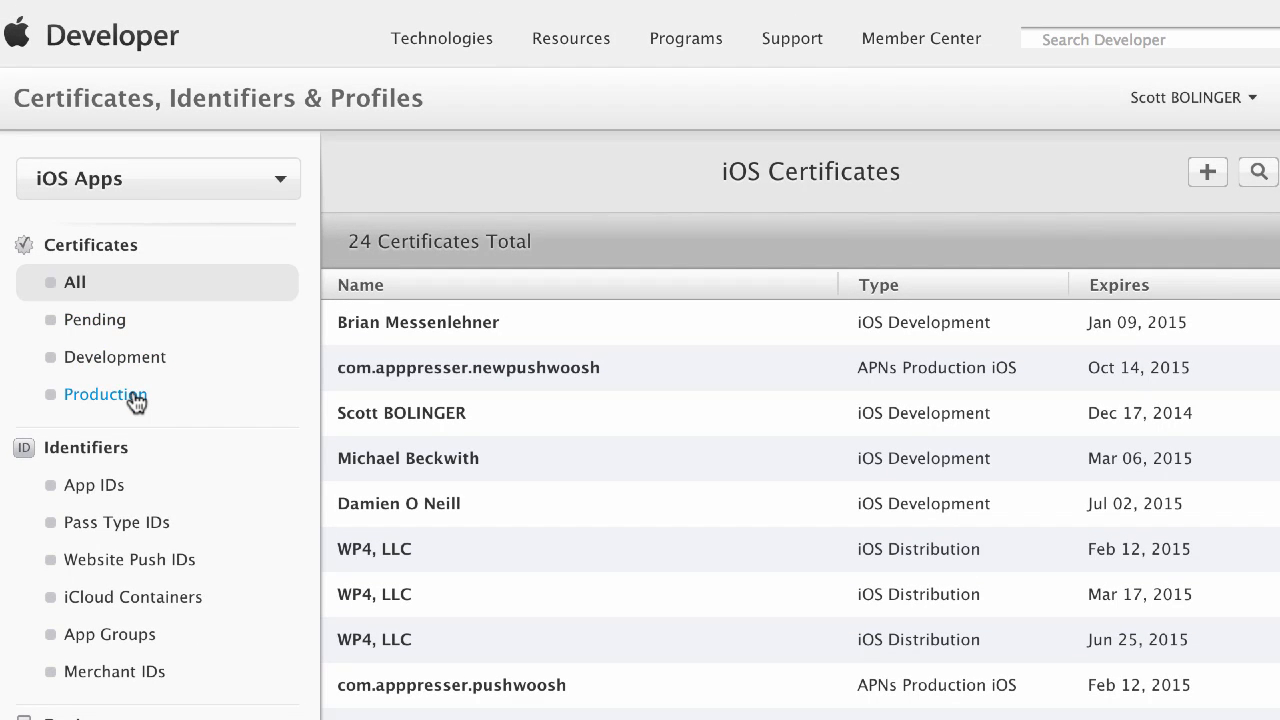
Filter the iOS certificates list to Production, showing 16 certificates
{"action": "left_click", "coordinate": [105, 394]}
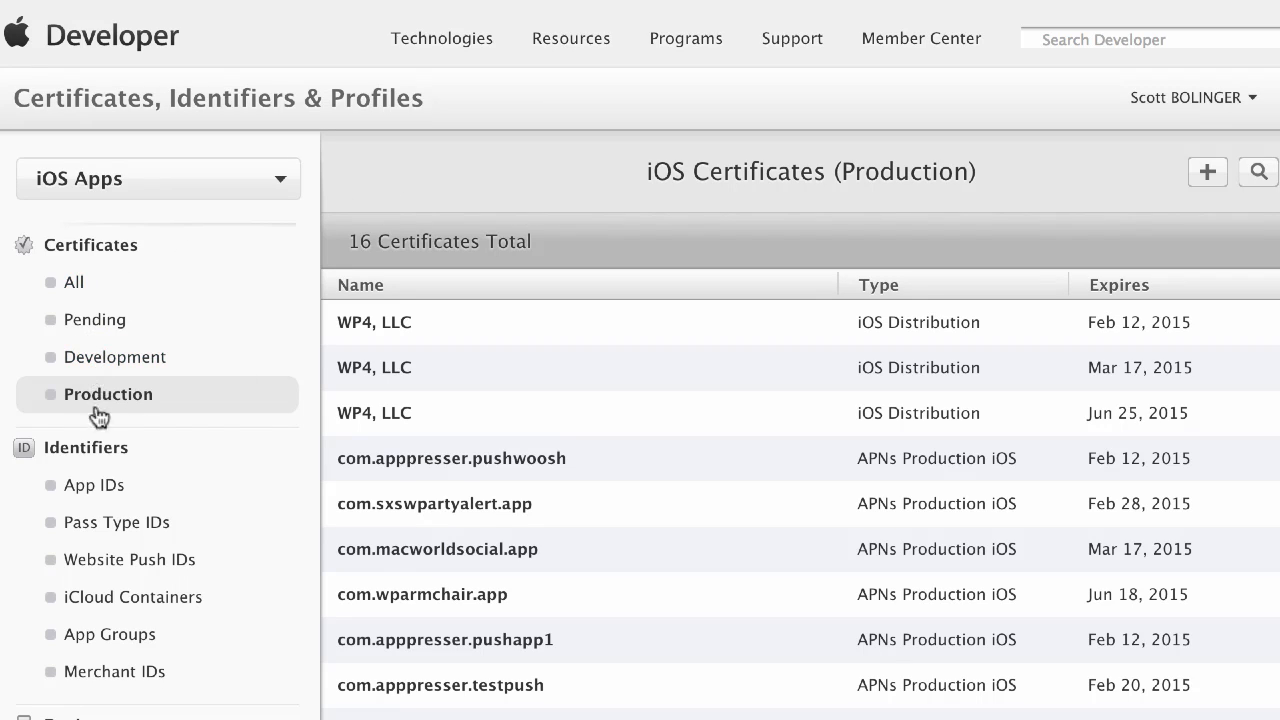
{"action": "mouse_move", "coordinate": [103, 408]}
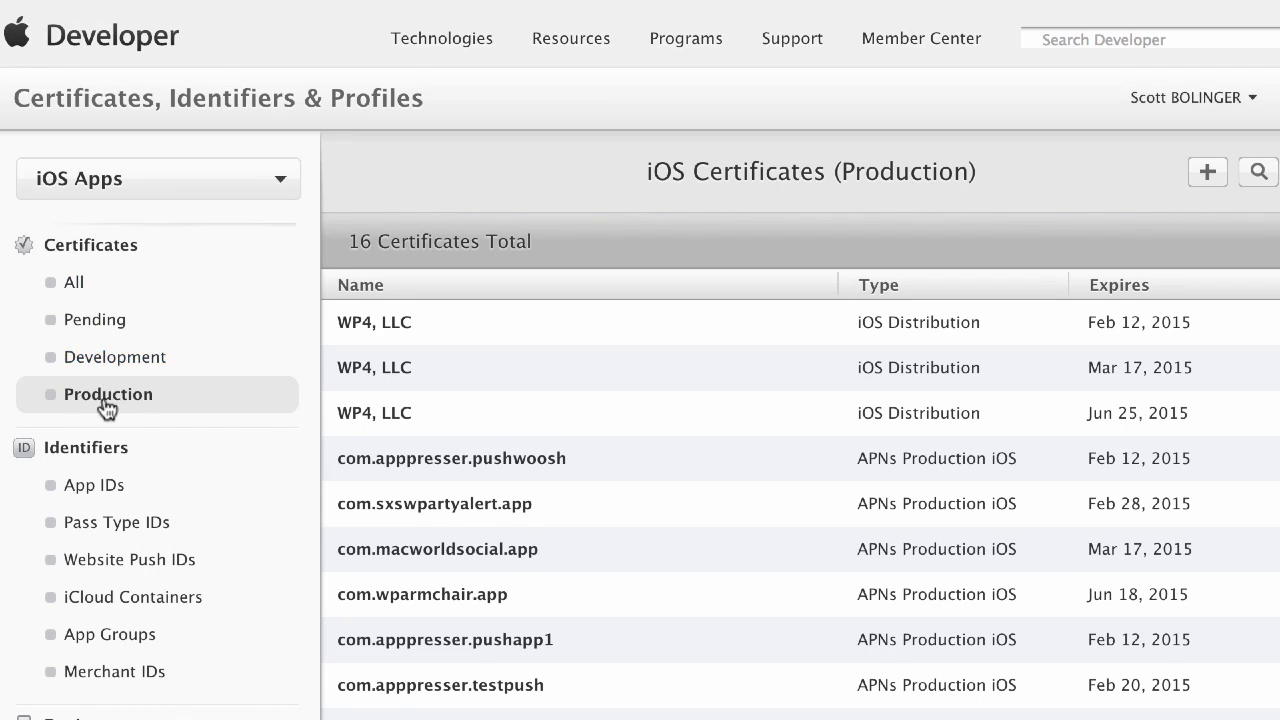
{"action": "mouse_move", "coordinate": [114, 357]}
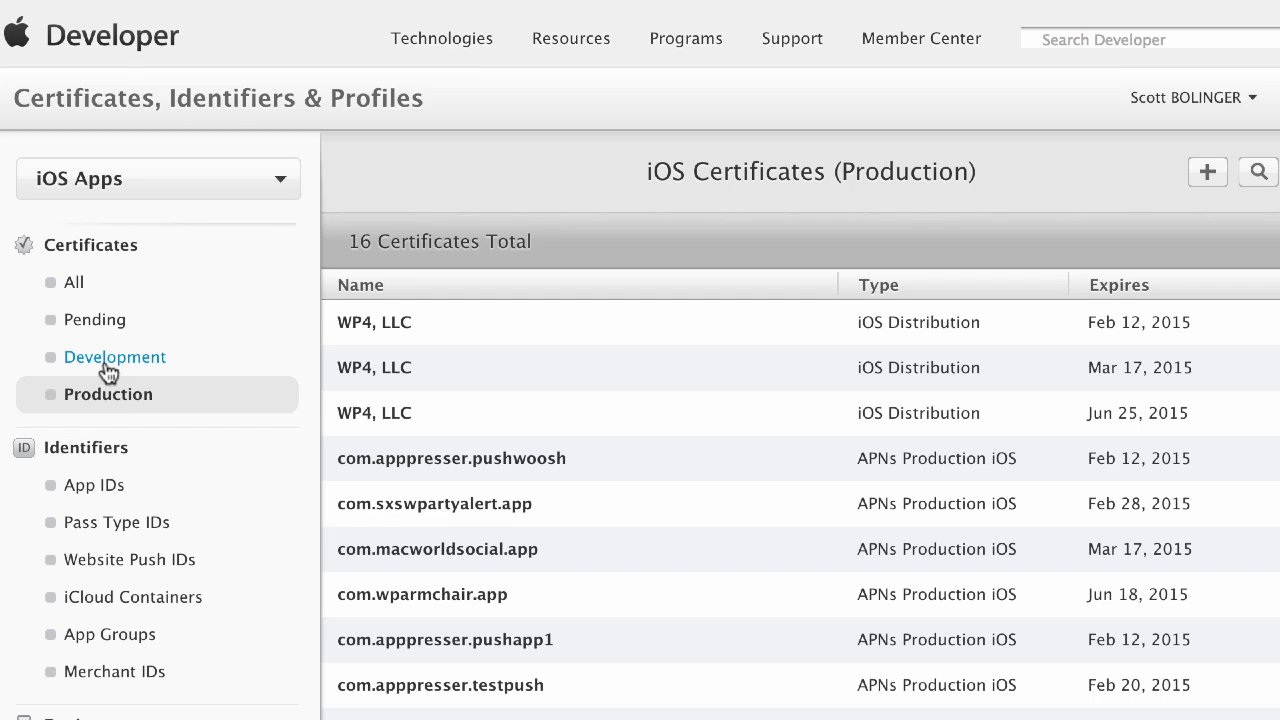
{"action": "mouse_move", "coordinate": [498, 310]}
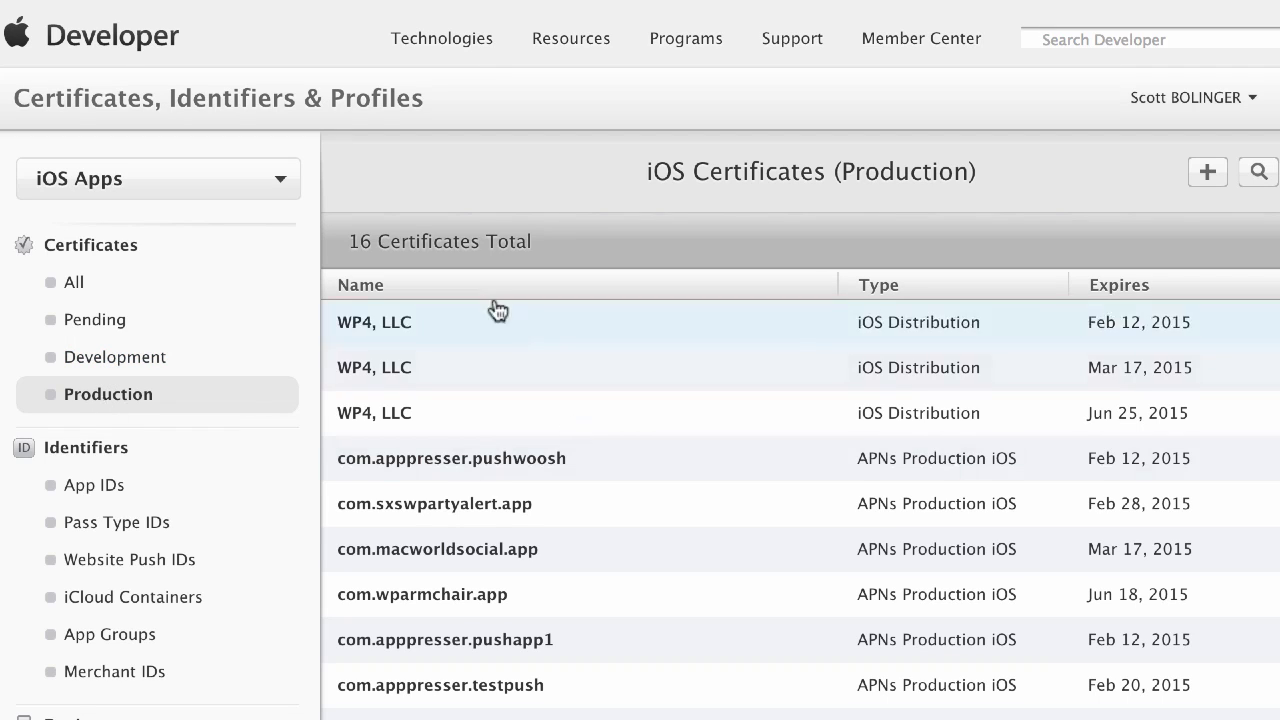
{"action": "mouse_move", "coordinate": [127, 394]}
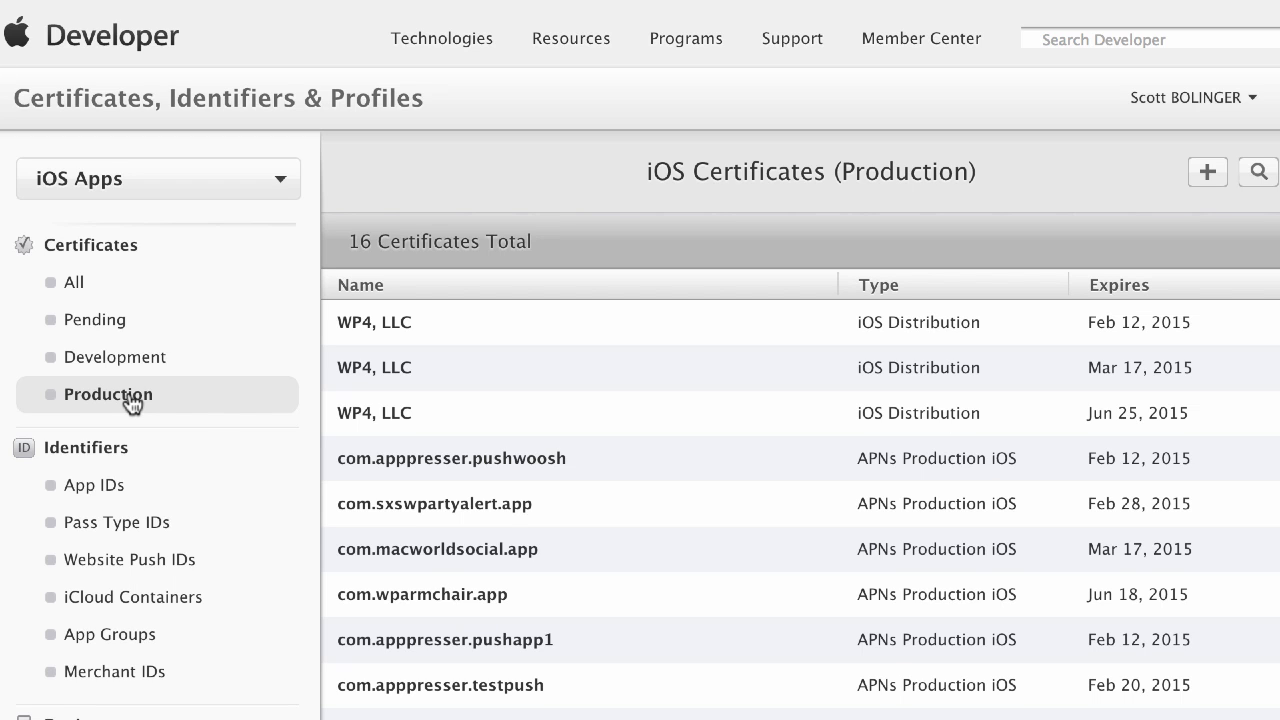
{"action": "mouse_move", "coordinate": [115, 357]}
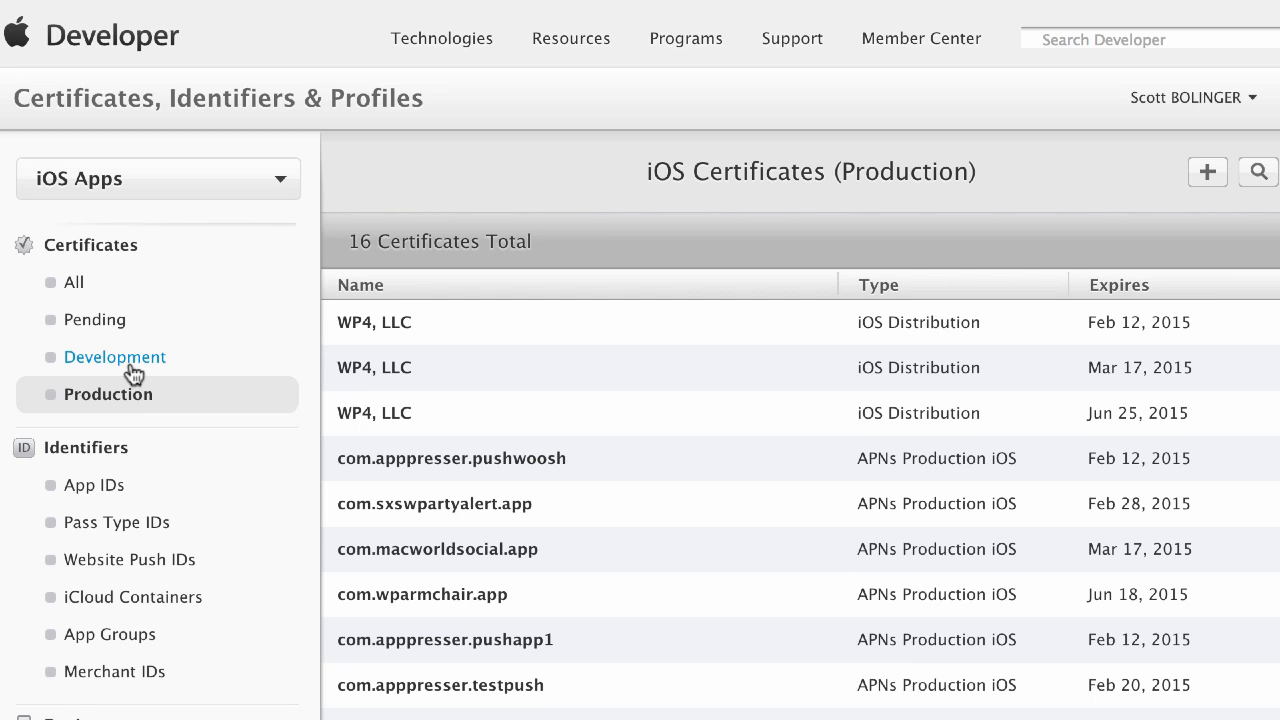
{"action": "mouse_move", "coordinate": [147, 402]}
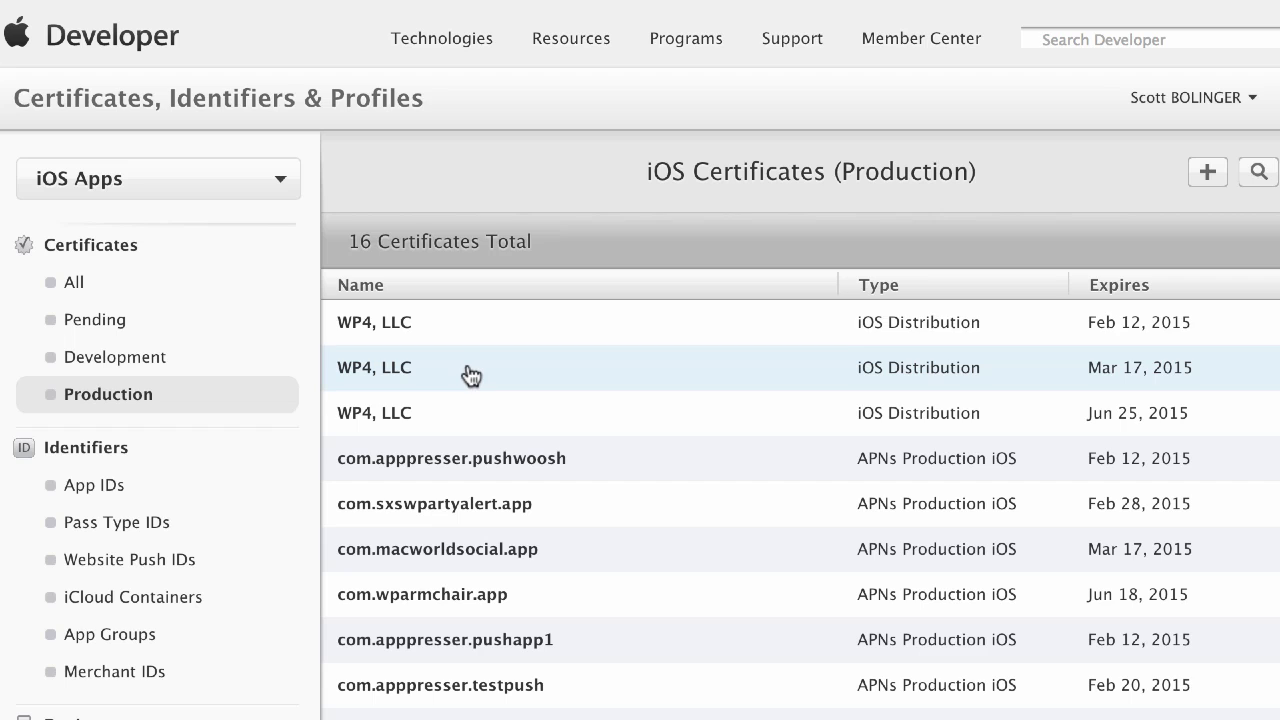
{"action": "mouse_move", "coordinate": [518, 216]}
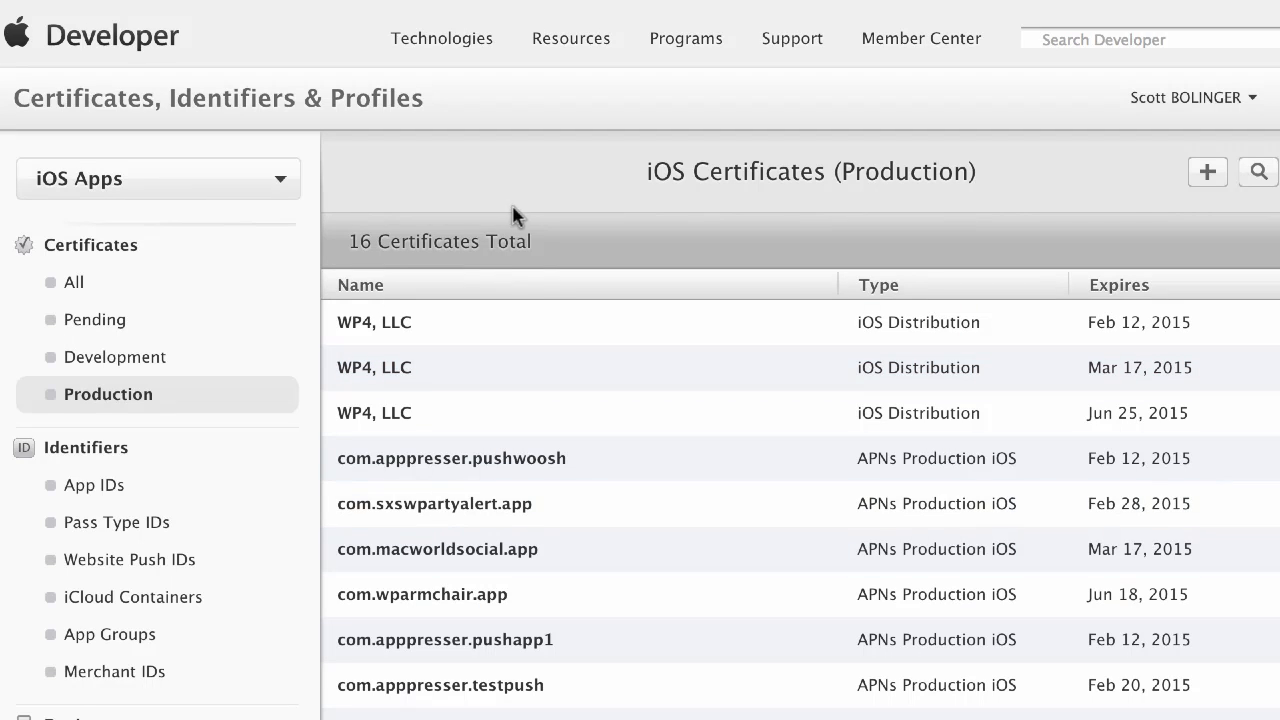
{"action": "mouse_move", "coordinate": [653, 203]}
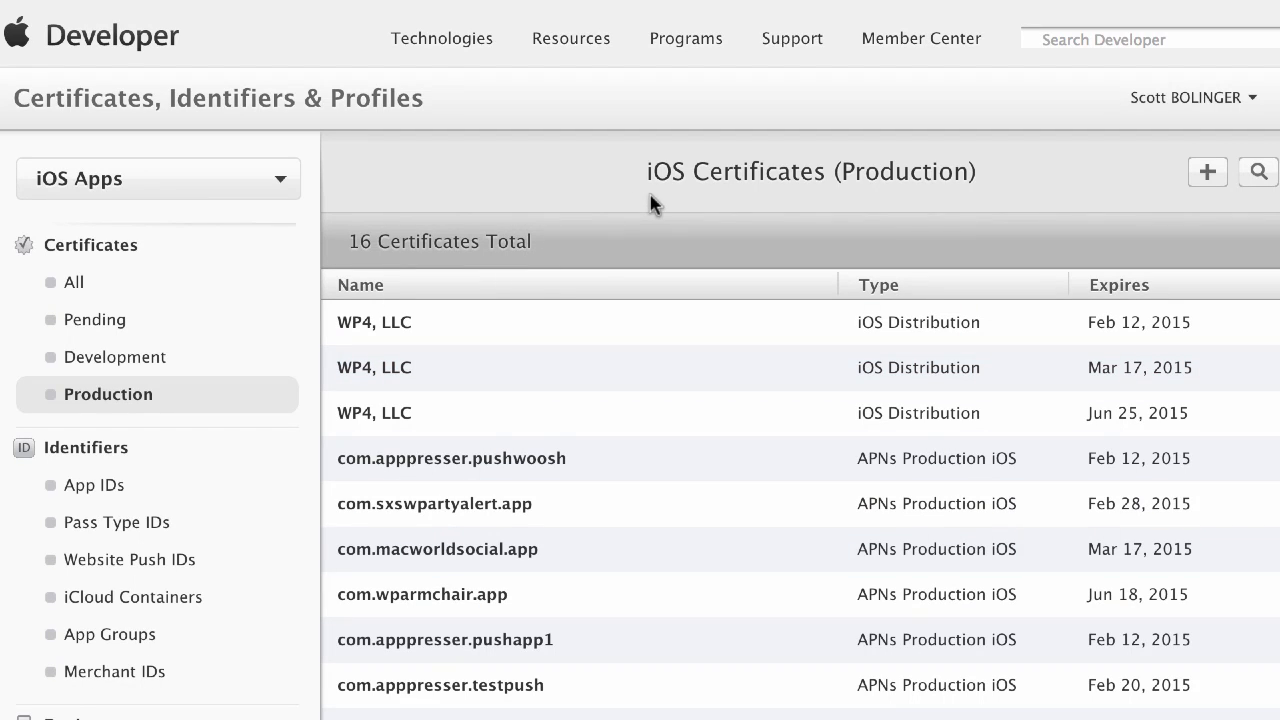
Add a new iOS App Development certificate and reach the CSR instructions
{"action": "left_click", "coordinate": [1207, 171]}
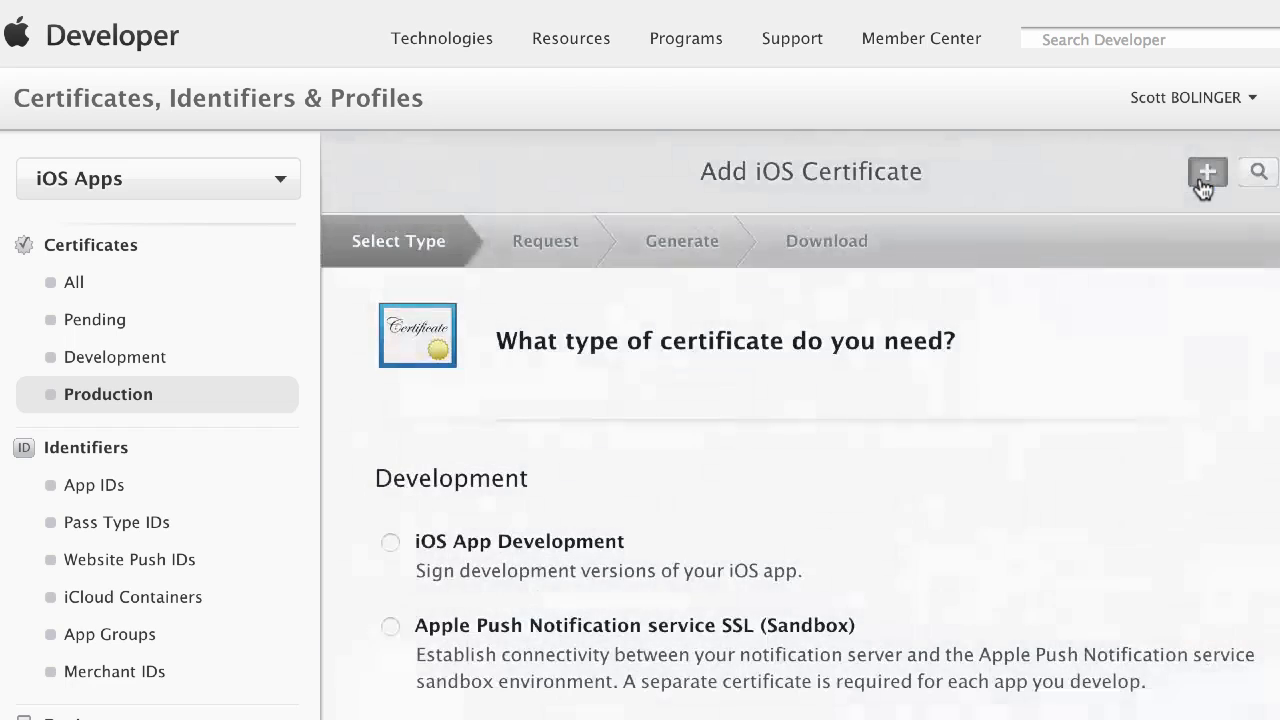
{"action": "scroll", "scroll_direction": "down", "scroll_amount": 3}
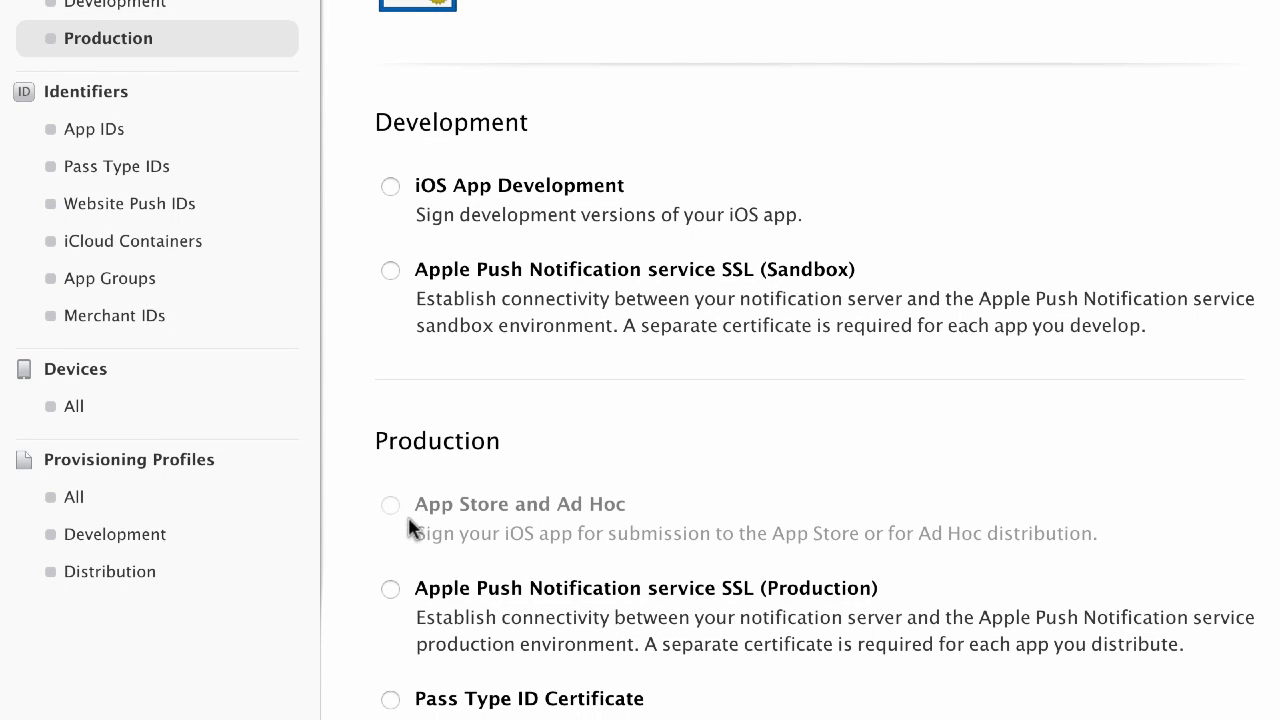
{"action": "mouse_move", "coordinate": [593, 538]}
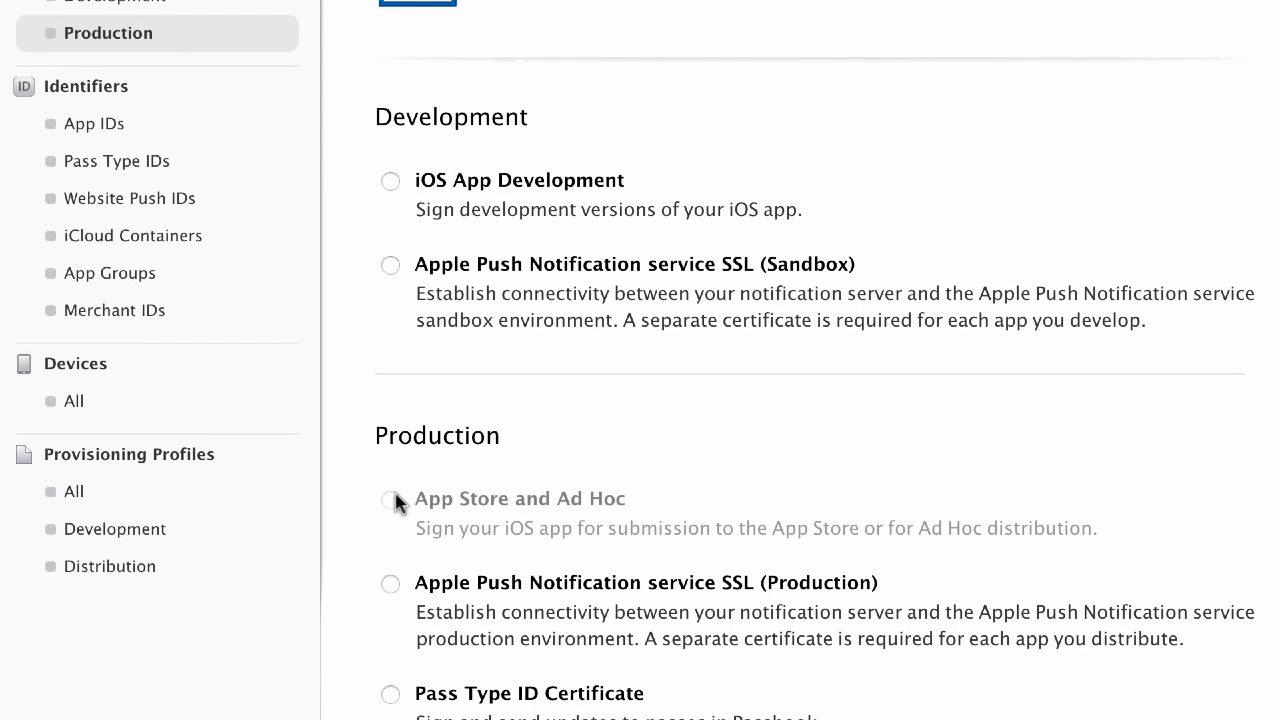
{"action": "mouse_move", "coordinate": [385, 245]}
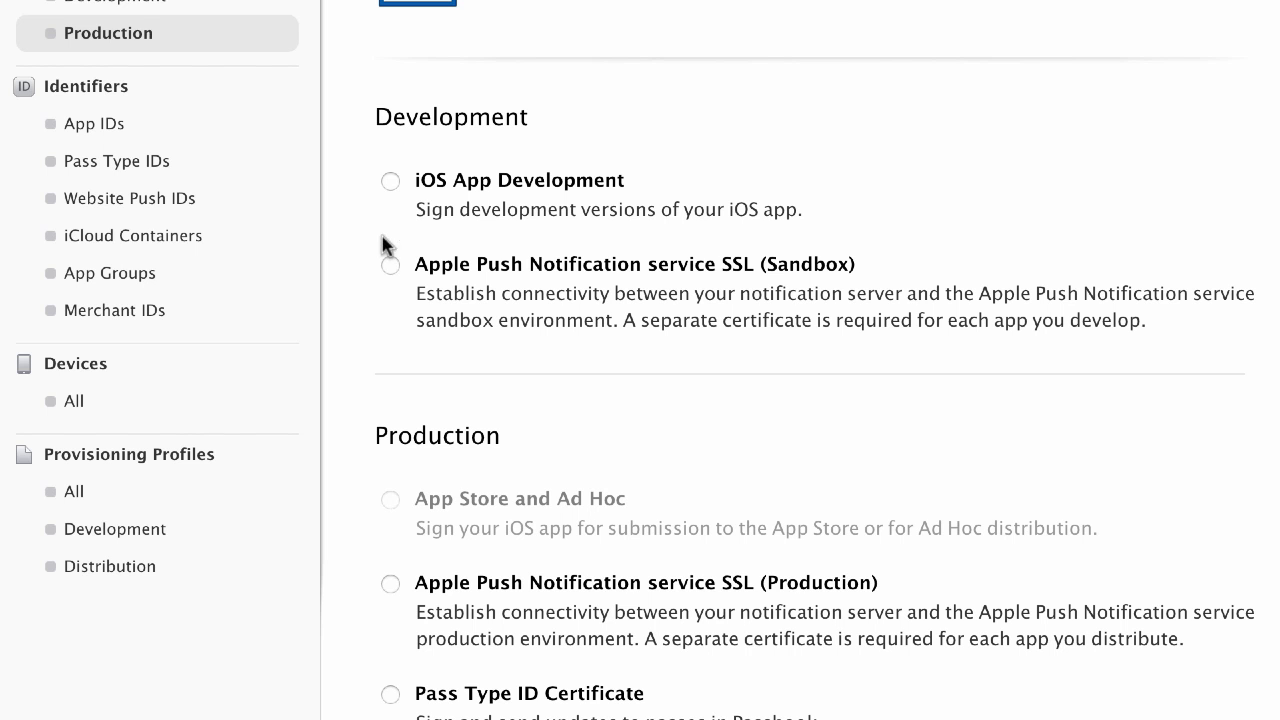
{"action": "left_click", "coordinate": [390, 181]}
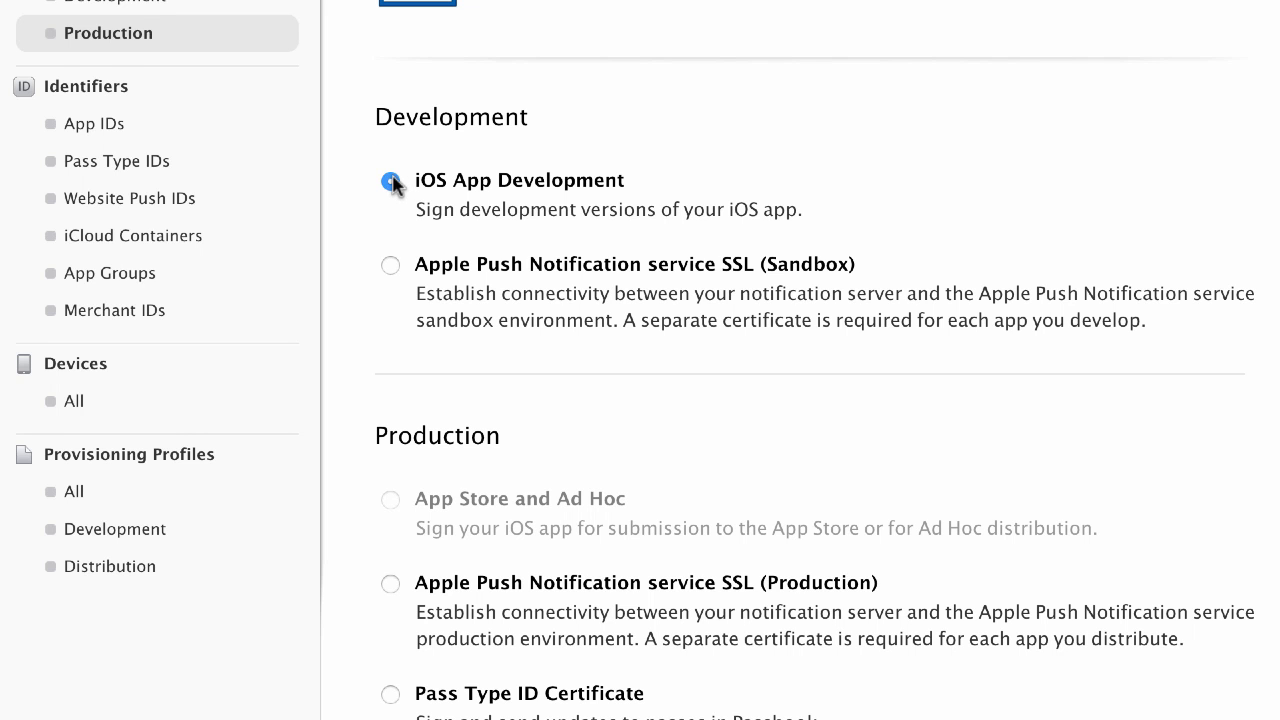
{"action": "scroll", "scroll_direction": "down", "scroll_amount": 3}
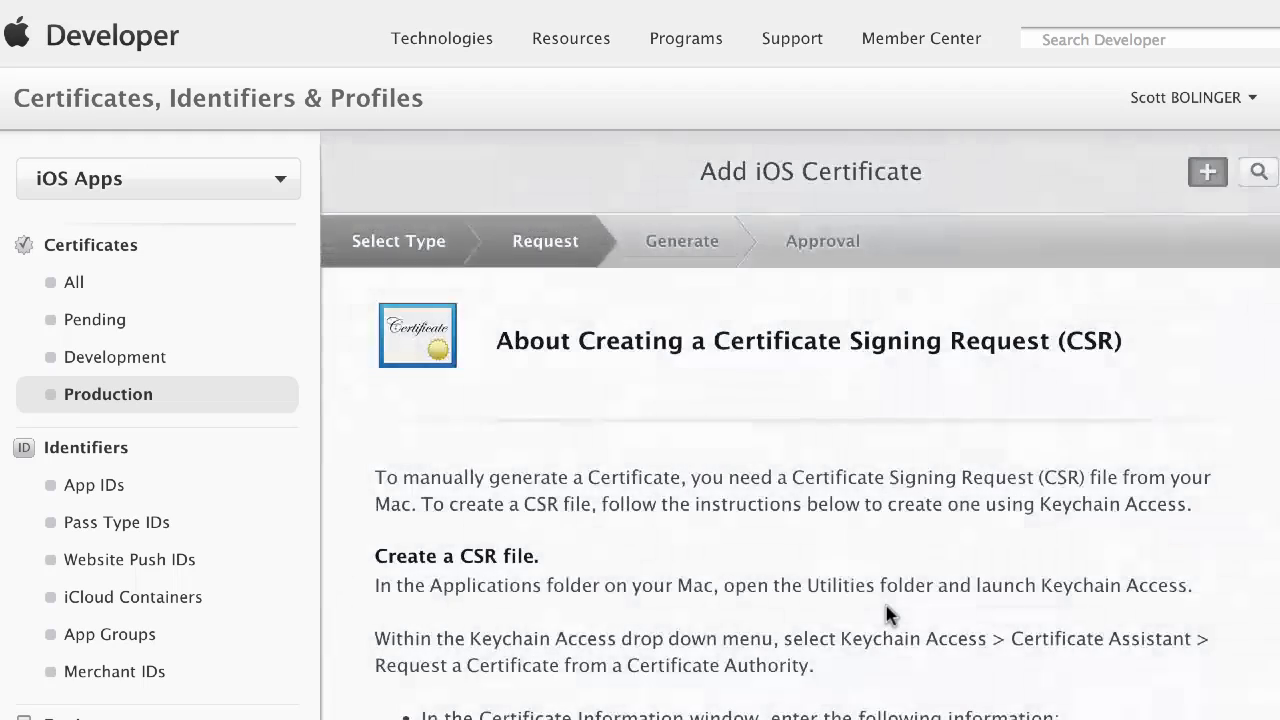
{"action": "scroll", "scroll_direction": "down", "scroll_amount": 3}
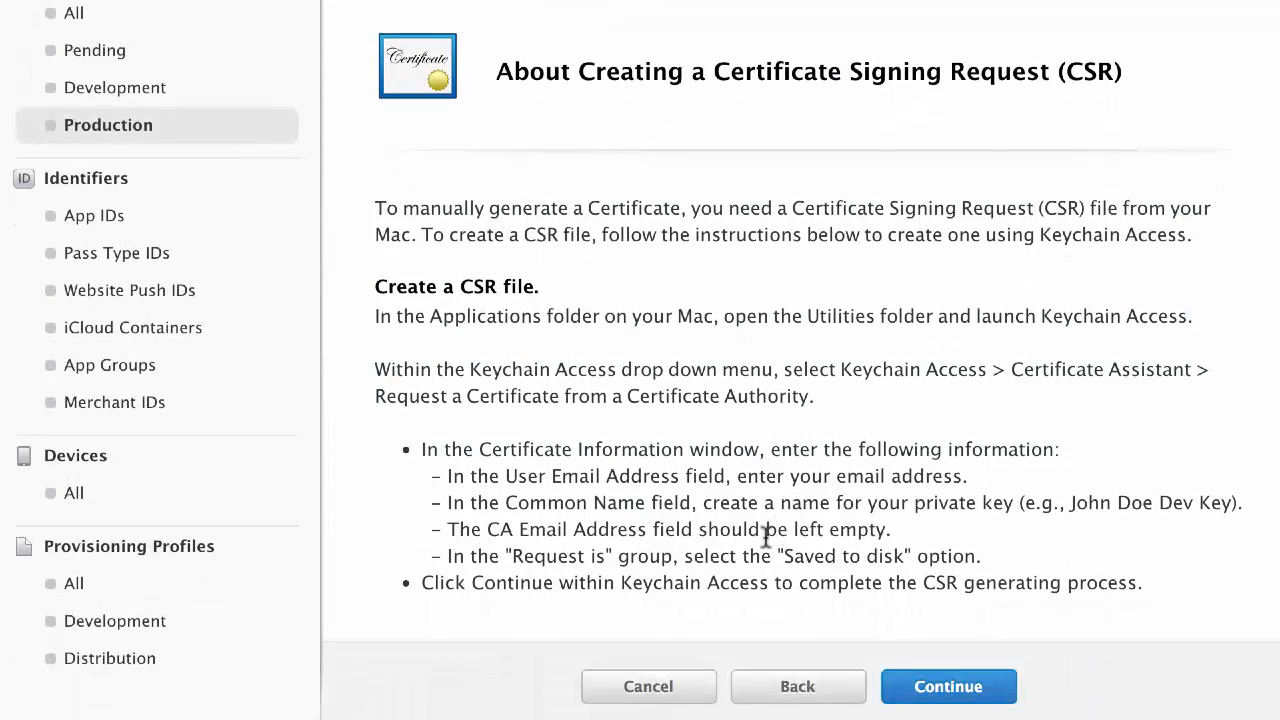
{"action": "scroll", "scroll_direction": "up", "scroll_amount": 3}
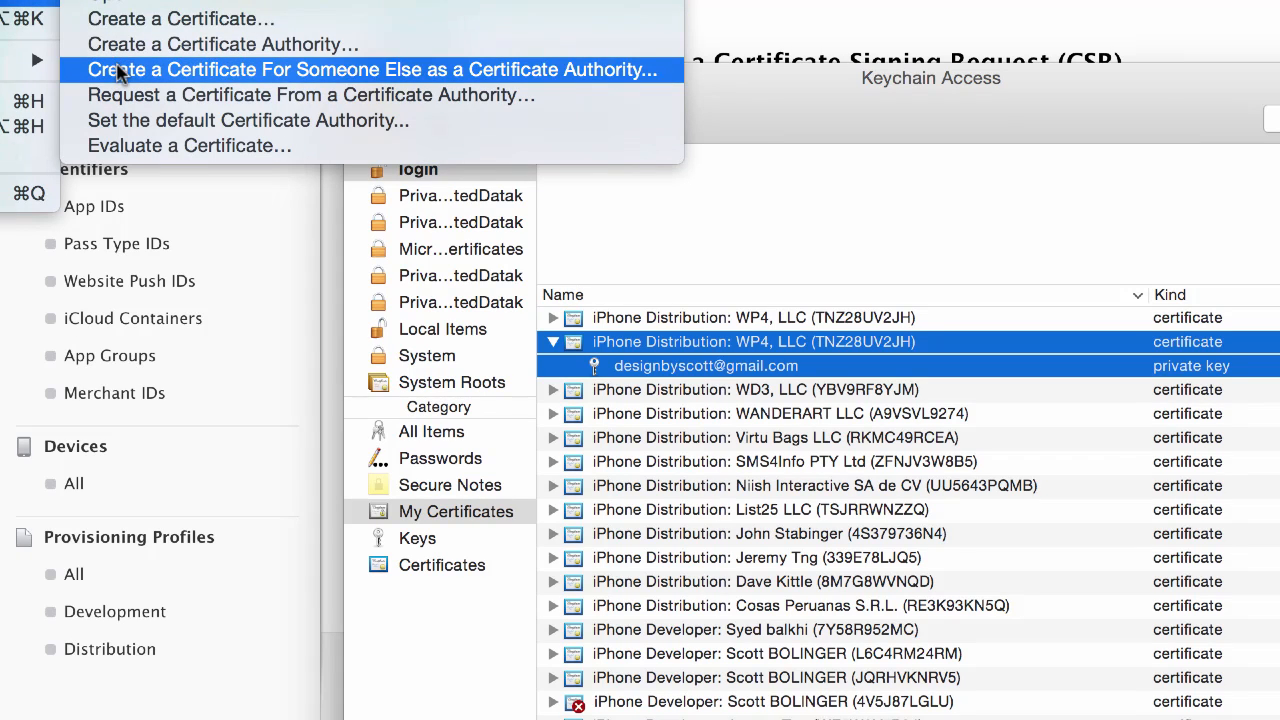
{"action": "mouse_move", "coordinate": [311, 94]}
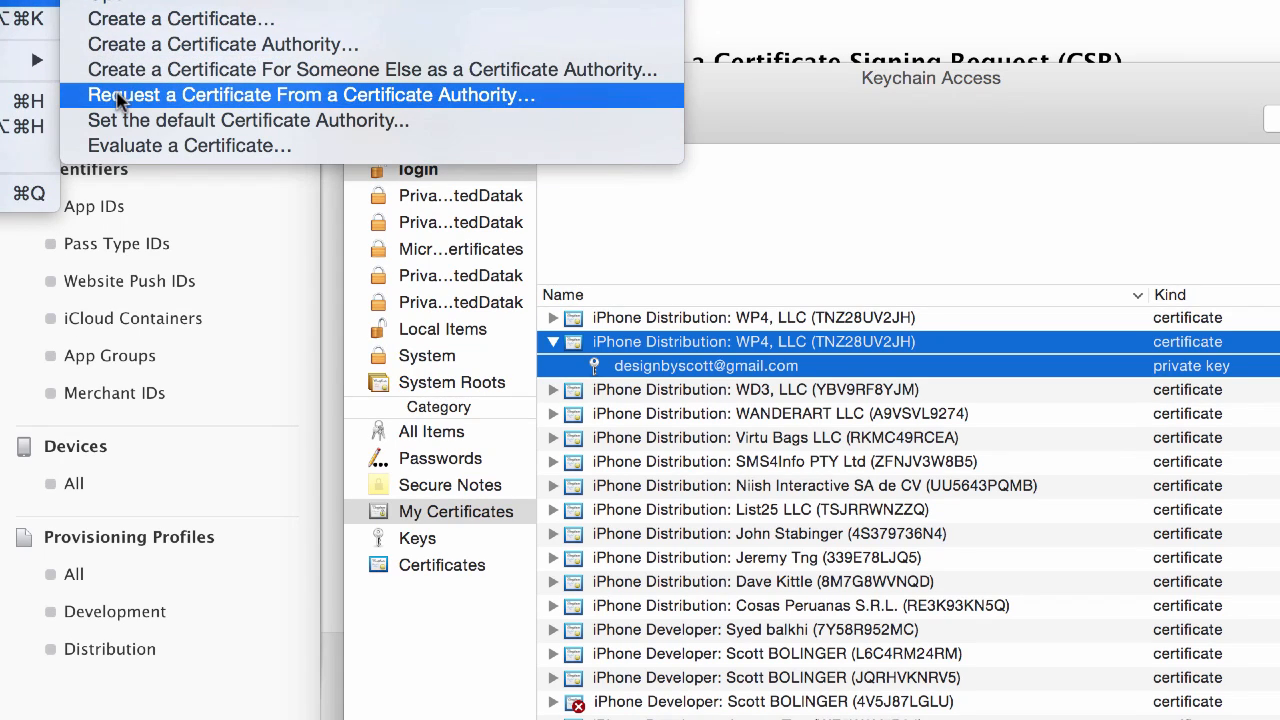
Open Certificate Assistant's Request a Certificate From a Certificate Authority form
{"action": "left_click", "coordinate": [311, 94]}
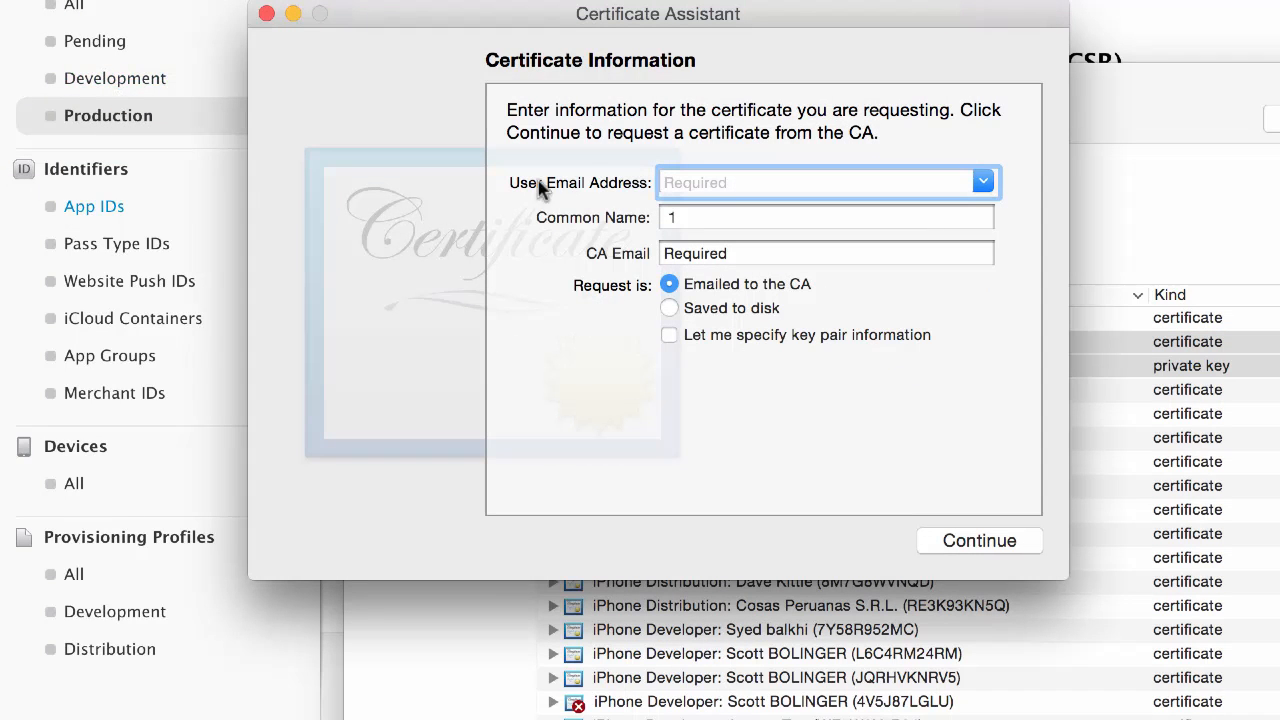
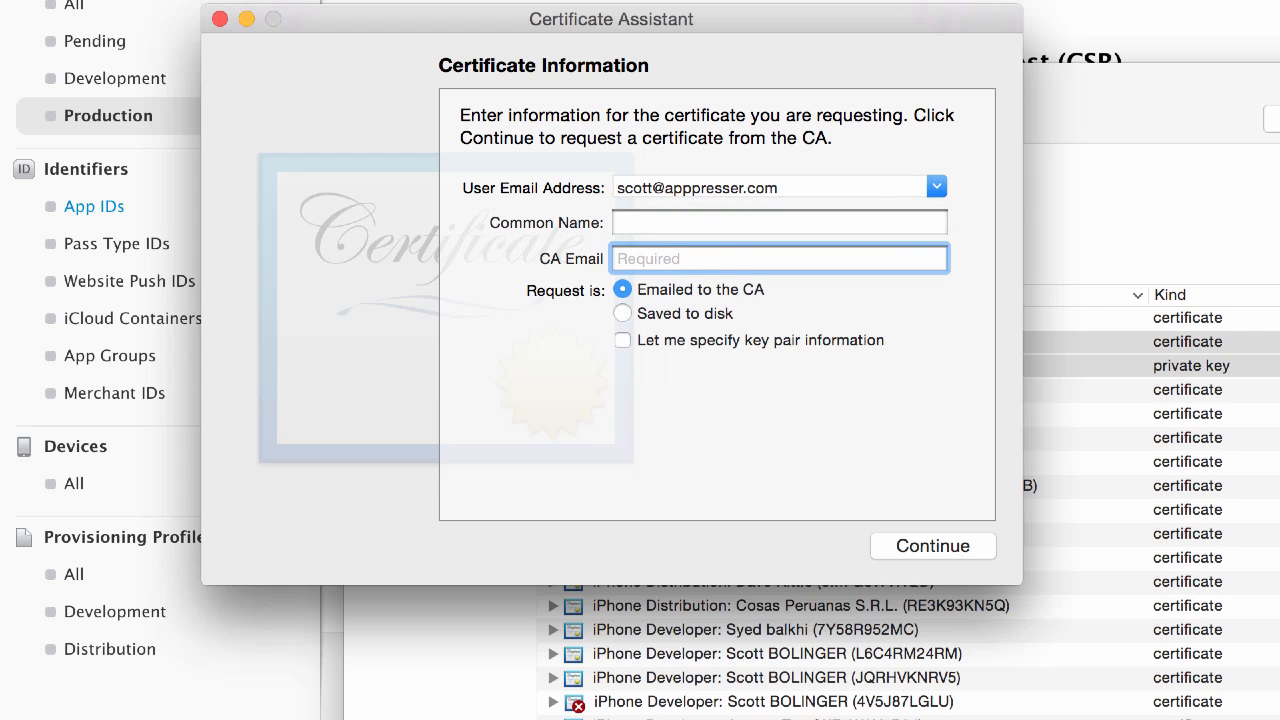
Request a certificate with the email, saved to disk, replacing the Desktop file
{"action": "left_click", "coordinate": [623, 313]}
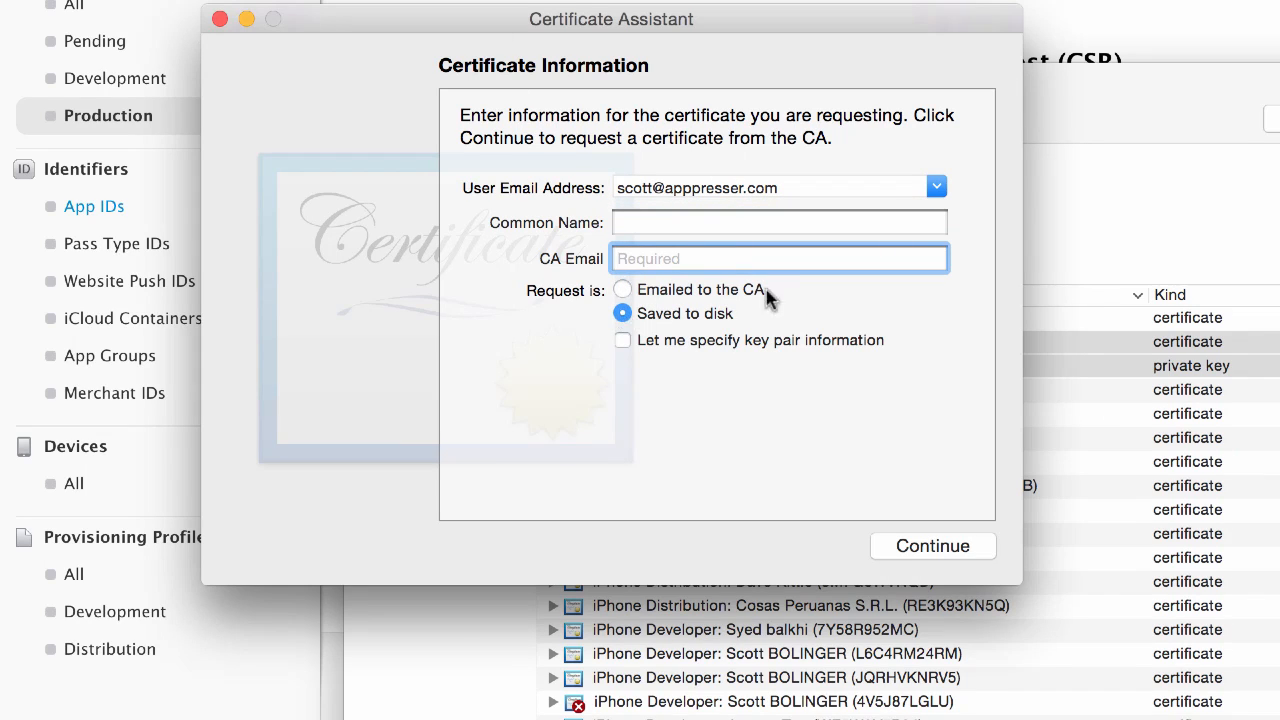
{"action": "left_click", "coordinate": [932, 546]}
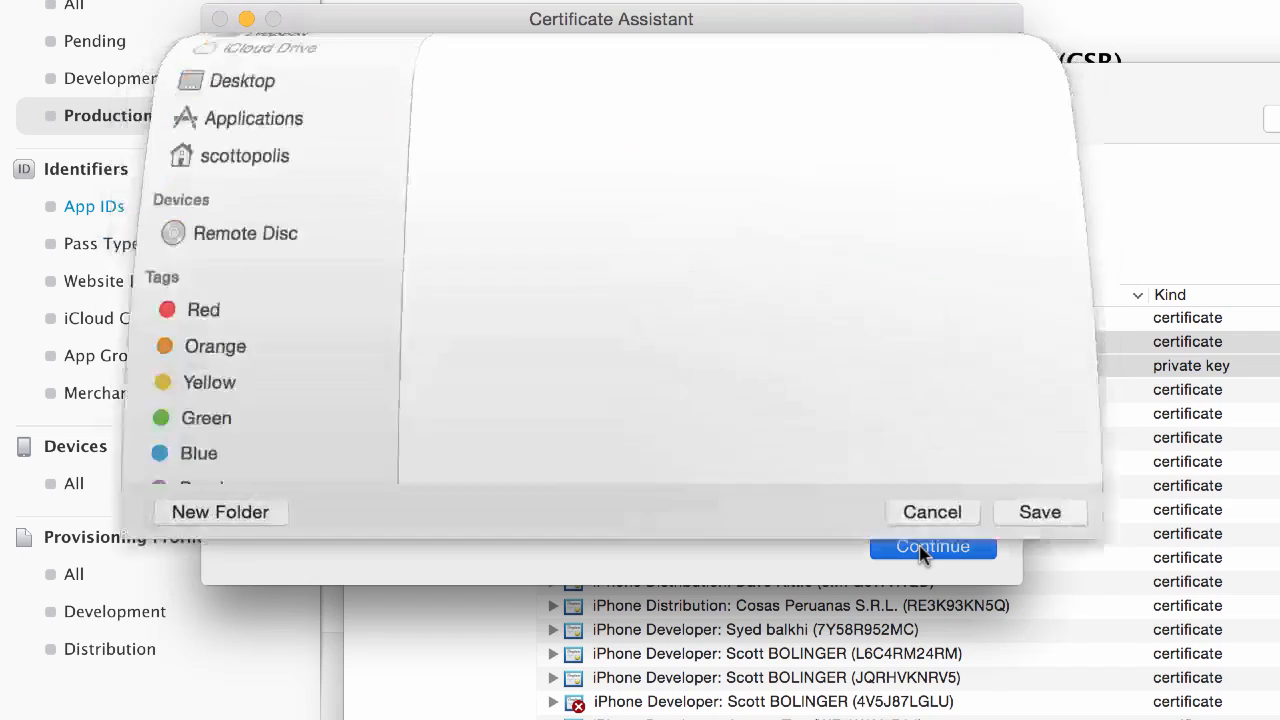
{"action": "left_click", "coordinate": [803, 79]}
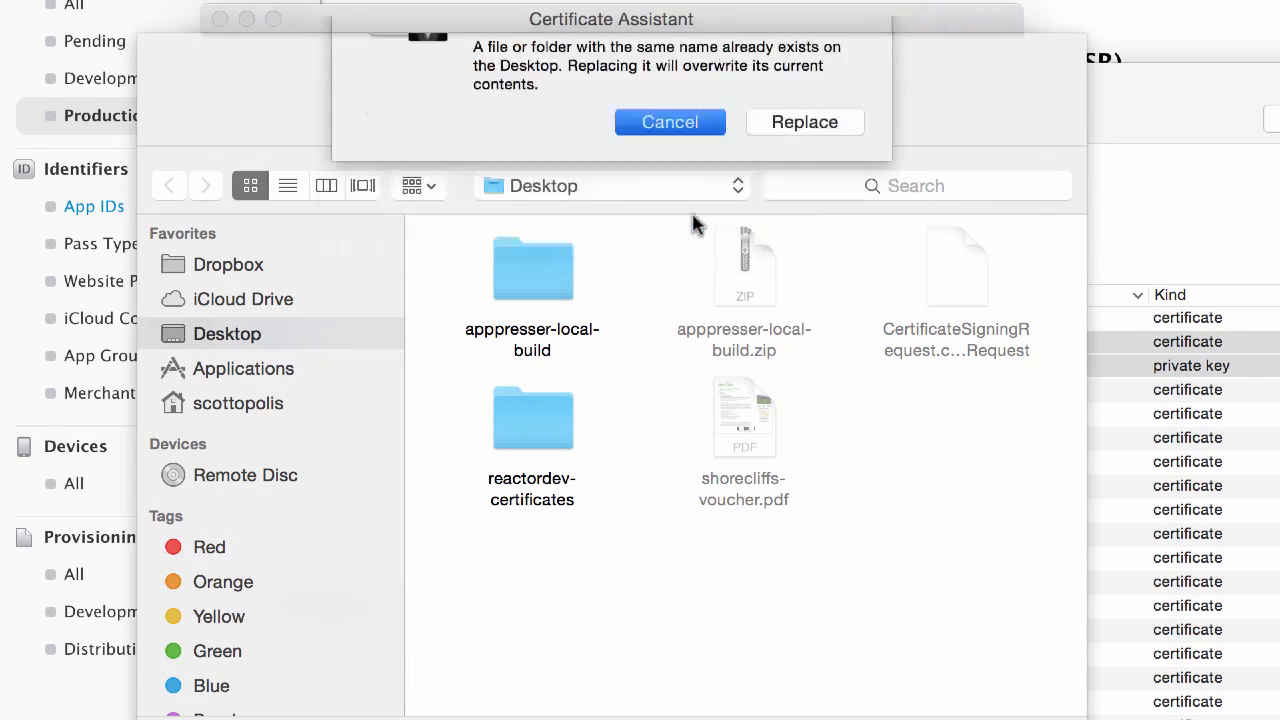
{"action": "left_click", "coordinate": [804, 121]}
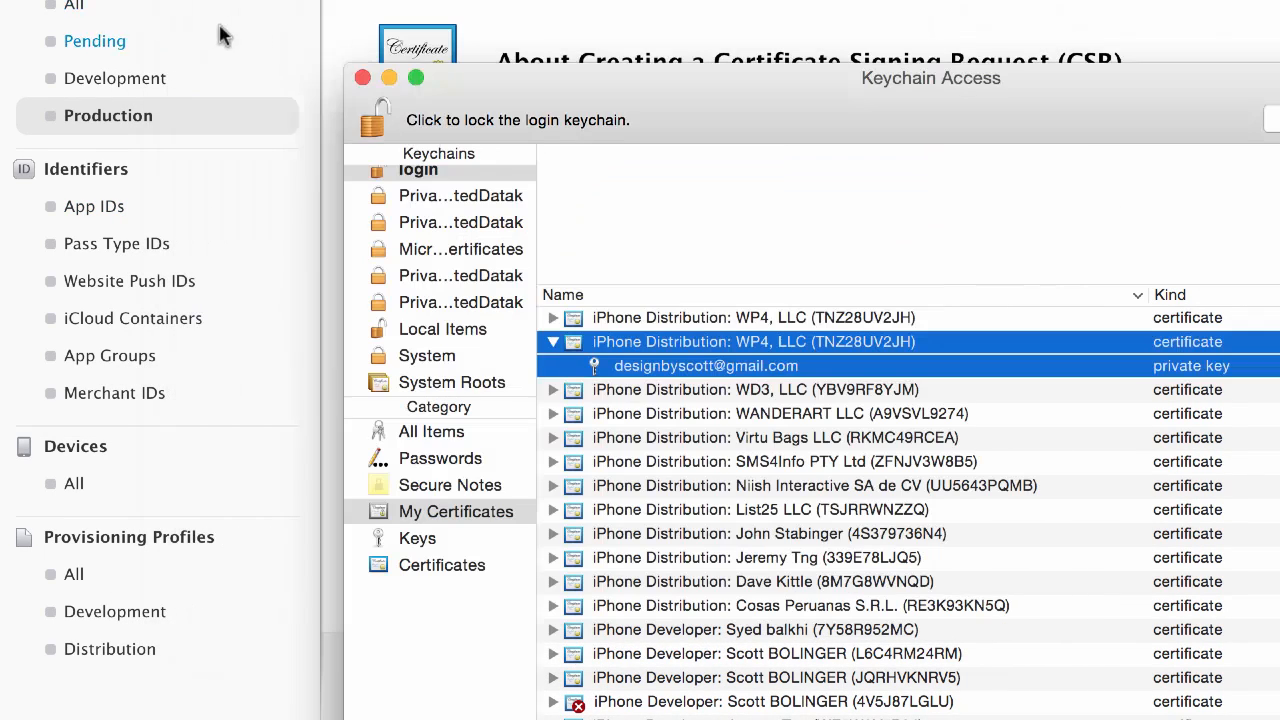
Download the WP4, LLC iOS Distribution certificate expiring Jun 25, 2015
{"action": "left_click", "coordinate": [362, 77]}
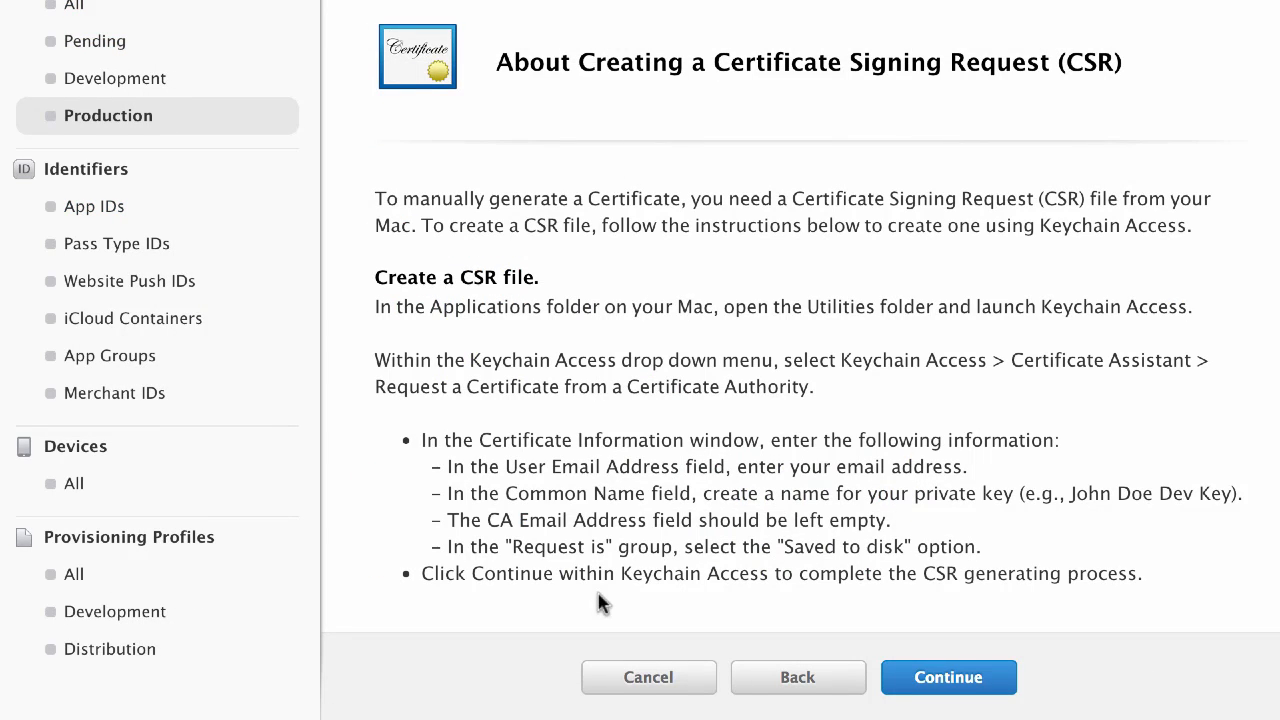
{"action": "left_click", "coordinate": [947, 677]}
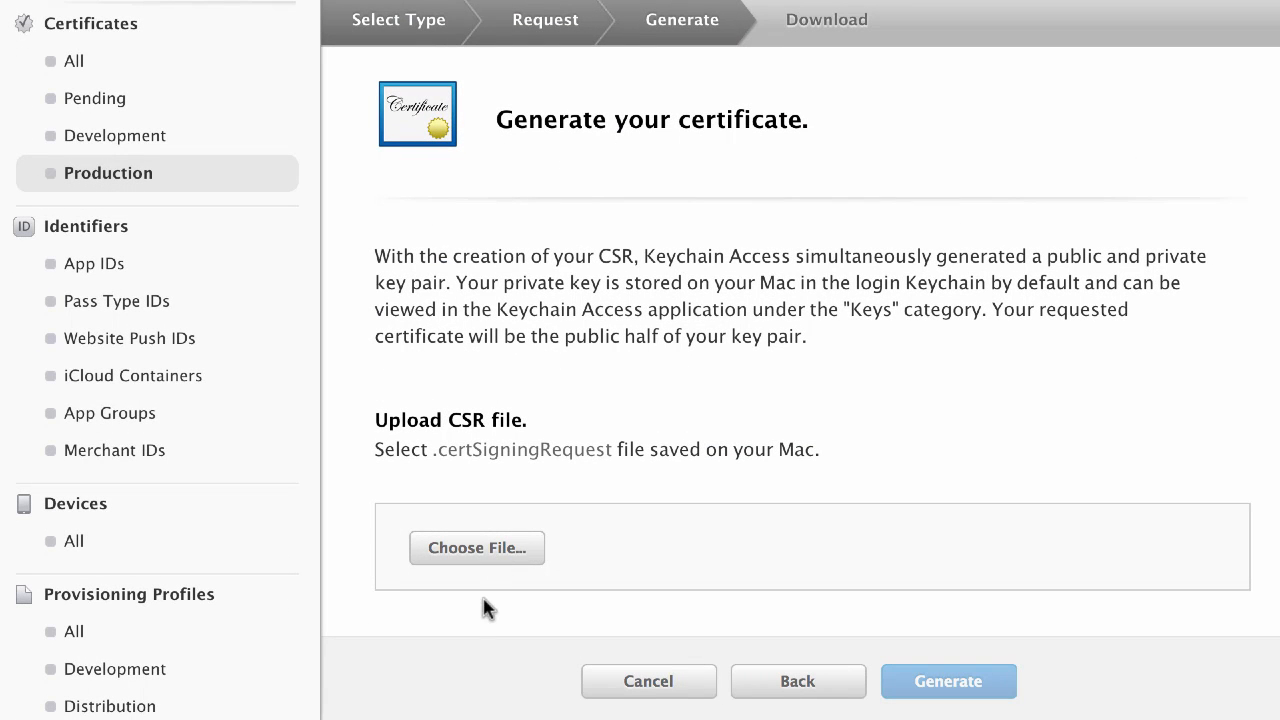
{"action": "mouse_move", "coordinate": [948, 681]}
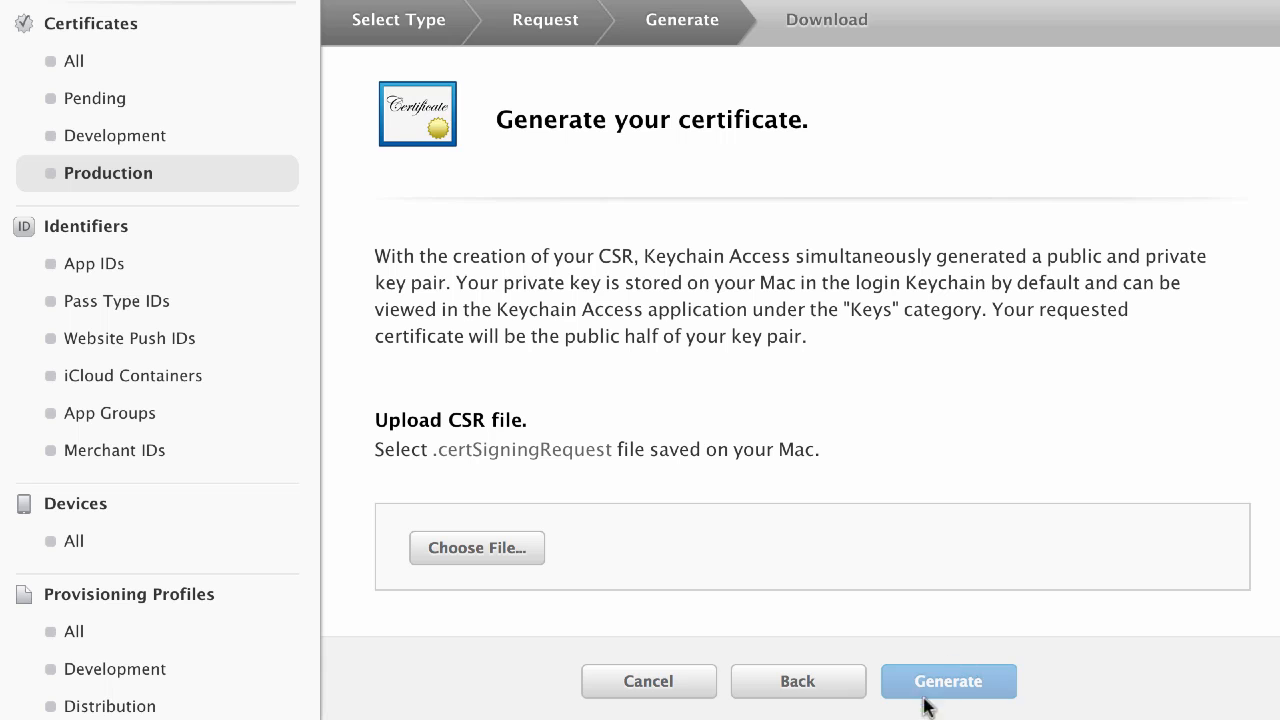
{"action": "scroll", "scroll_direction": "up", "scroll_amount": 3}
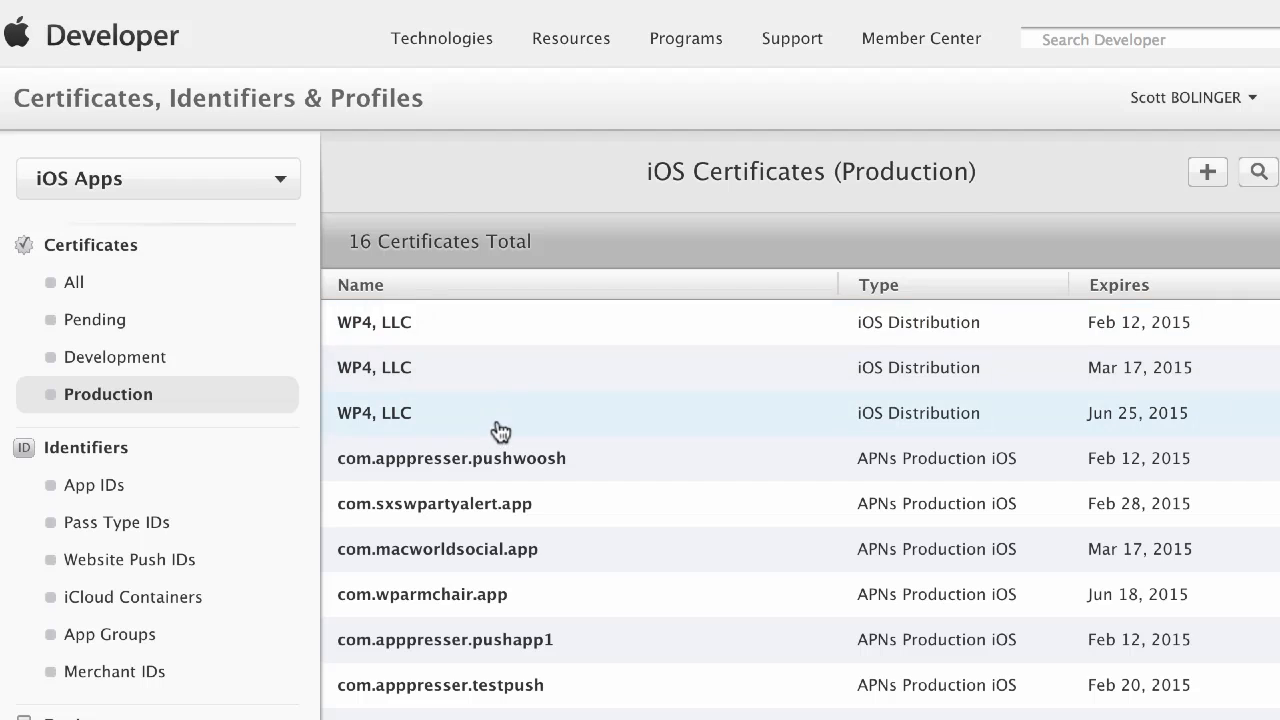
{"action": "left_click", "coordinate": [374, 413]}
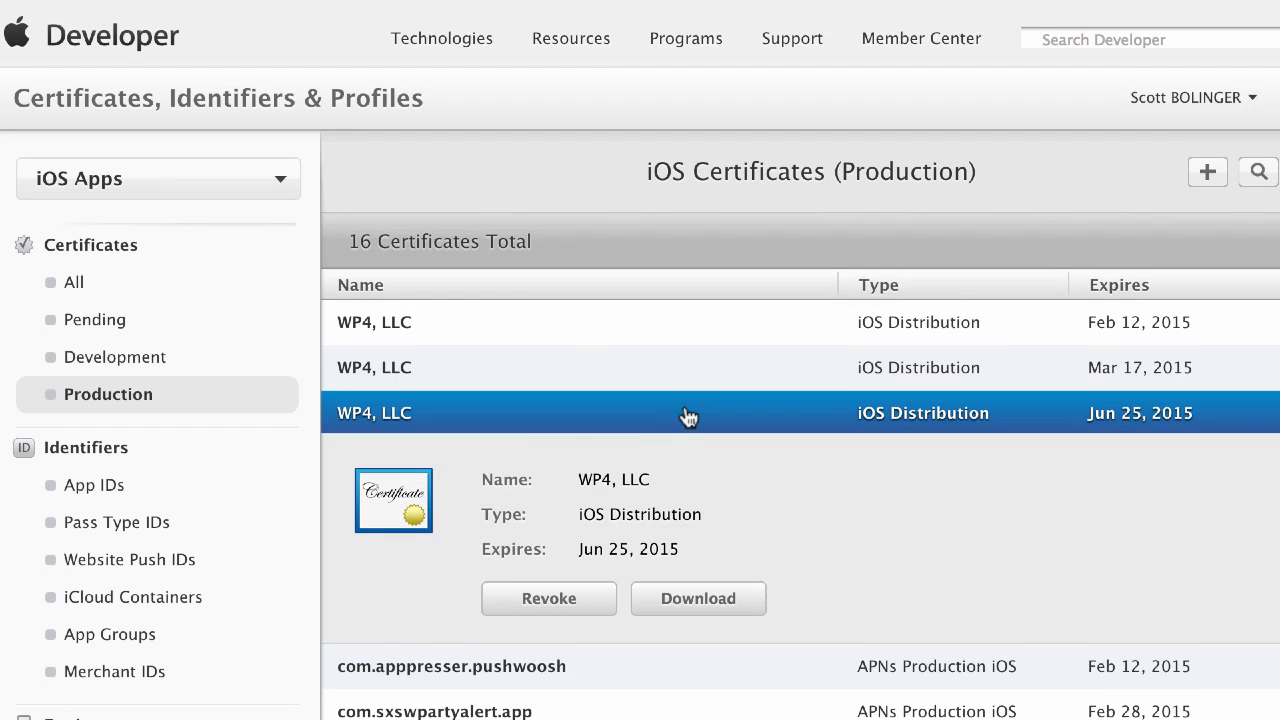
{"action": "scroll", "scroll_direction": "down", "scroll_amount": 3}
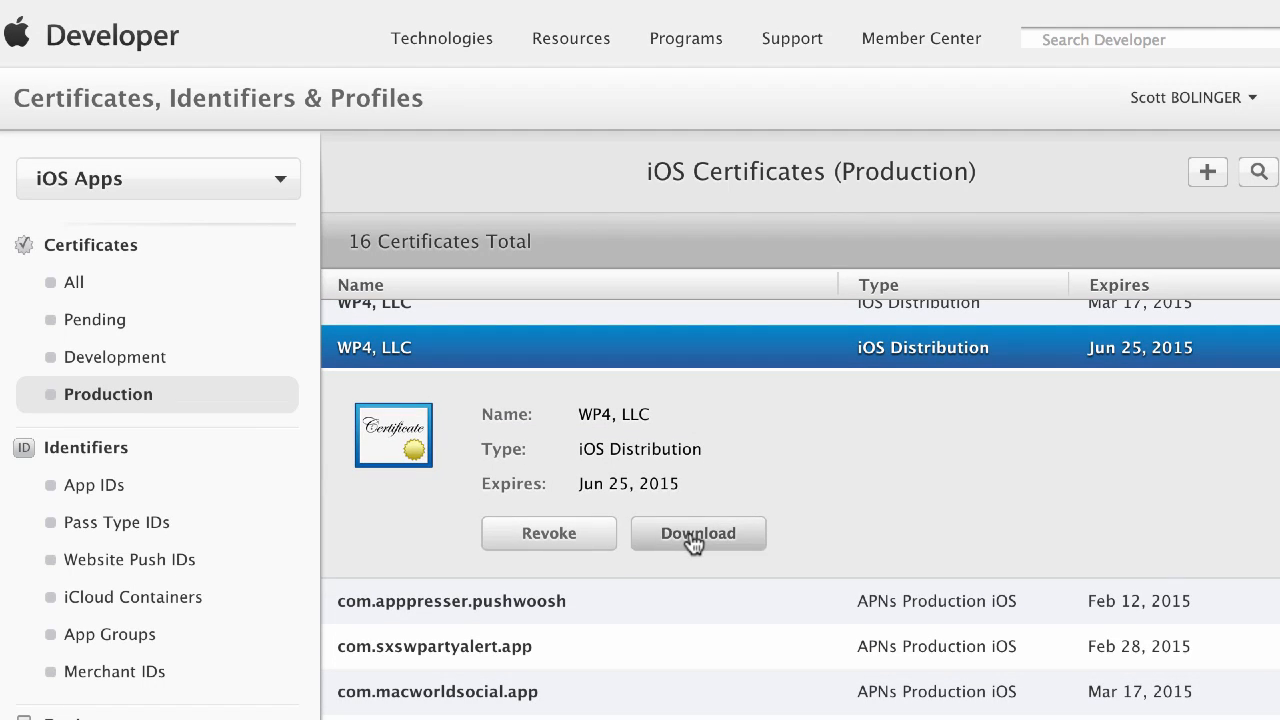
{"action": "left_click", "coordinate": [697, 533]}
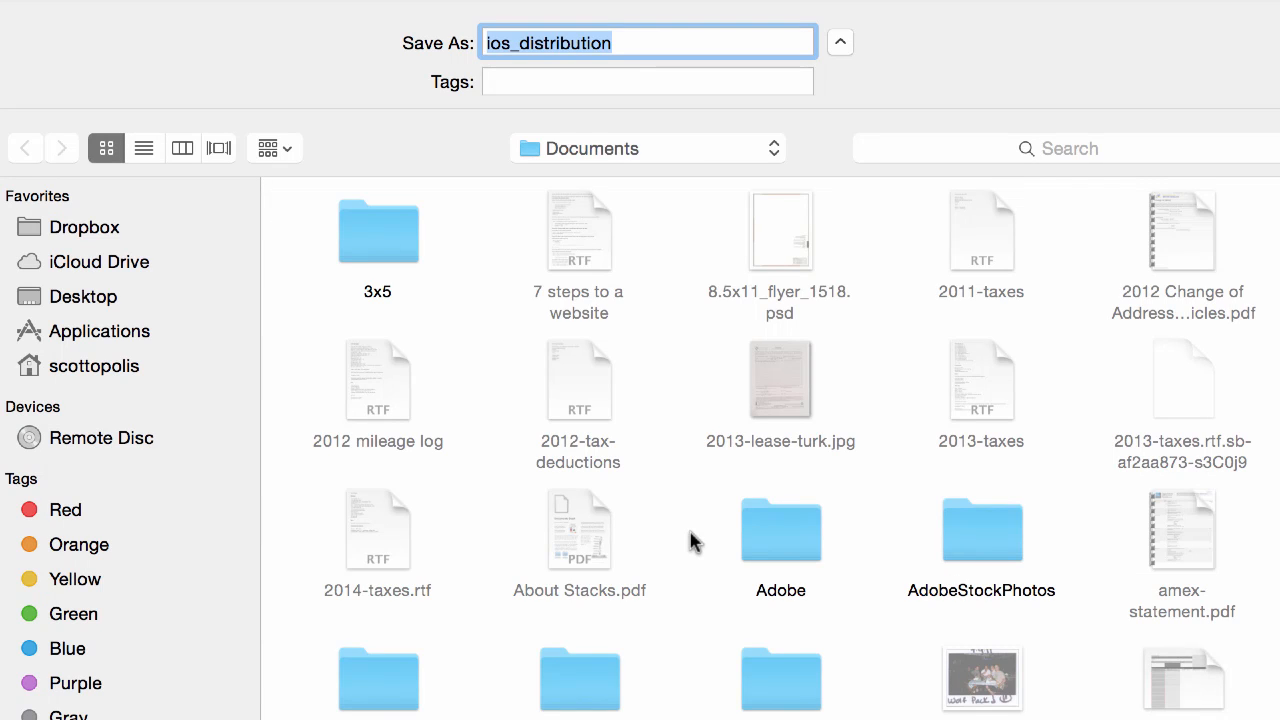
Save the certificate as ios_distribution-jun25-wp4 in reactordev-certificates
{"action": "left_click", "coordinate": [648, 148]}
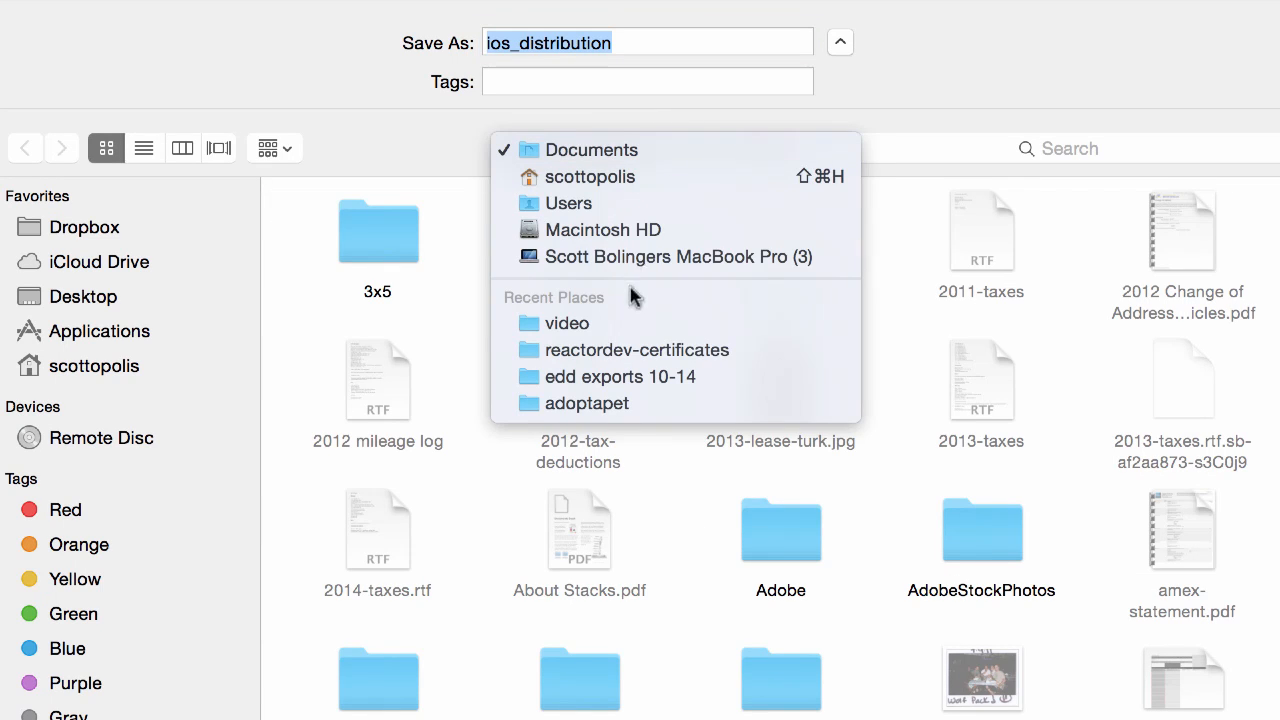
{"action": "left_click", "coordinate": [636, 350]}
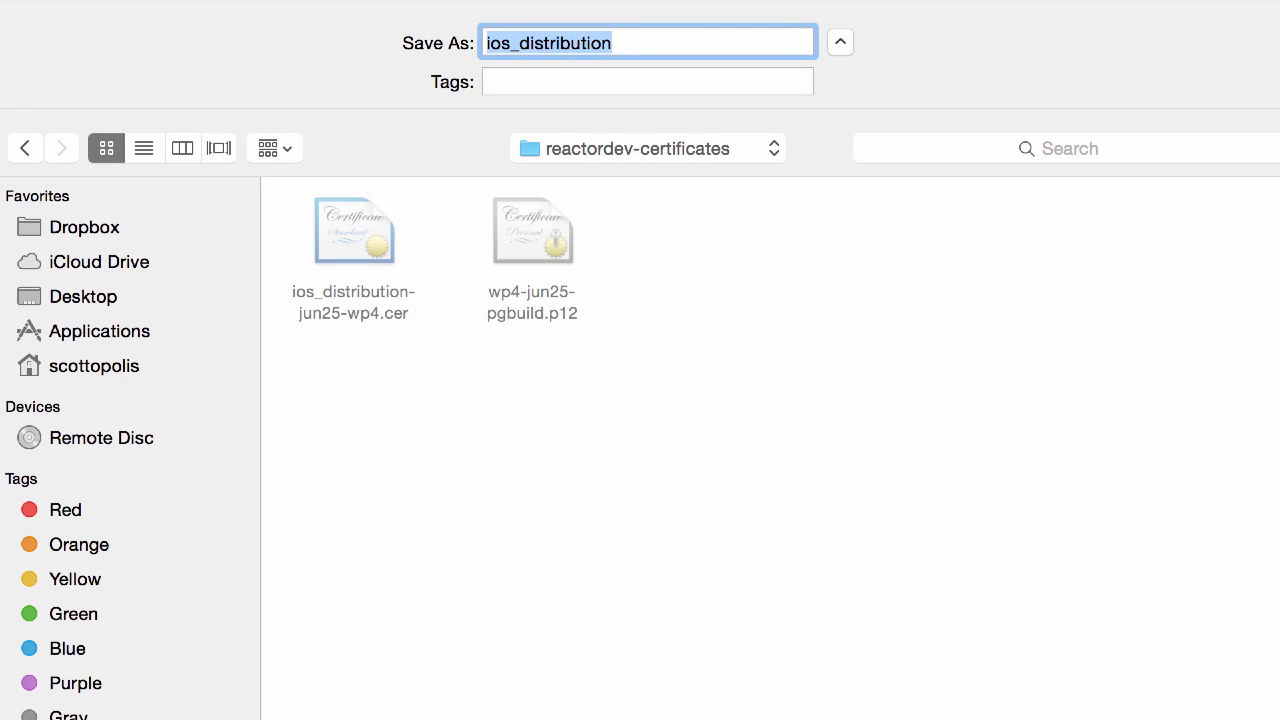
{"action": "left_click", "coordinate": [353, 232]}
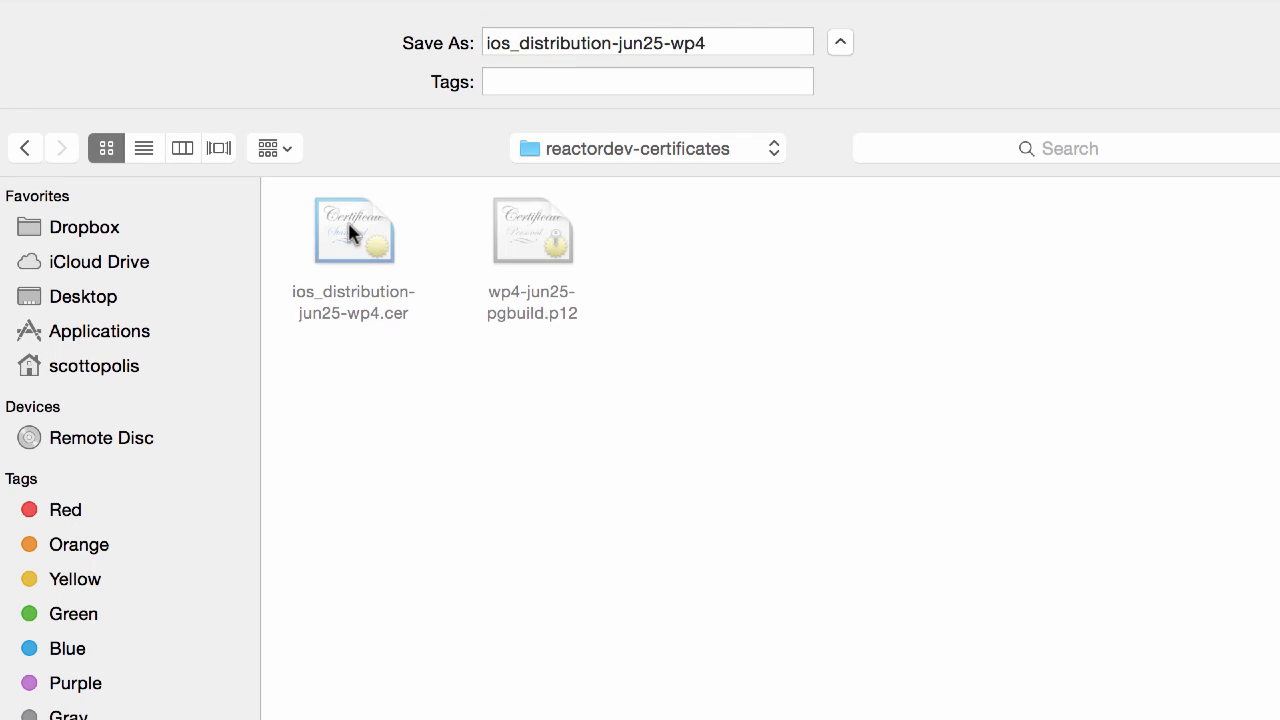
{"action": "mouse_move", "coordinate": [519, 42]}
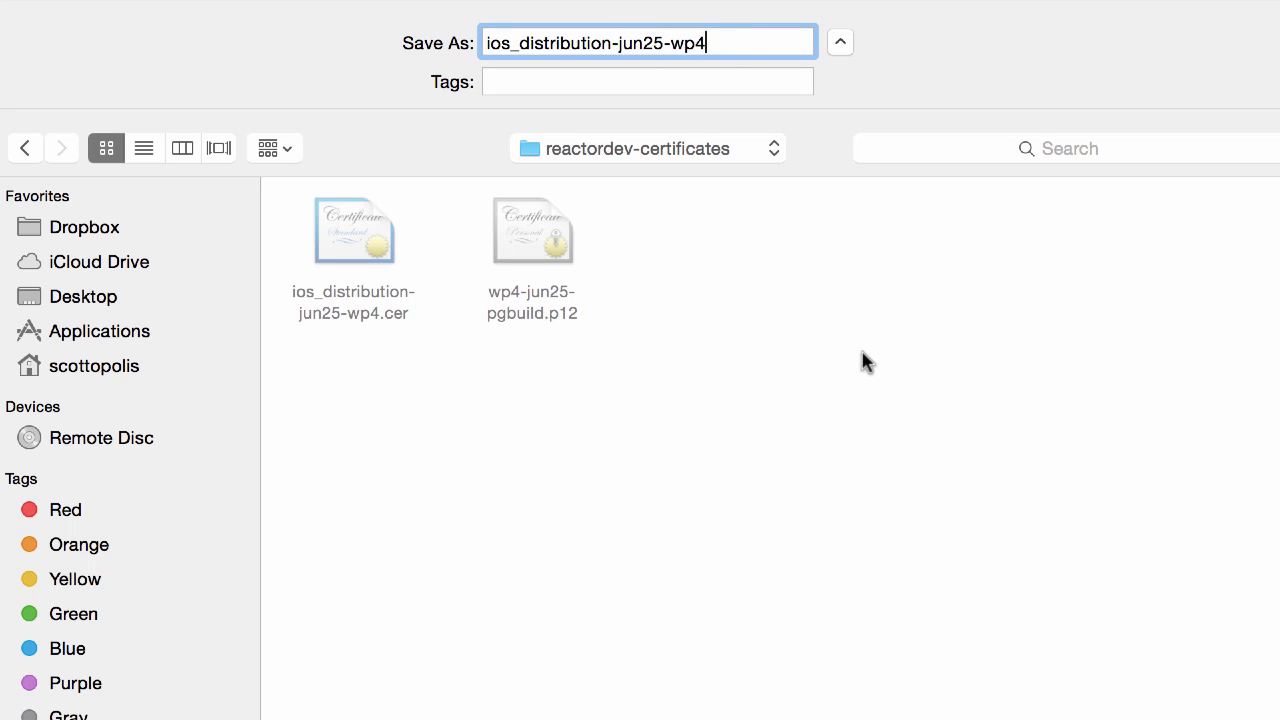
{"action": "mouse_move", "coordinate": [718, 42]}
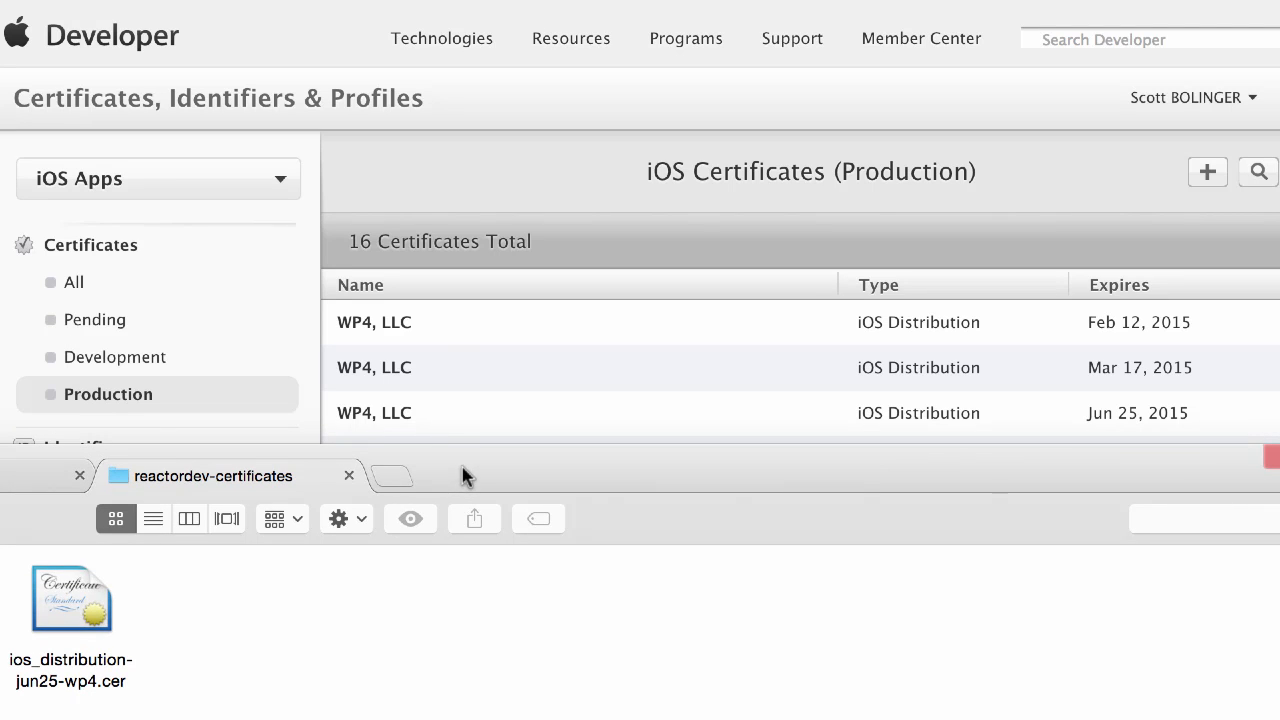
In My Certificates, select the valid WP4 distribution certificate expiring June 25, 2015
{"action": "left_click", "coordinate": [71, 598]}
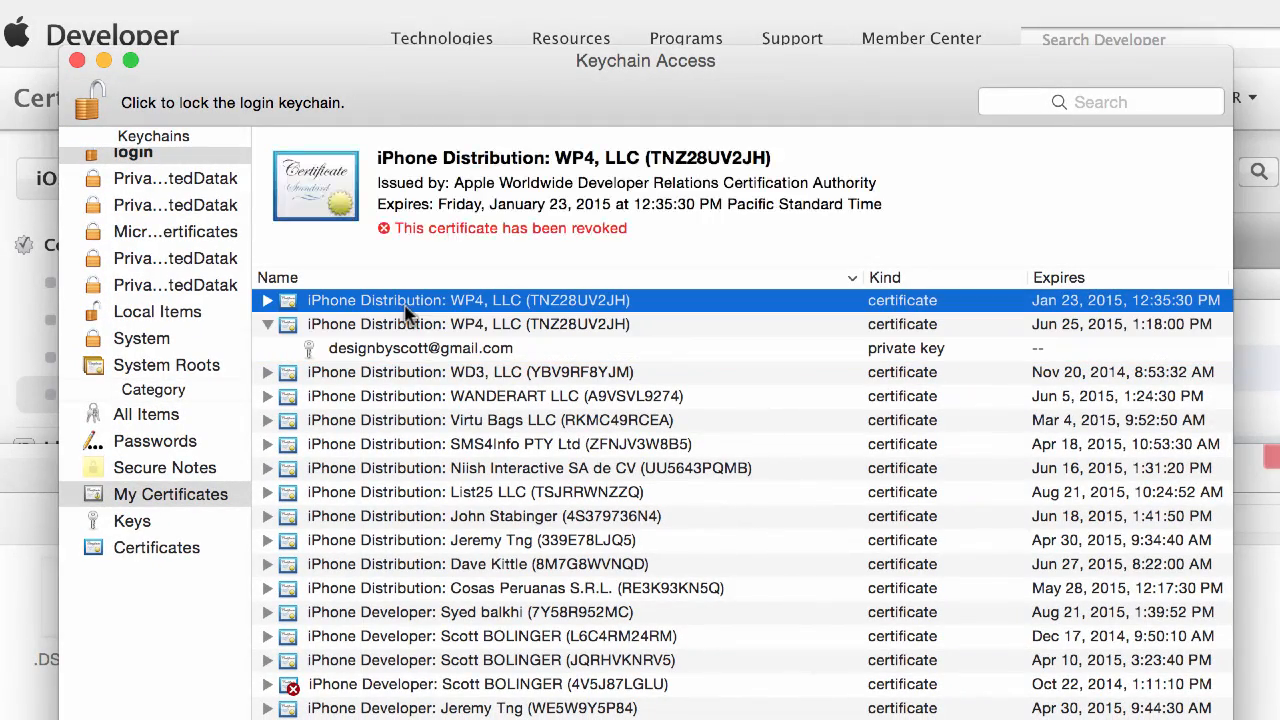
{"action": "left_click", "coordinate": [267, 324]}
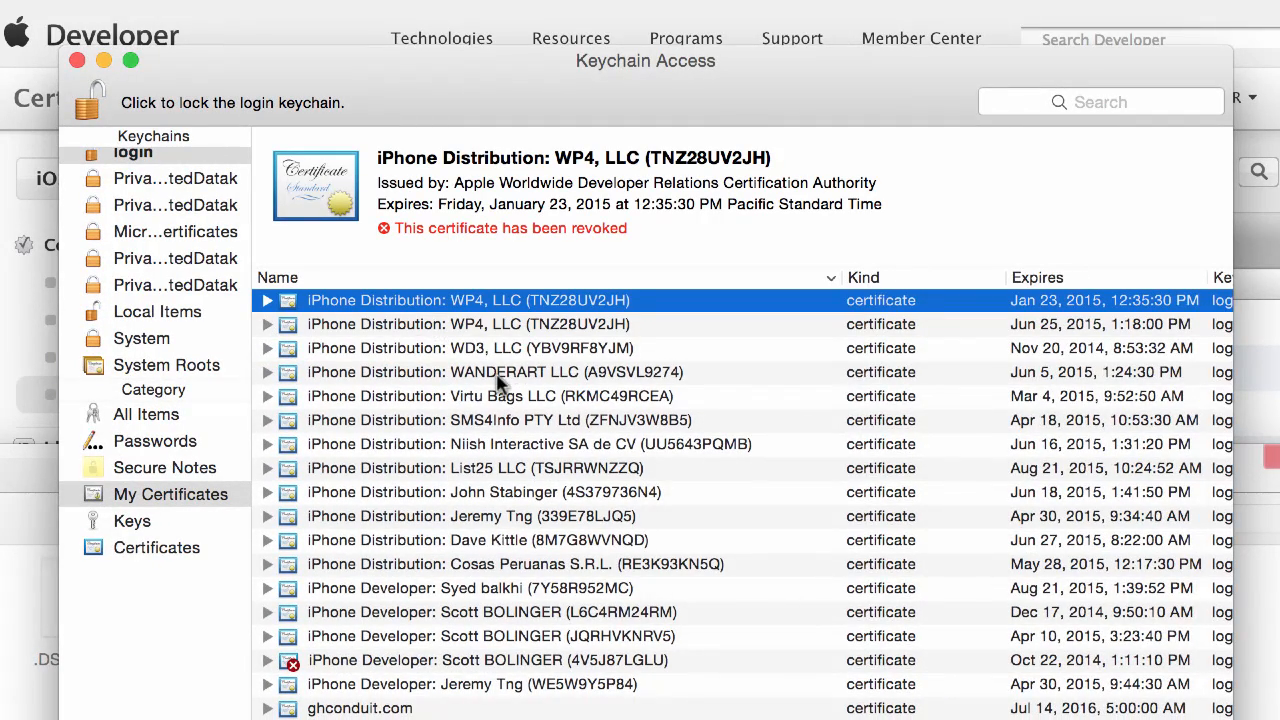
{"action": "mouse_move", "coordinate": [448, 612]}
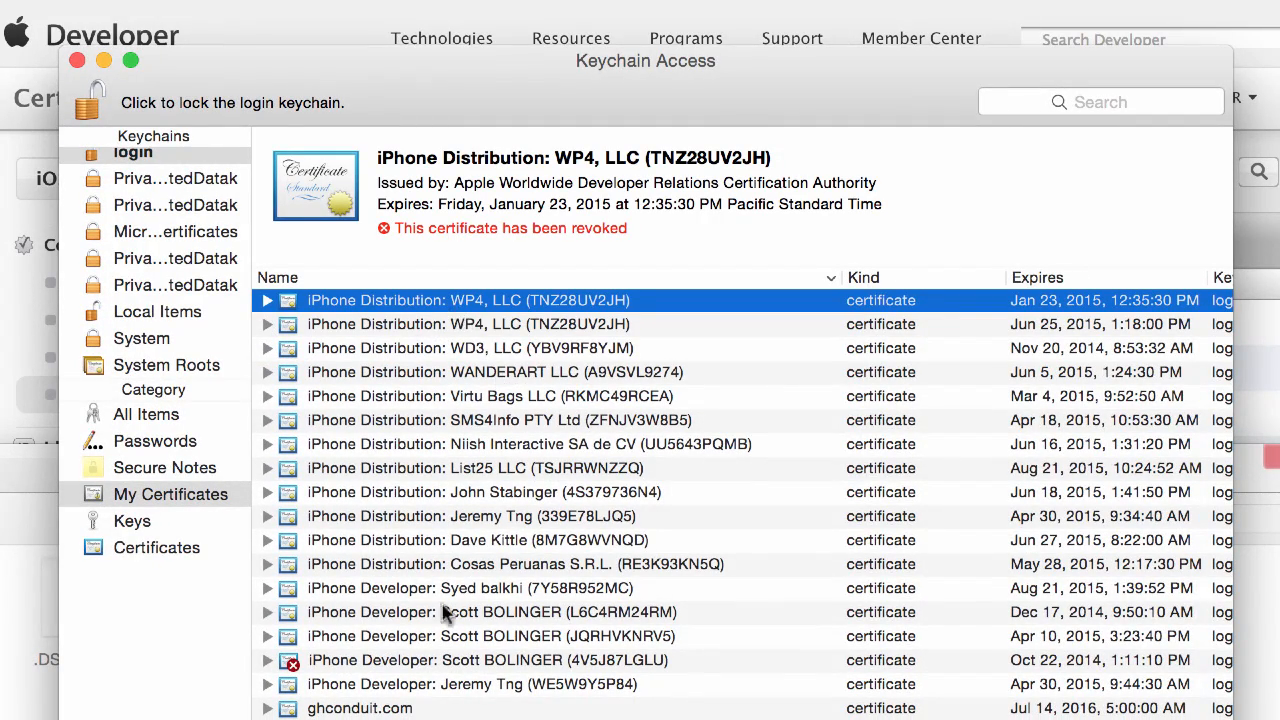
{"action": "mouse_move", "coordinate": [458, 334]}
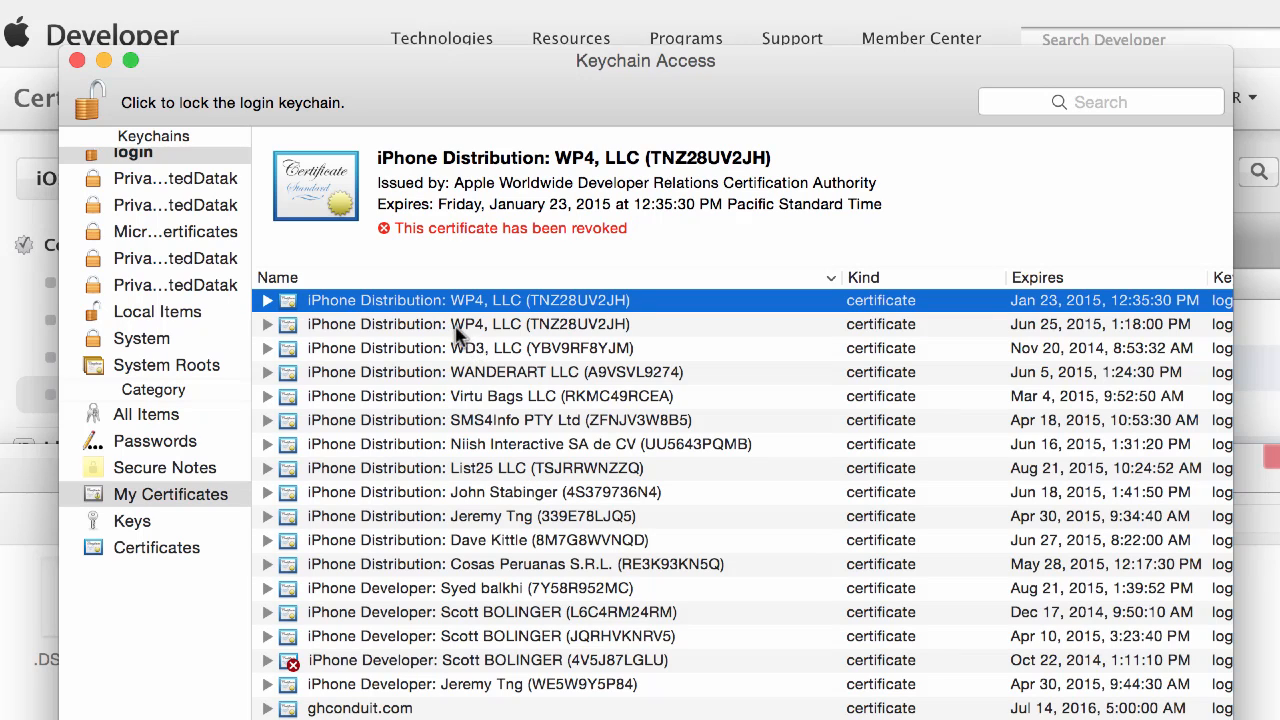
{"action": "mouse_move", "coordinate": [350, 358]}
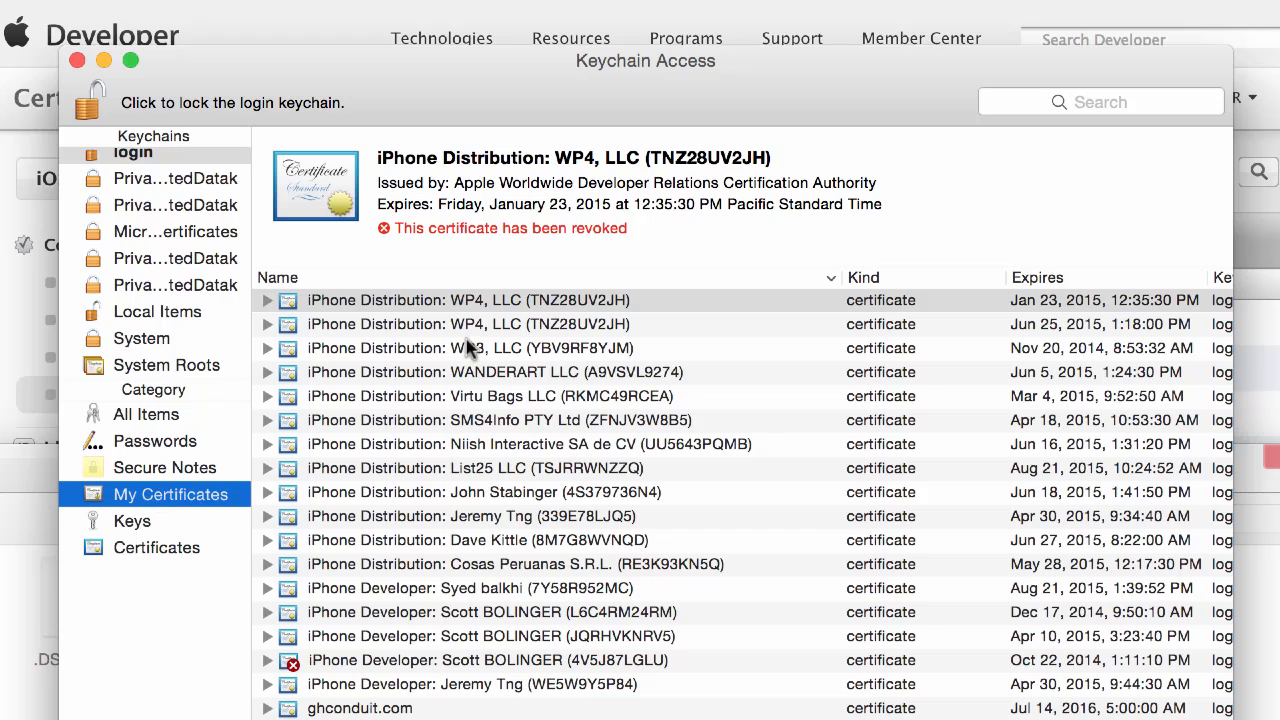
{"action": "left_click", "coordinate": [465, 300]}
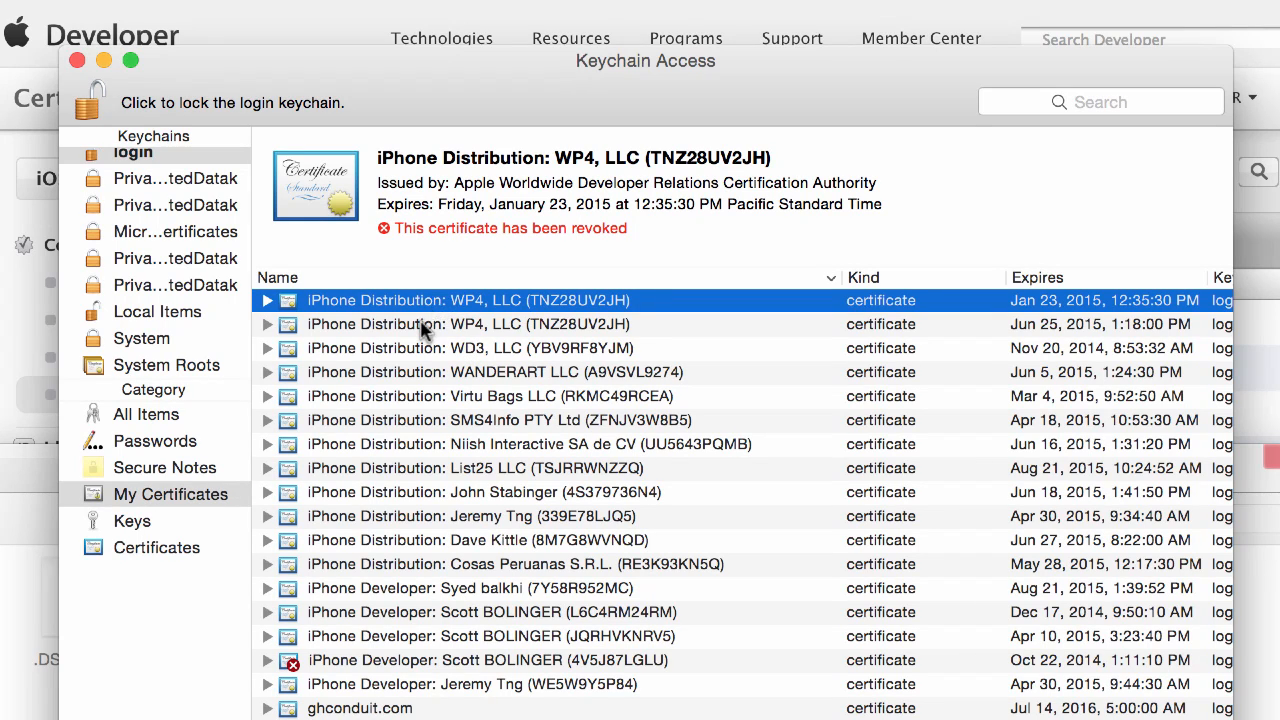
{"action": "left_click", "coordinate": [465, 324]}
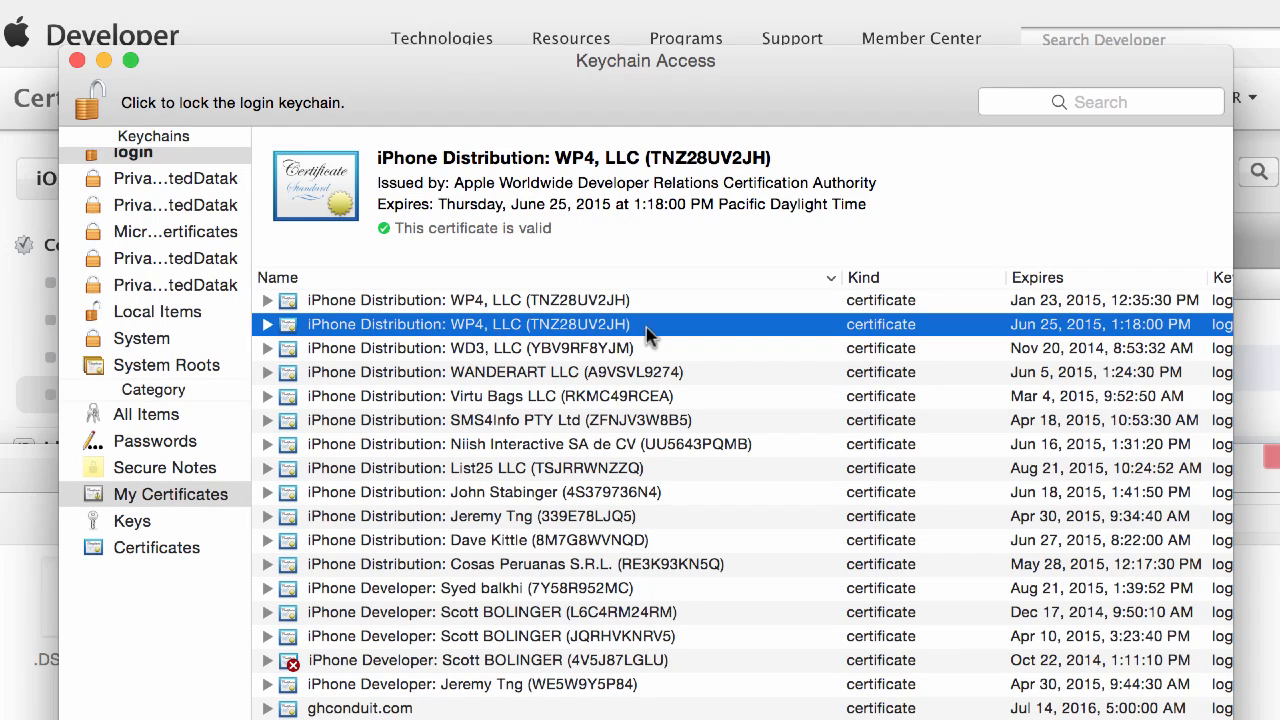
{"action": "mouse_move", "coordinate": [1030, 338]}
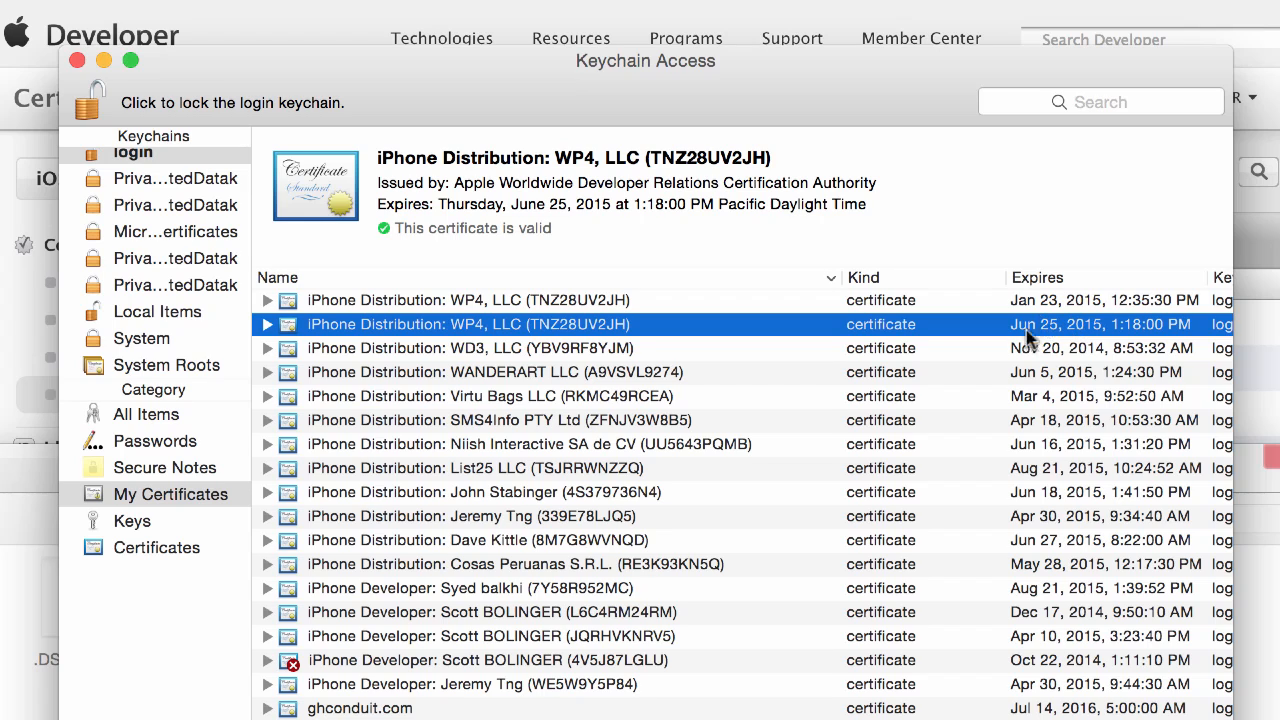
{"action": "mouse_move", "coordinate": [1050, 340]}
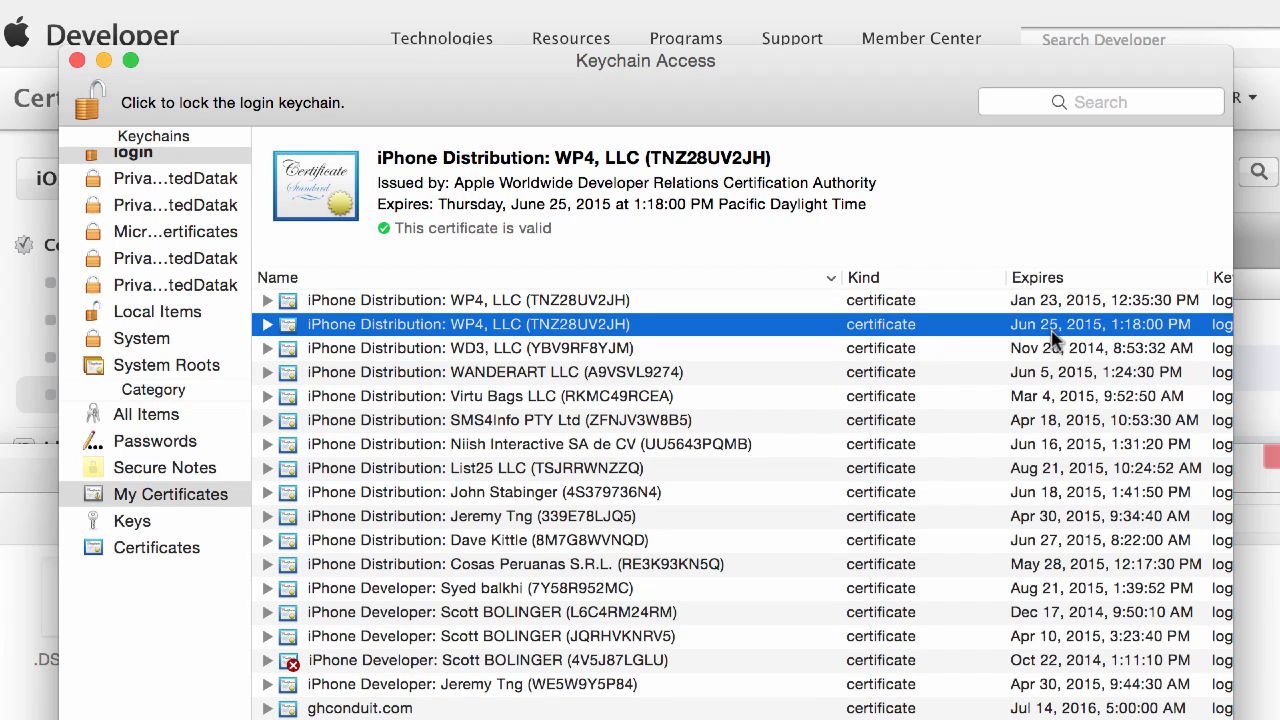
{"action": "mouse_move", "coordinate": [805, 338]}
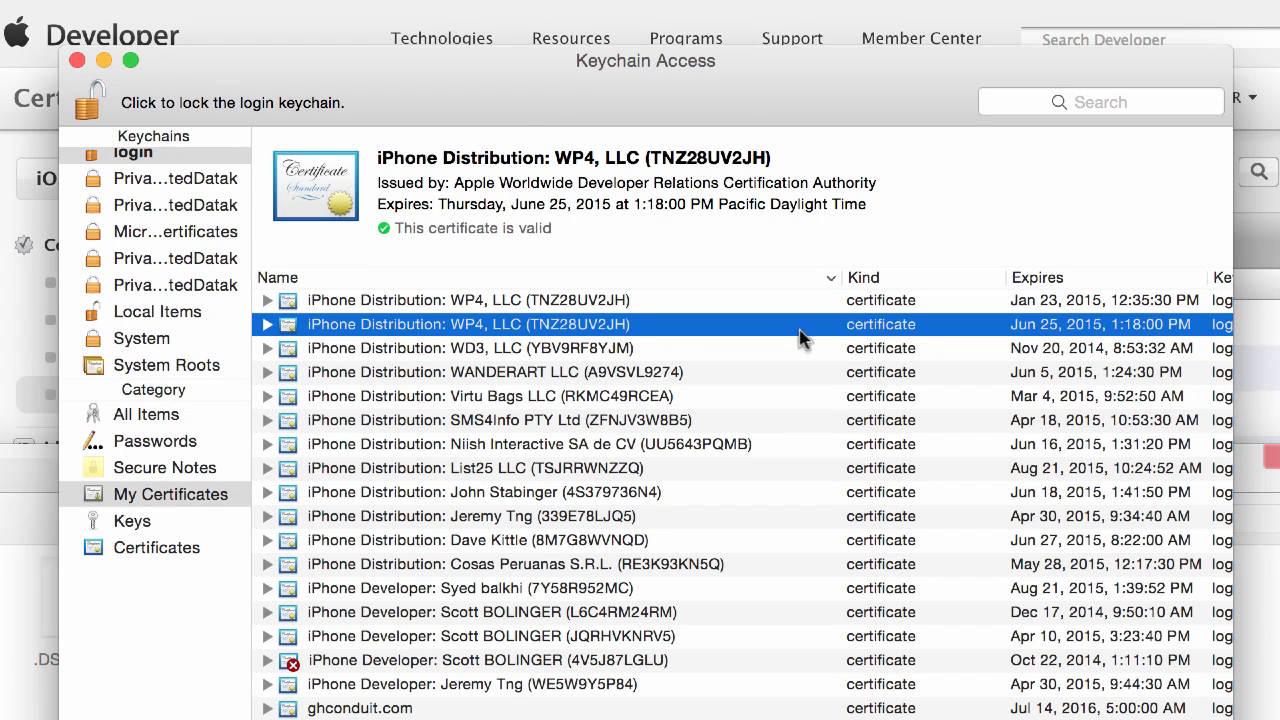
{"action": "mouse_move", "coordinate": [270, 337]}
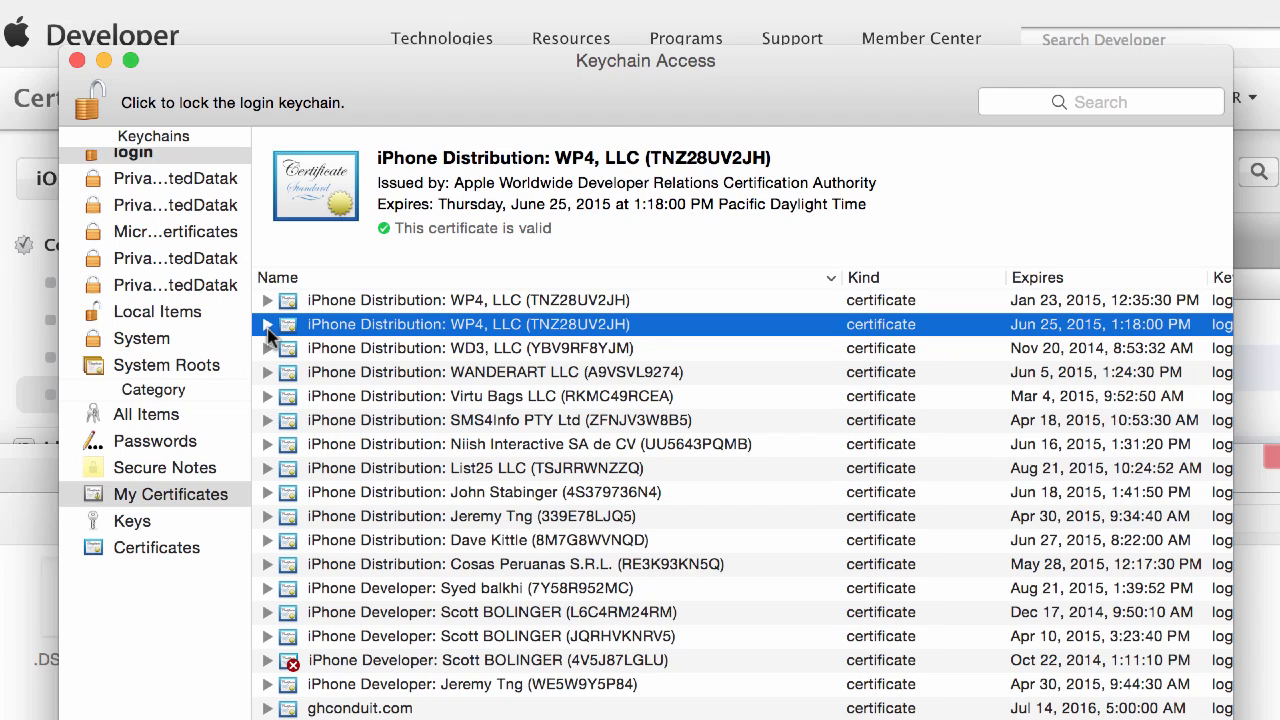
Select the WP4 certificate with its private key and choose Export 2 items
{"action": "left_click", "coordinate": [267, 324]}
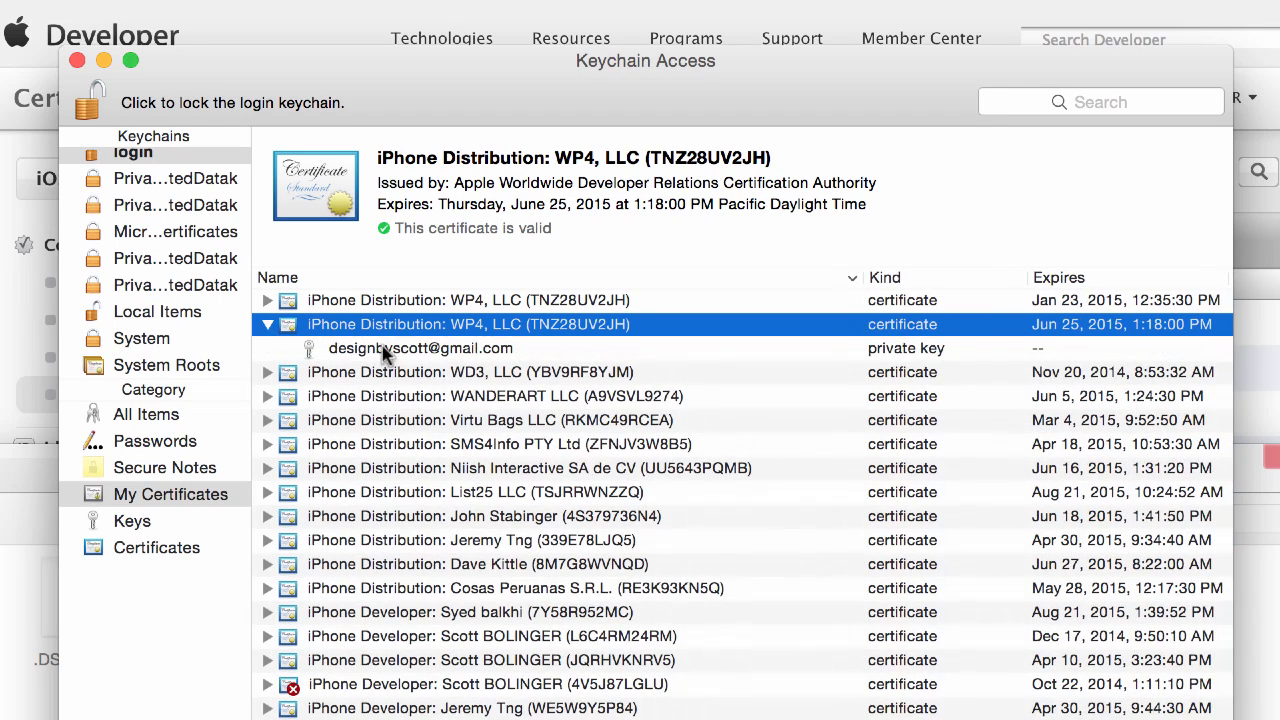
{"action": "left_click", "coordinate": [420, 348]}
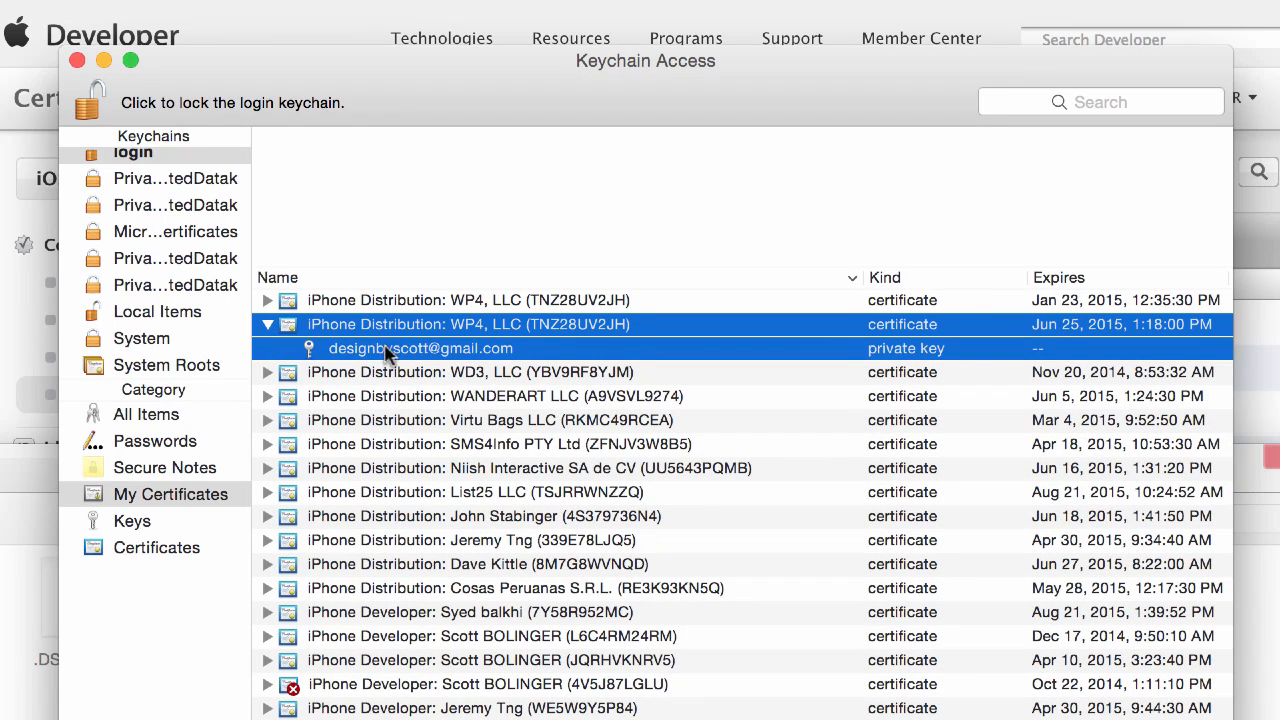
{"action": "mouse_move", "coordinate": [828, 322]}
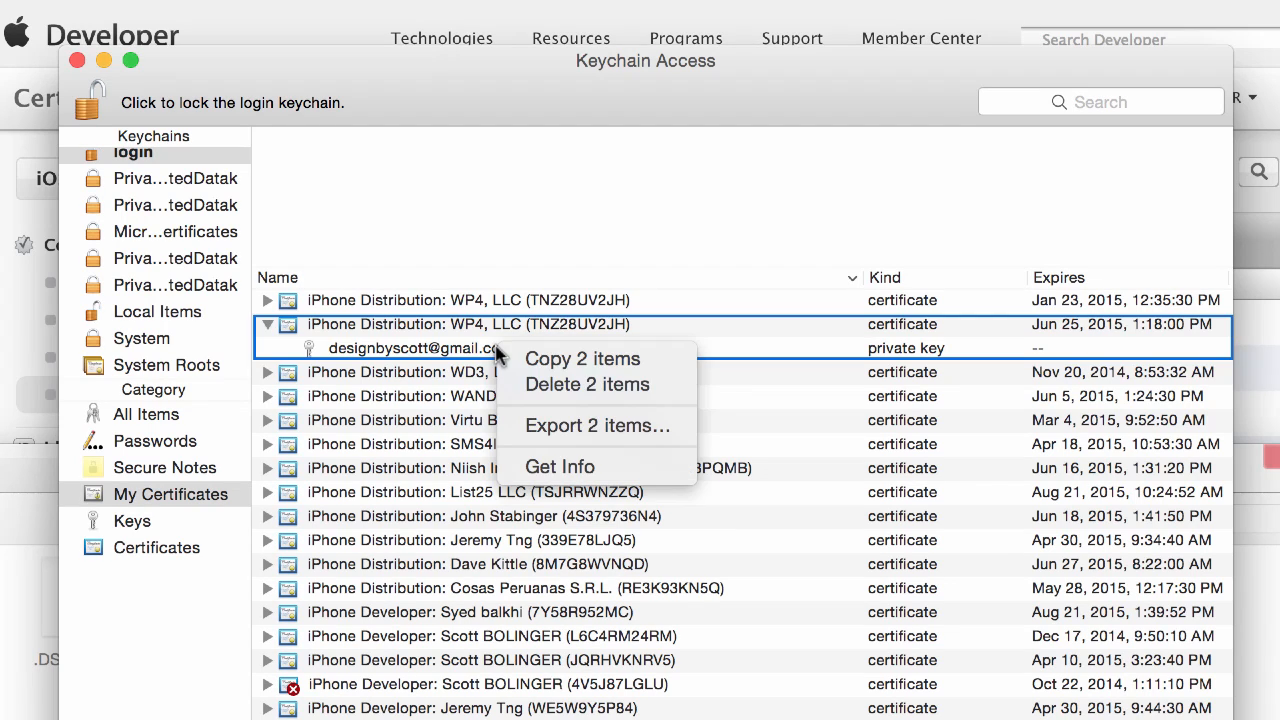
{"action": "mouse_move", "coordinate": [597, 425]}
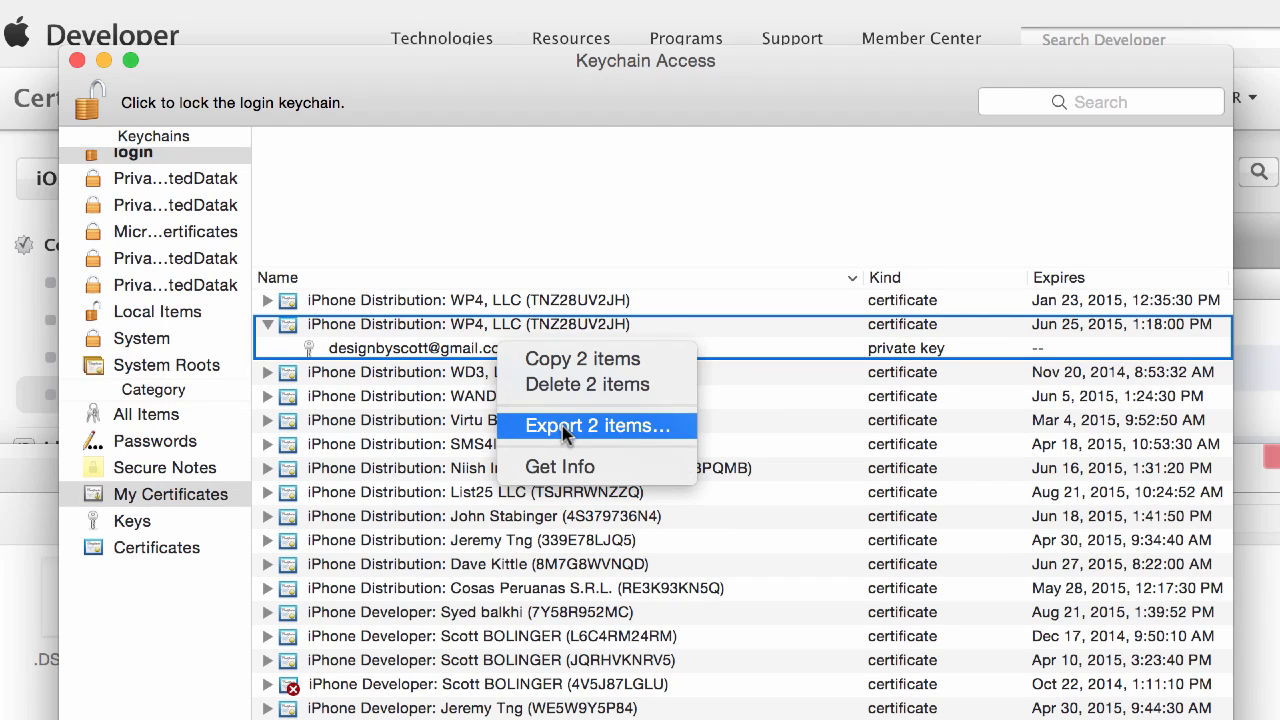
{"action": "left_click", "coordinate": [598, 425]}
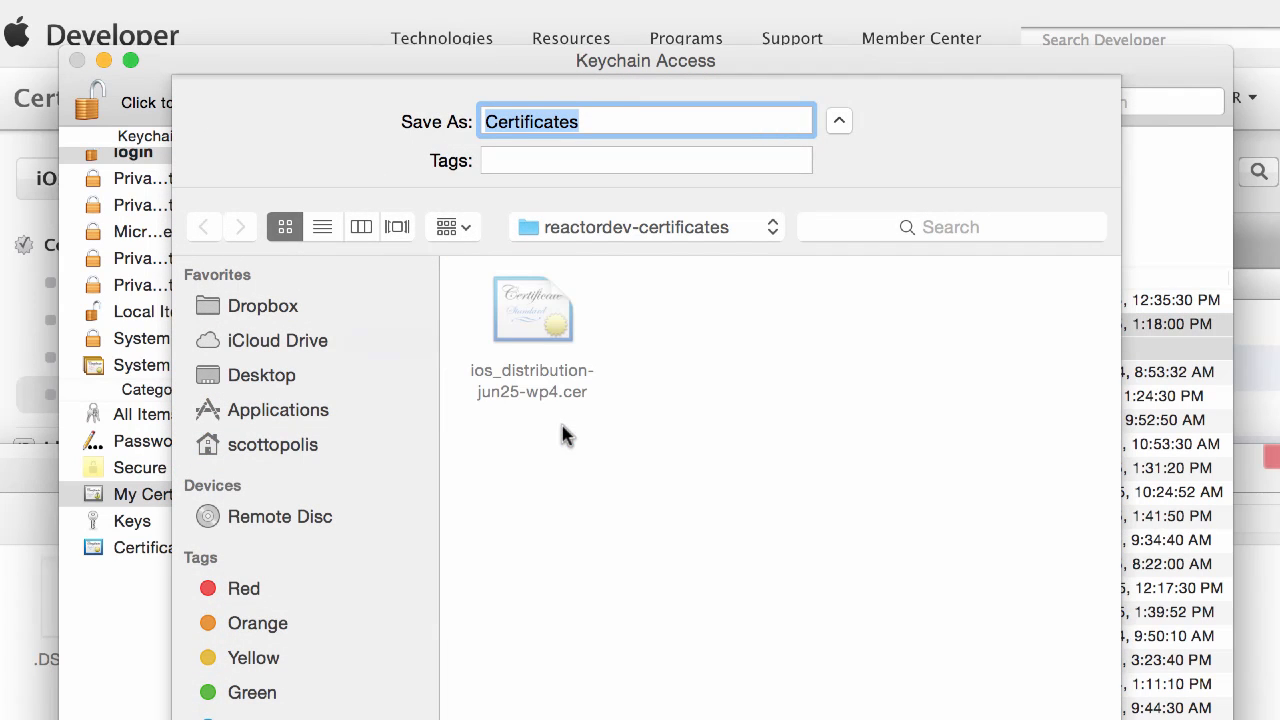
{"action": "mouse_move", "coordinate": [657, 428]}
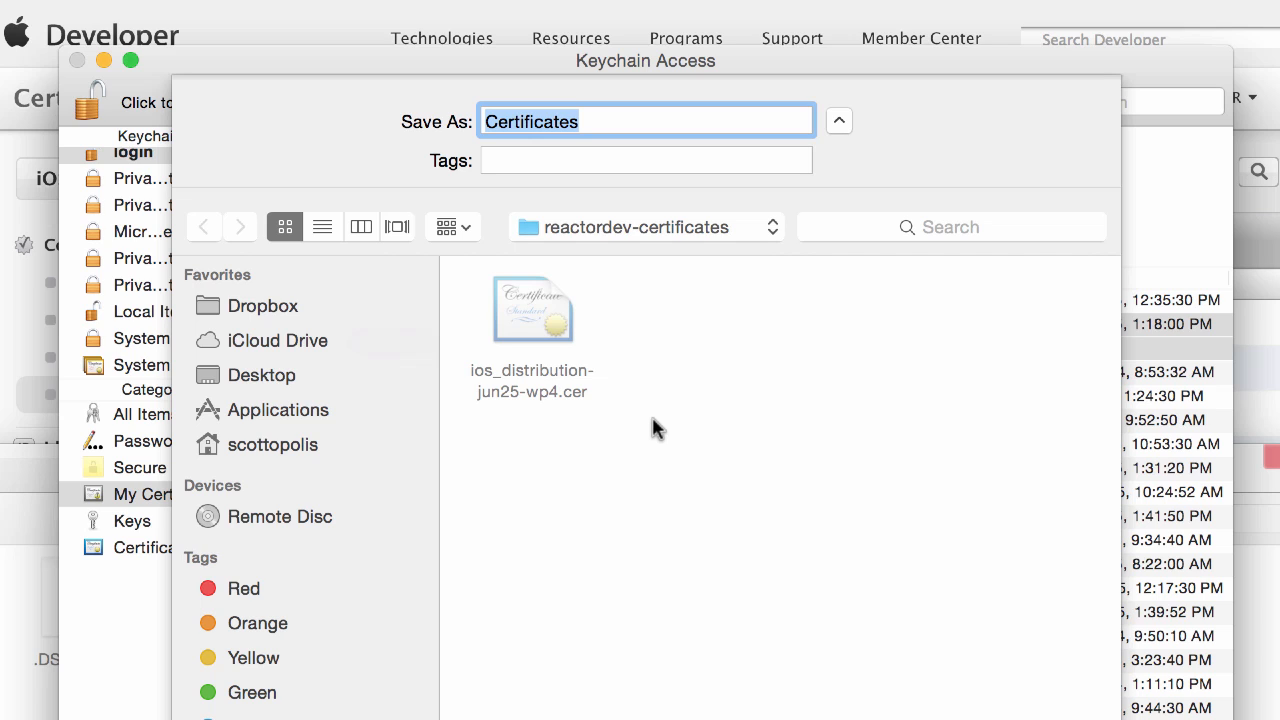
Name the export distribution-jun25-pgbuild in the reactordev-certificates folder
{"action": "type", "text": "di"}
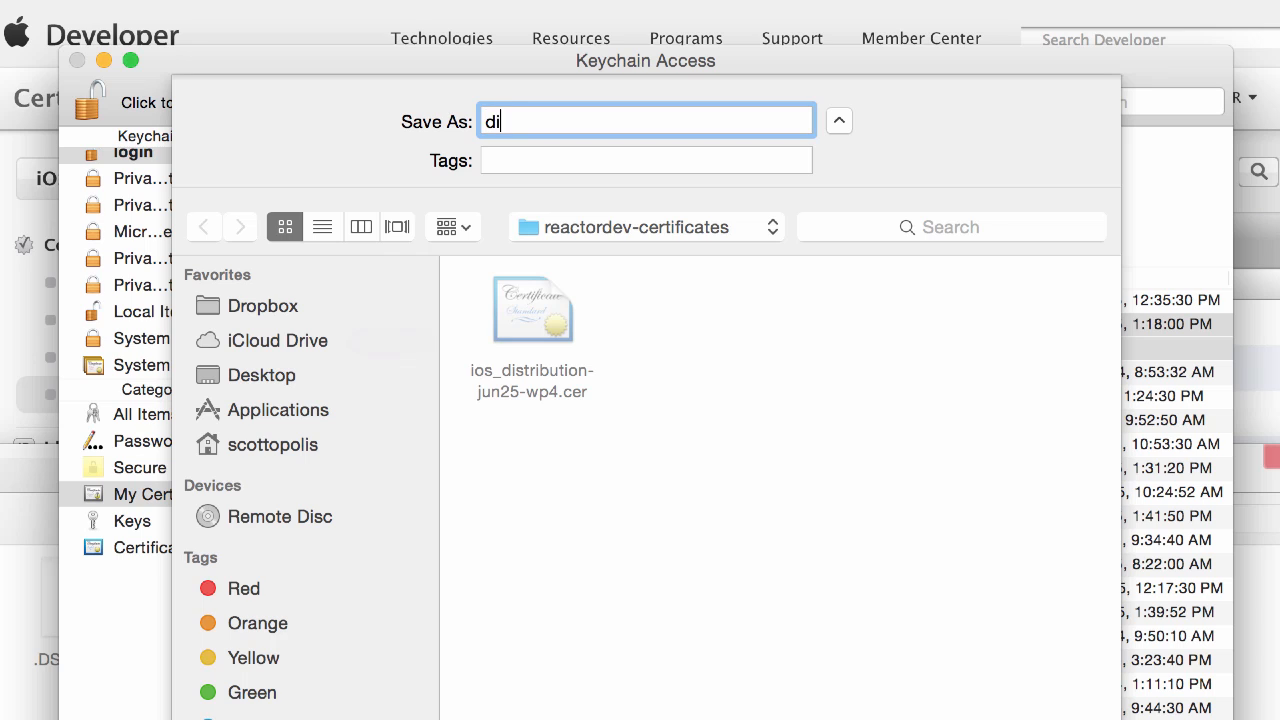
{"action": "type", "text": "stribution"}
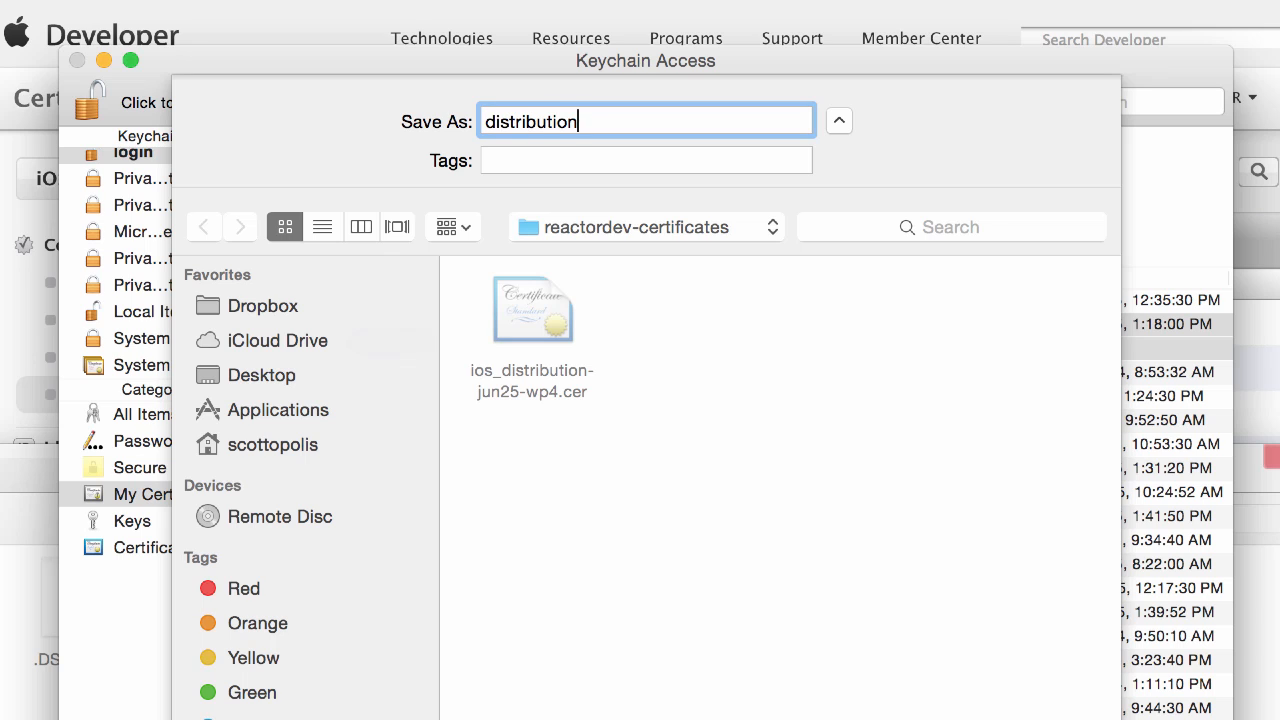
{"action": "type", "text": "-ju"}
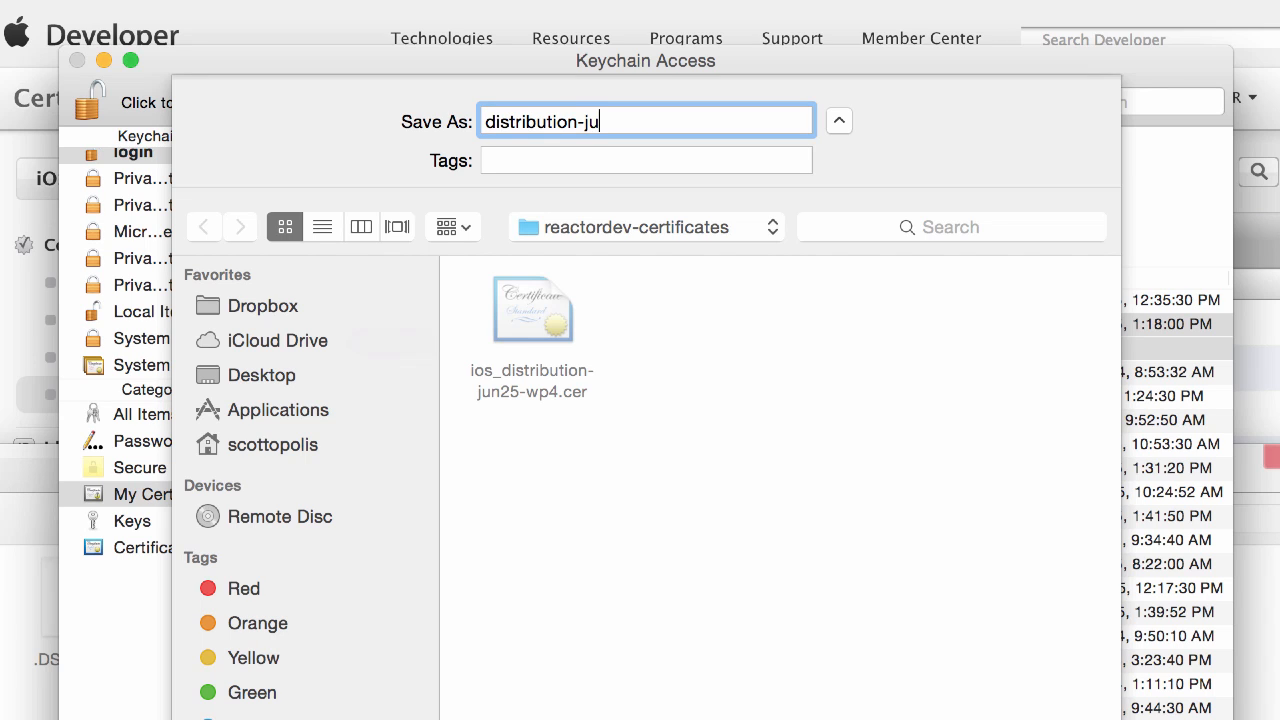
{"action": "type", "text": "n25"}
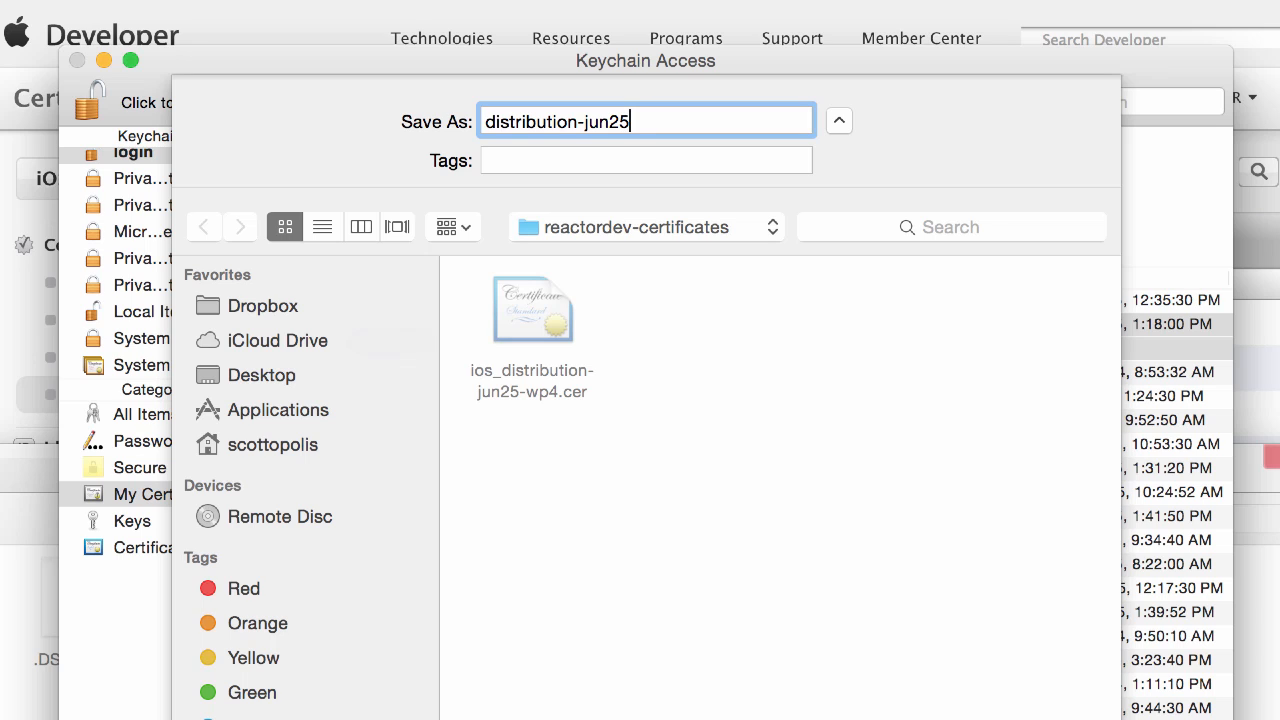
{"action": "type", "text": "-pgbuild"}
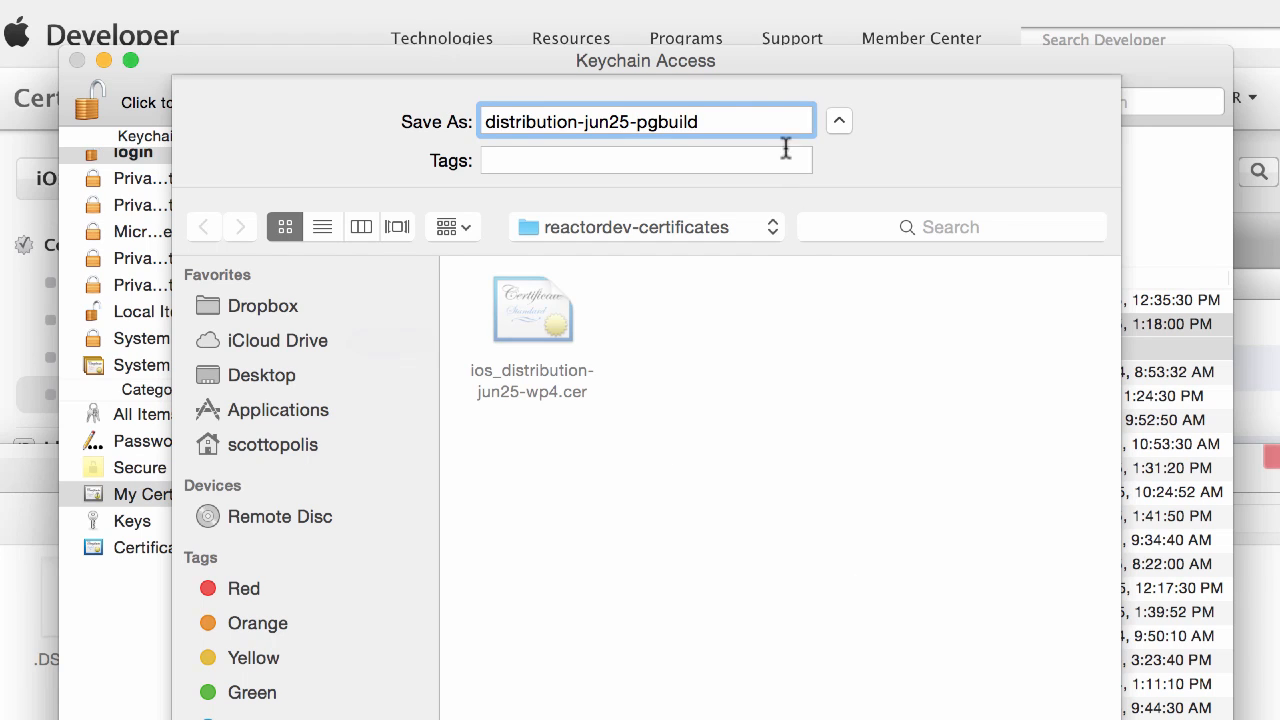
{"action": "mouse_move", "coordinate": [867, 527]}
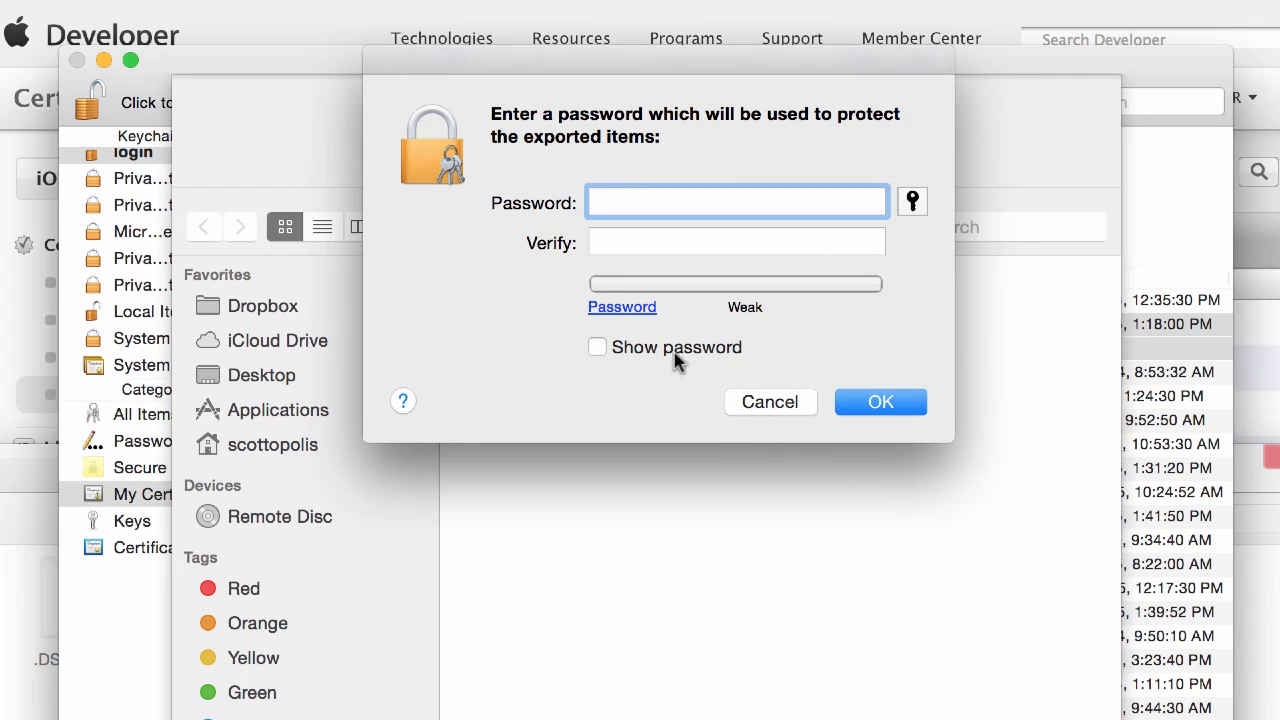
Enter the export password and confirm, producing distribution-jun25-pgbuild.p12 in reactordev-certificates
{"action": "type", "text": "•••"}
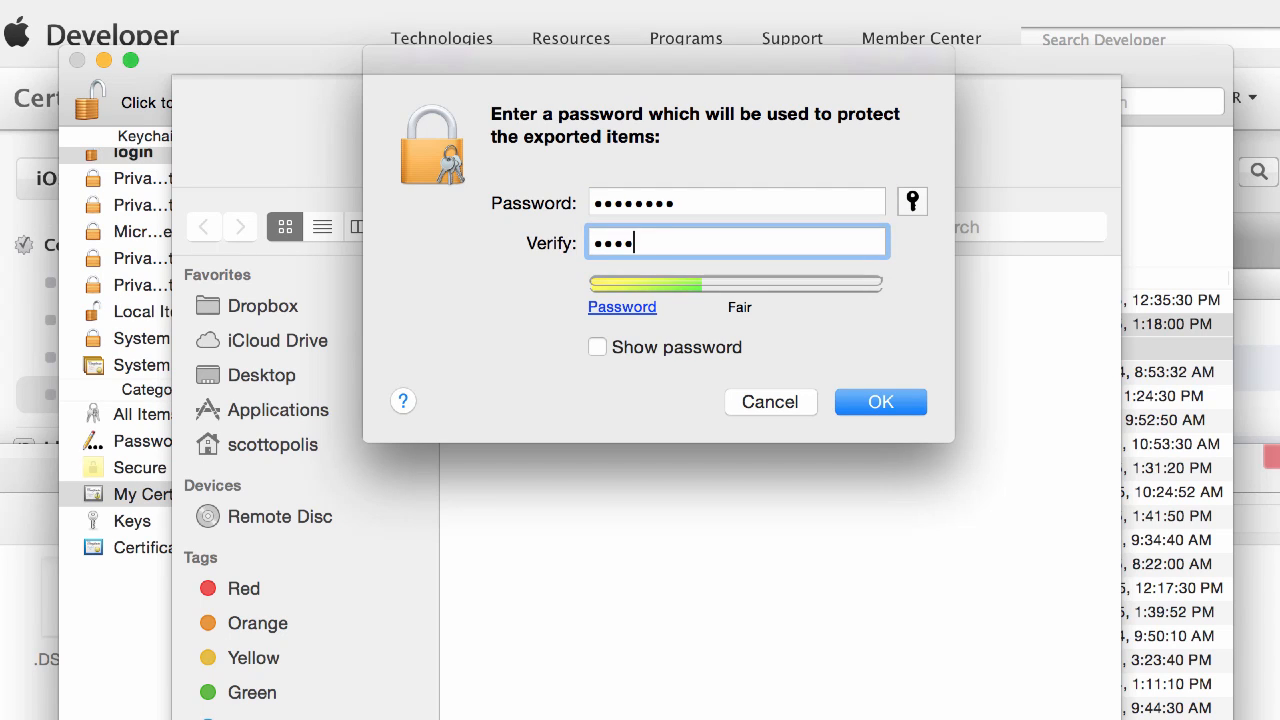
{"action": "left_click", "coordinate": [880, 401]}
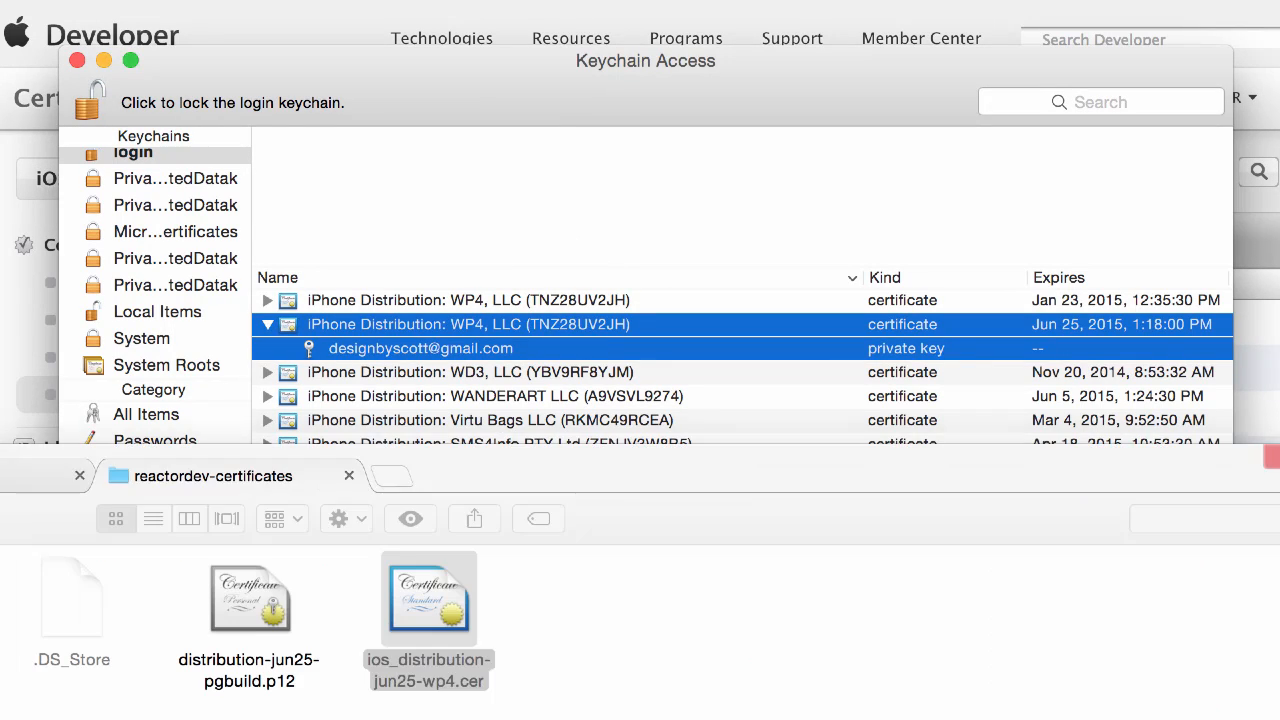
{"action": "left_click", "coordinate": [250, 598]}
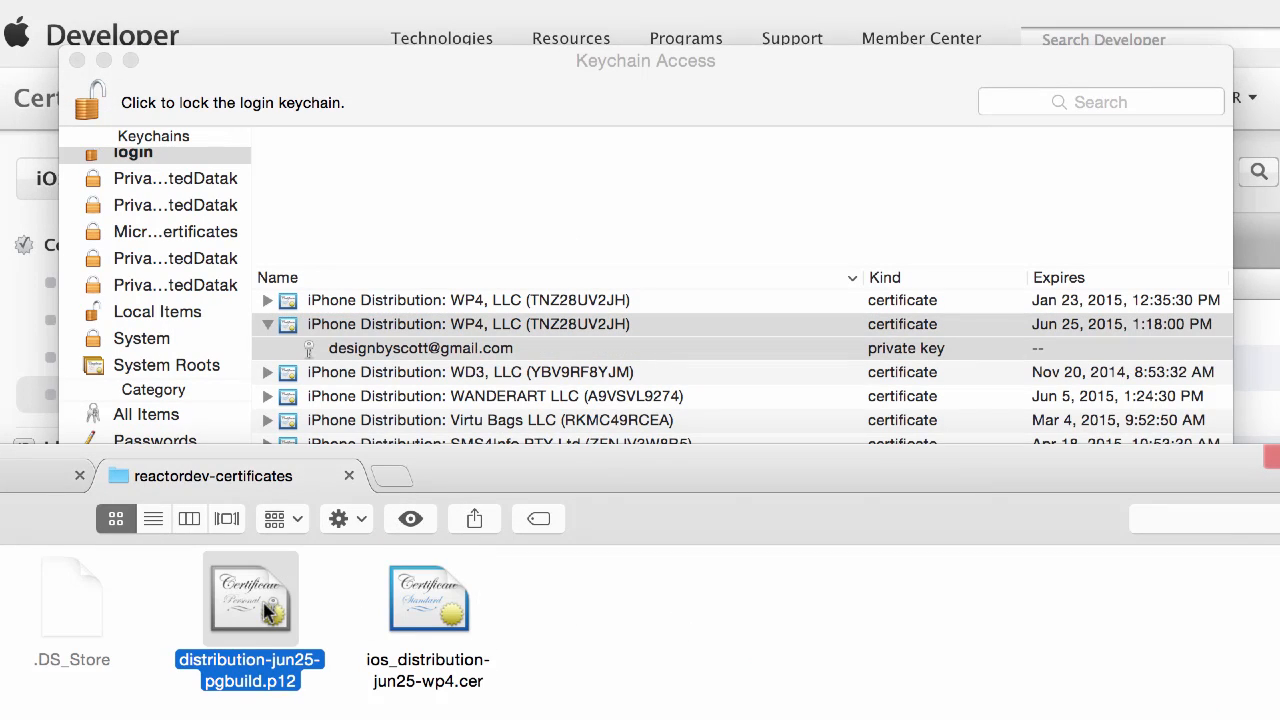
{"action": "mouse_move", "coordinate": [258, 610]}
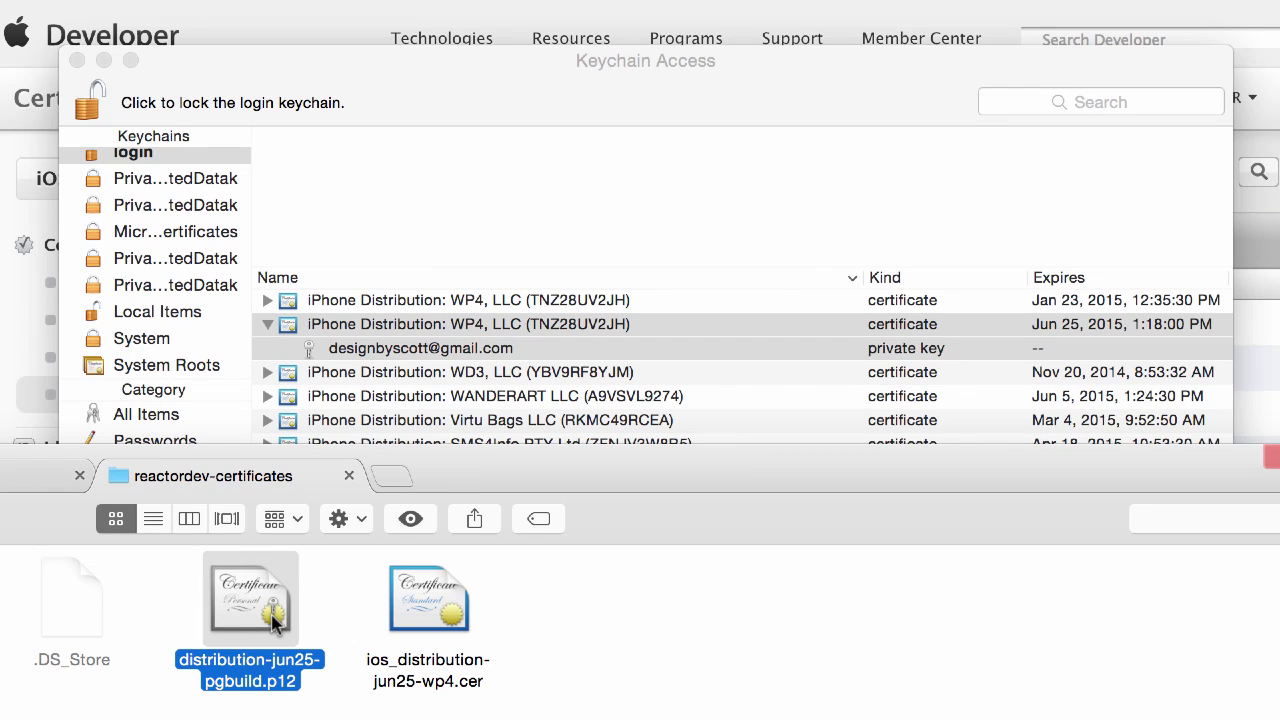
{"action": "mouse_move", "coordinate": [342, 614]}
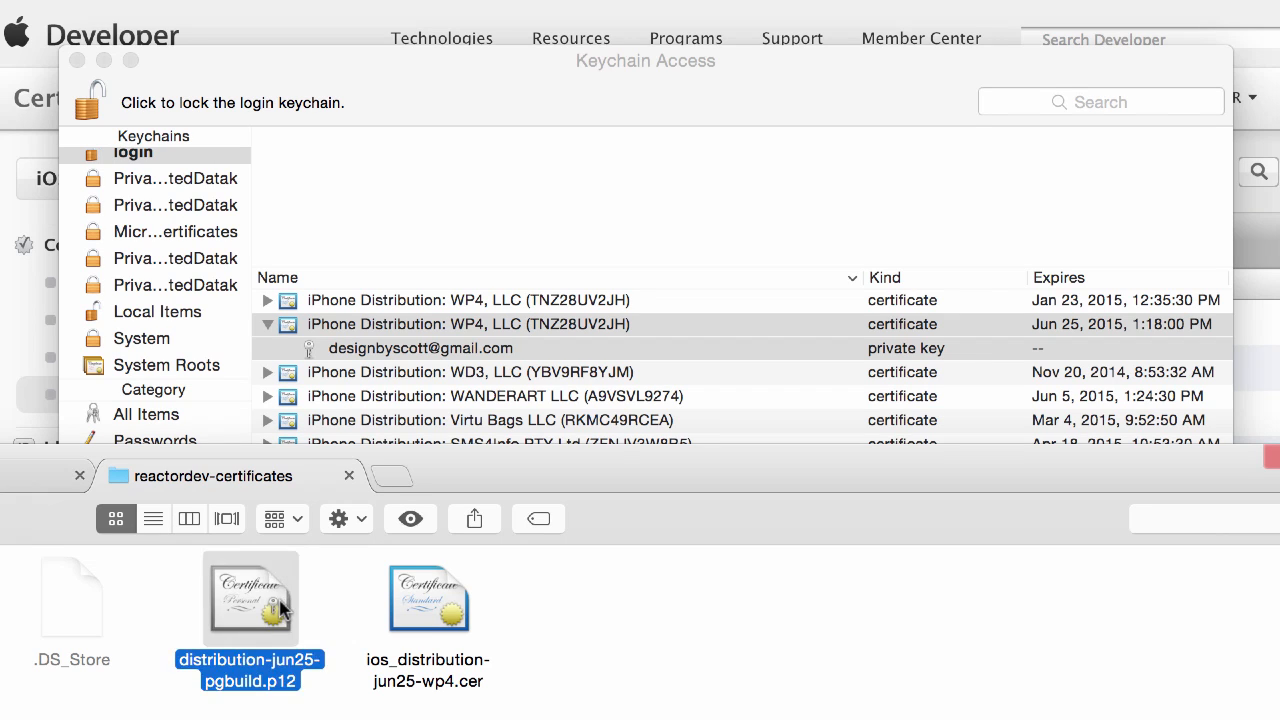
{"action": "left_click", "coordinate": [330, 605]}
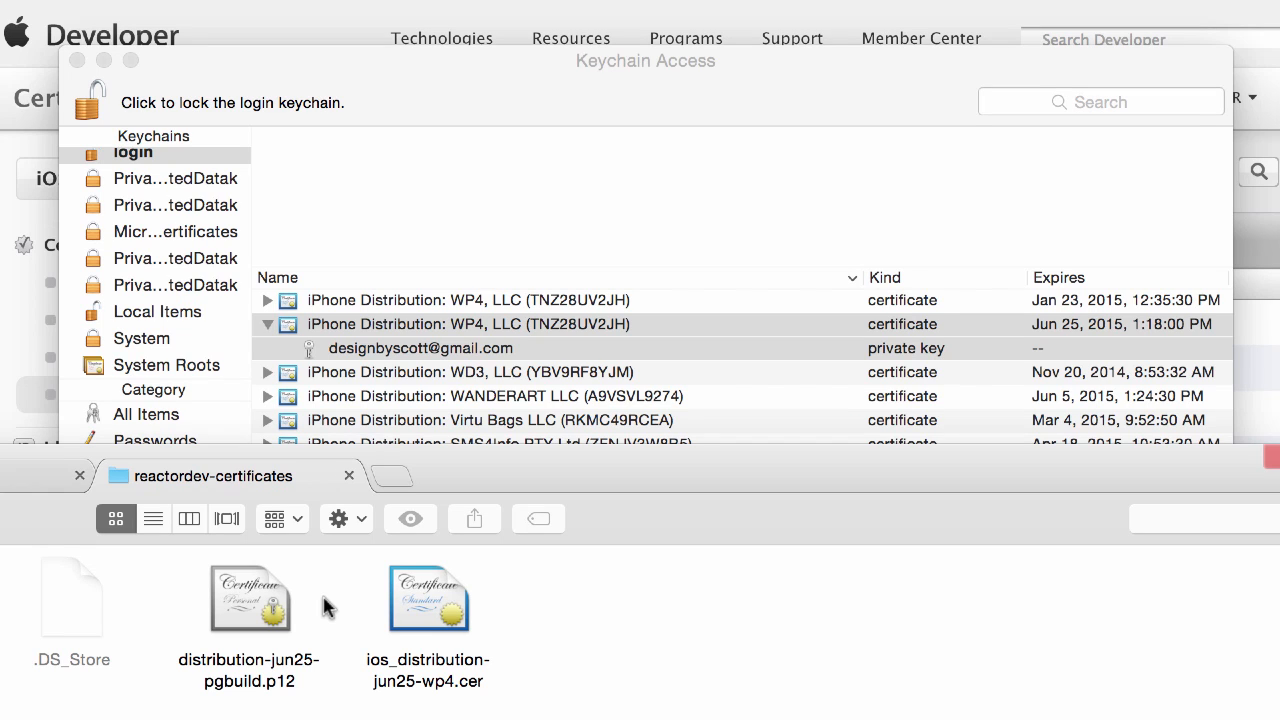
{"action": "mouse_move", "coordinate": [605, 275]}
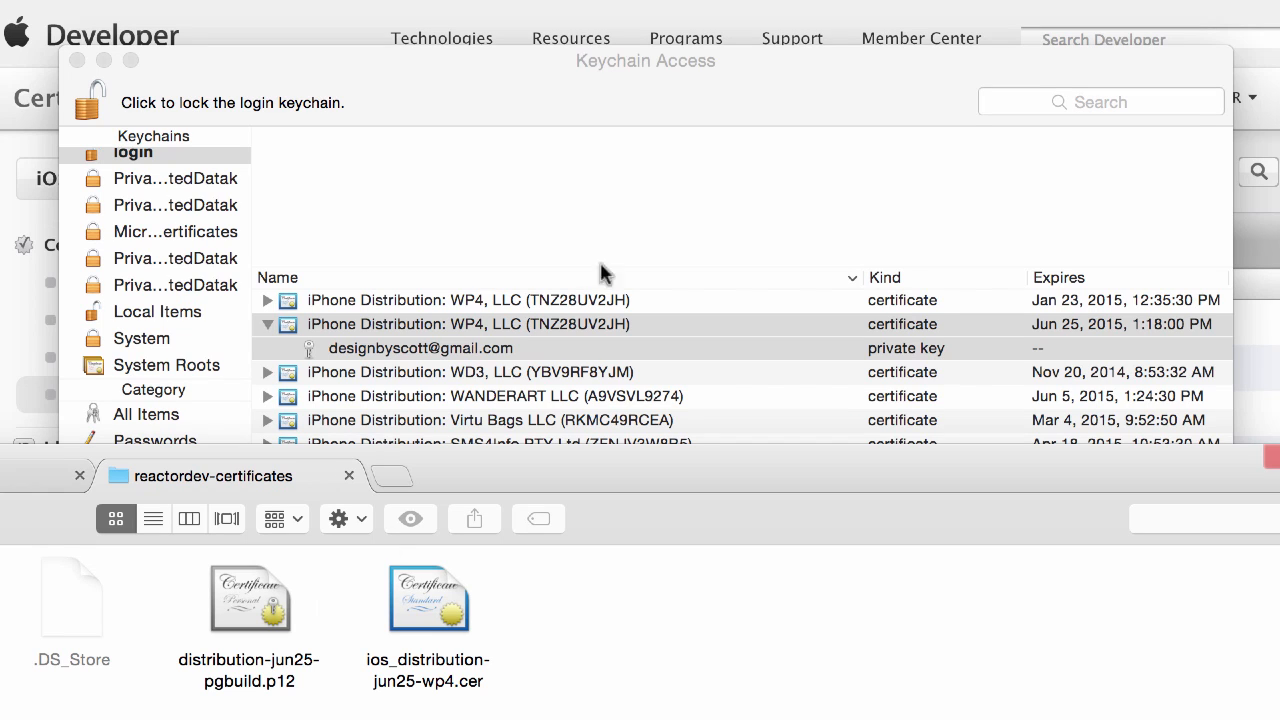